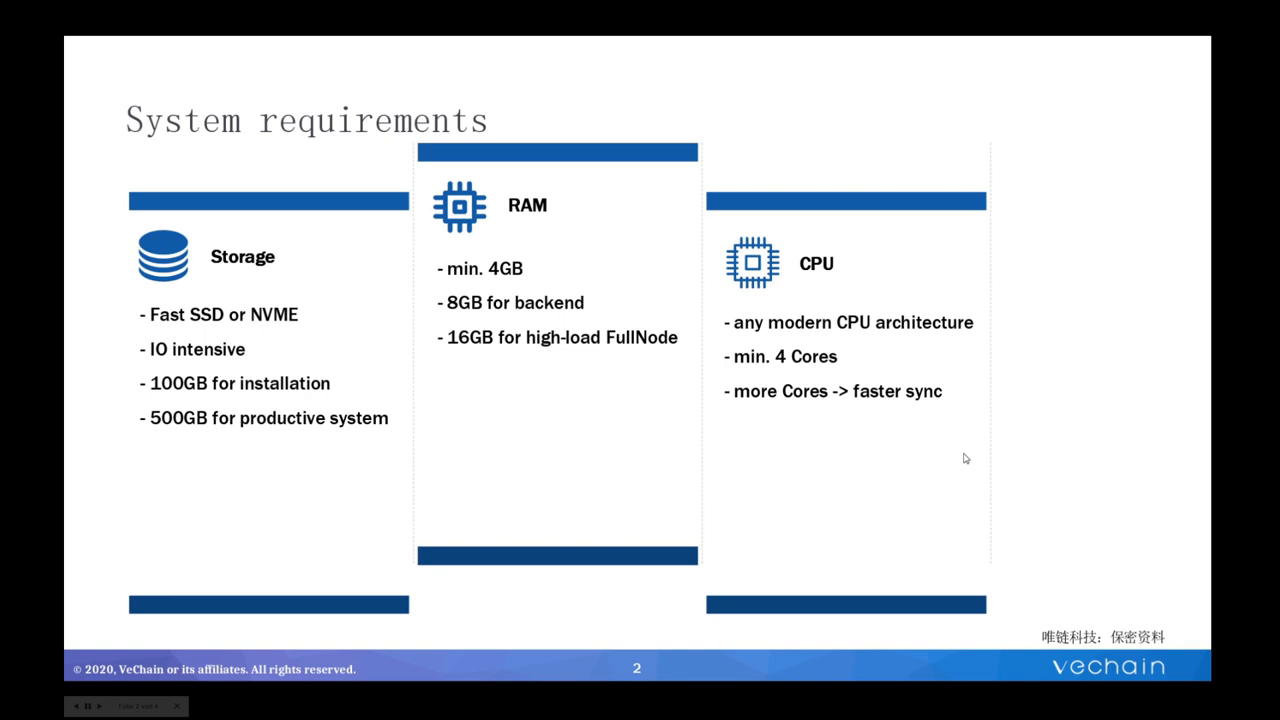
mouse_move(1040, 471)
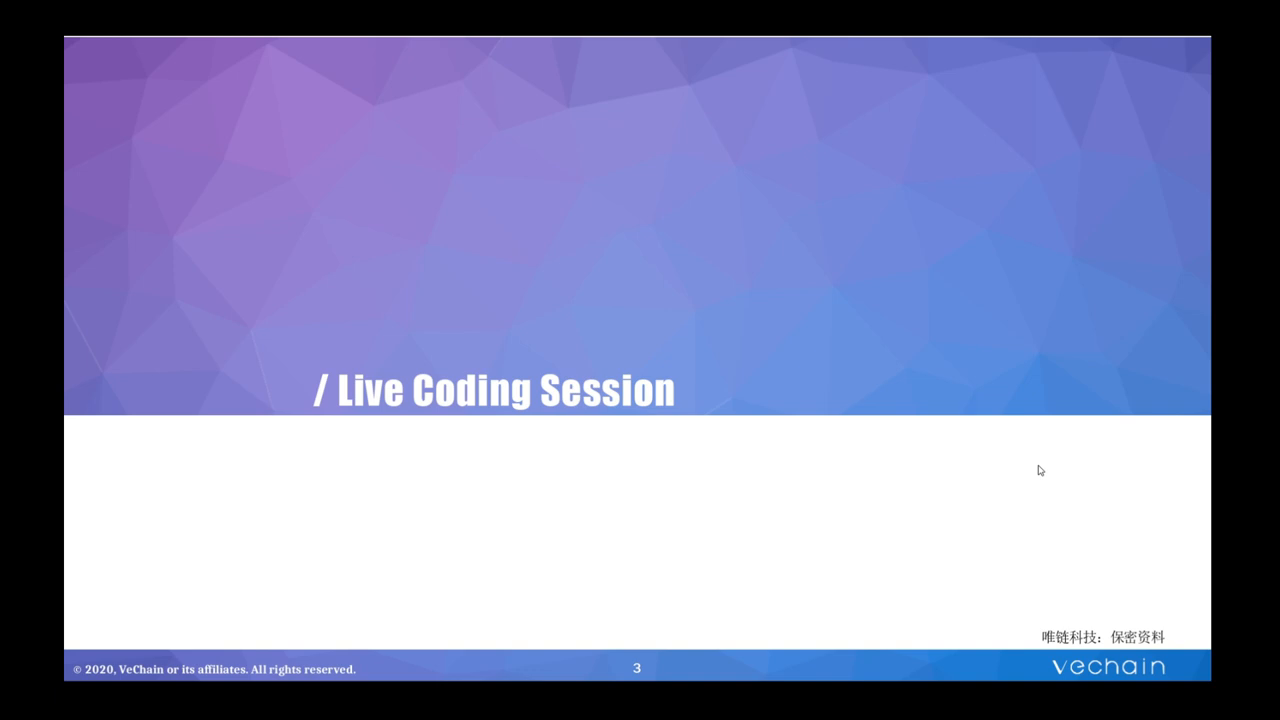
- Leave the PowerPoint slideshow for Edge, where msys2.org shows the 64-bit installer link
key(alt+tab)
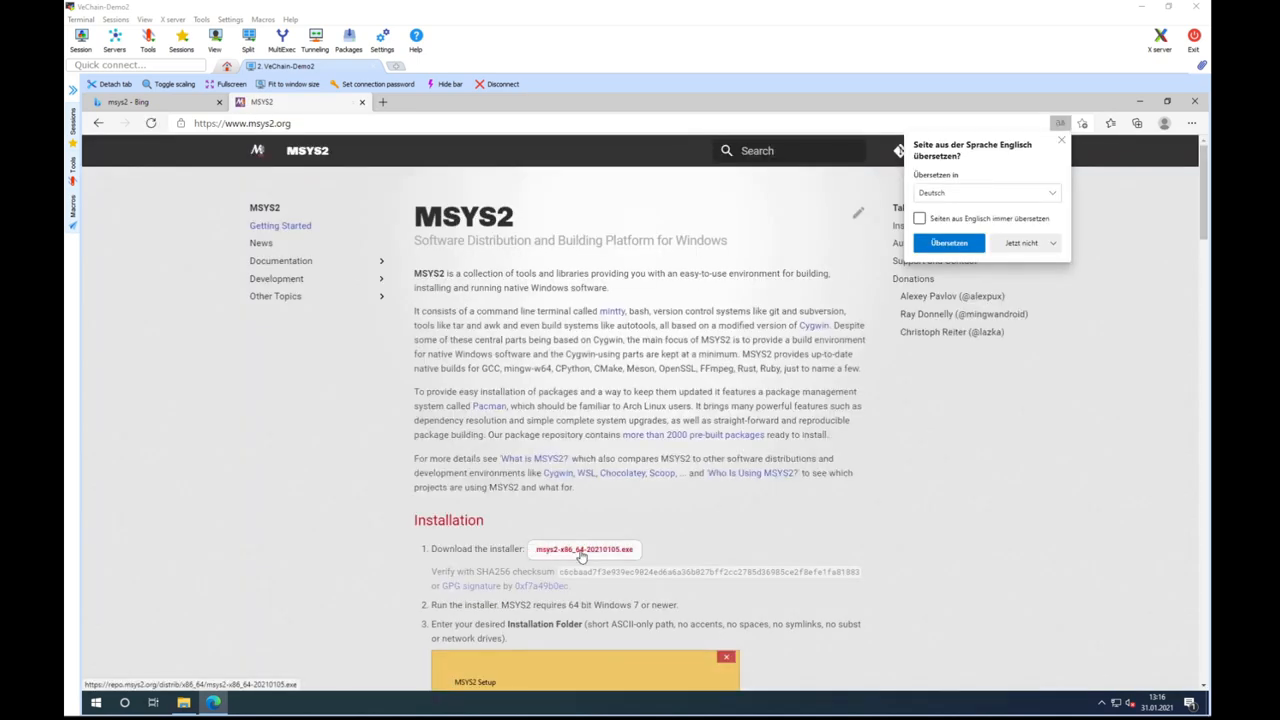
- Download msys2-x86_64-20210105.exe and select it in the Downloads folder
click(1019, 242)
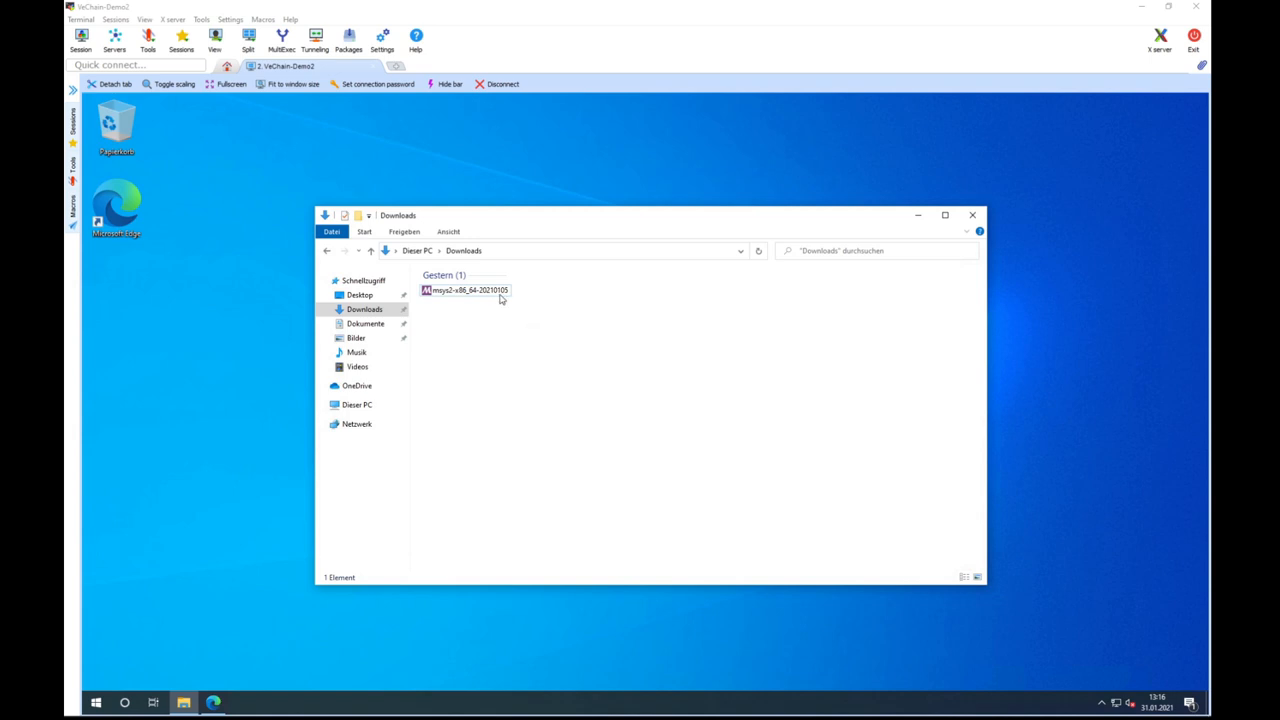
click(464, 290)
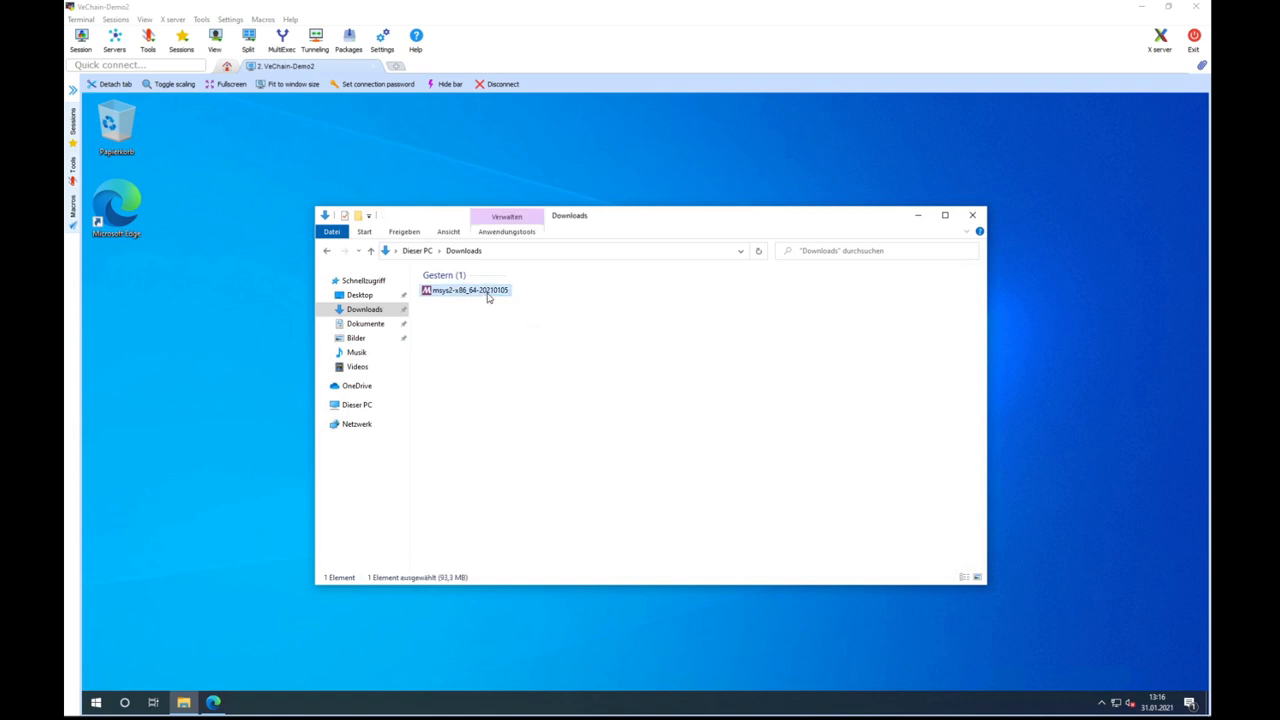
mouse_move(540, 311)
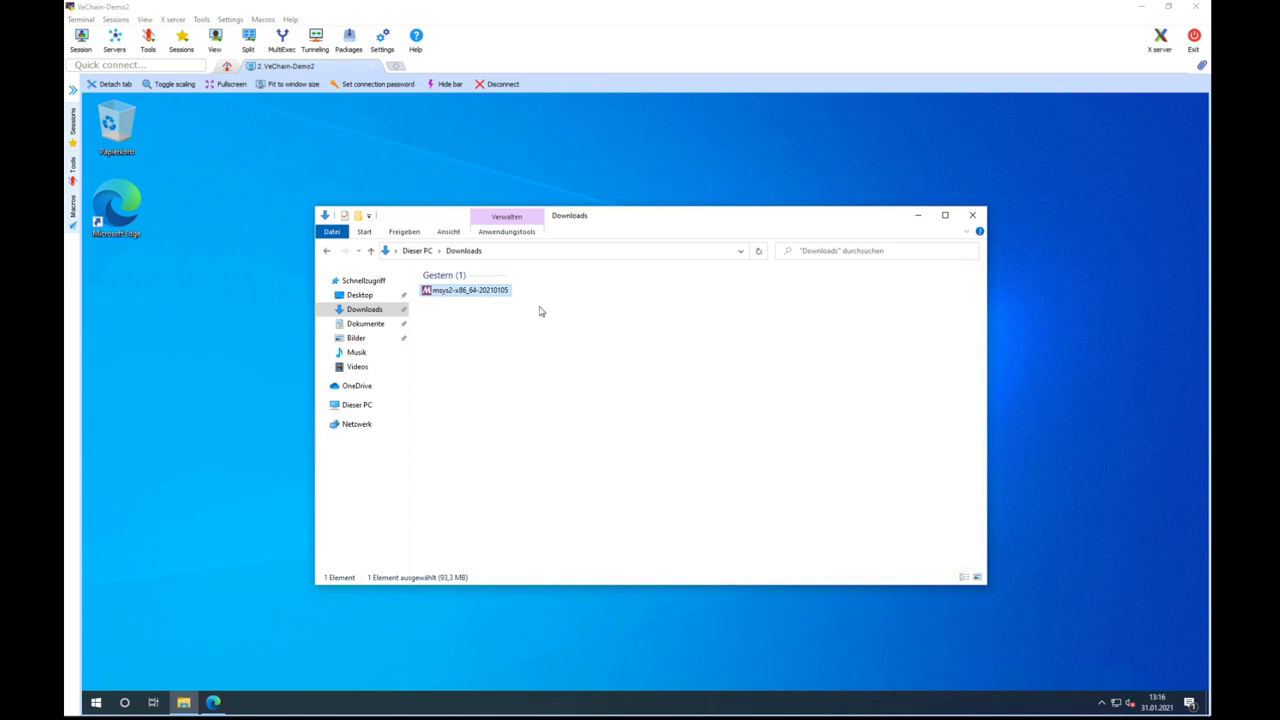
mouse_move(475, 299)
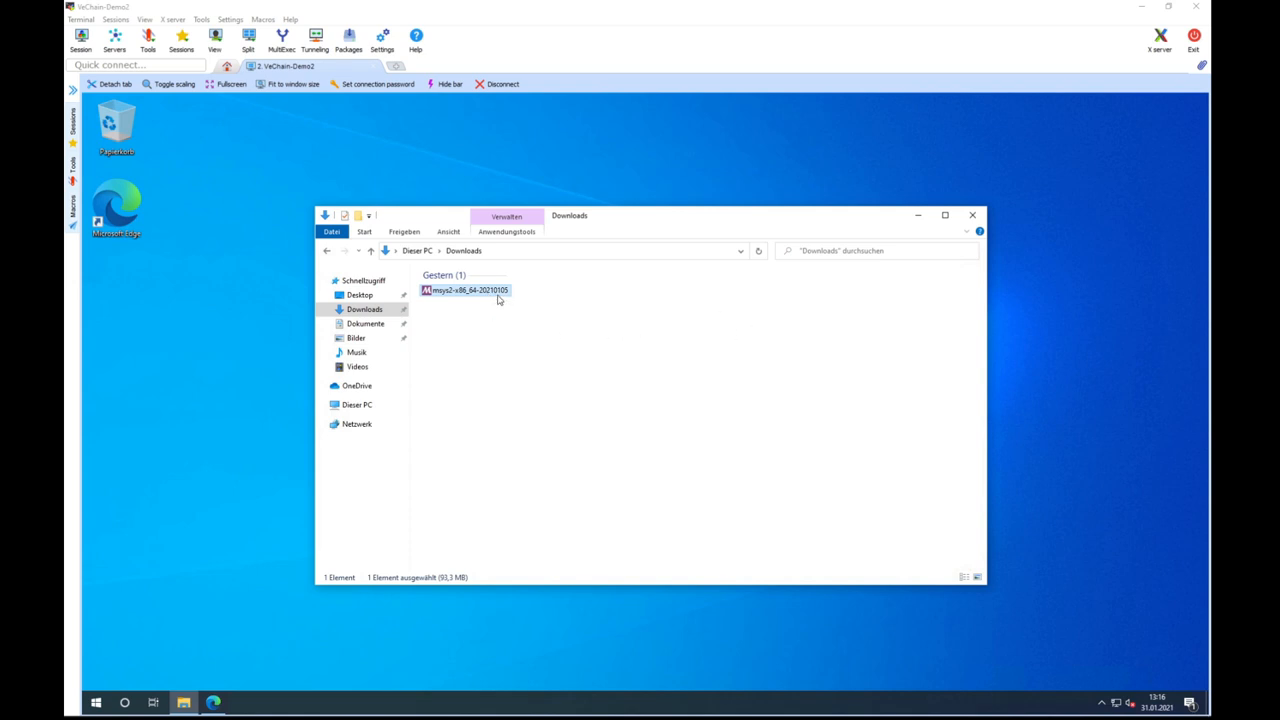
- Launch the MSYS2 installer and accept C:\msys64 as the install folder
double_click(467, 290)
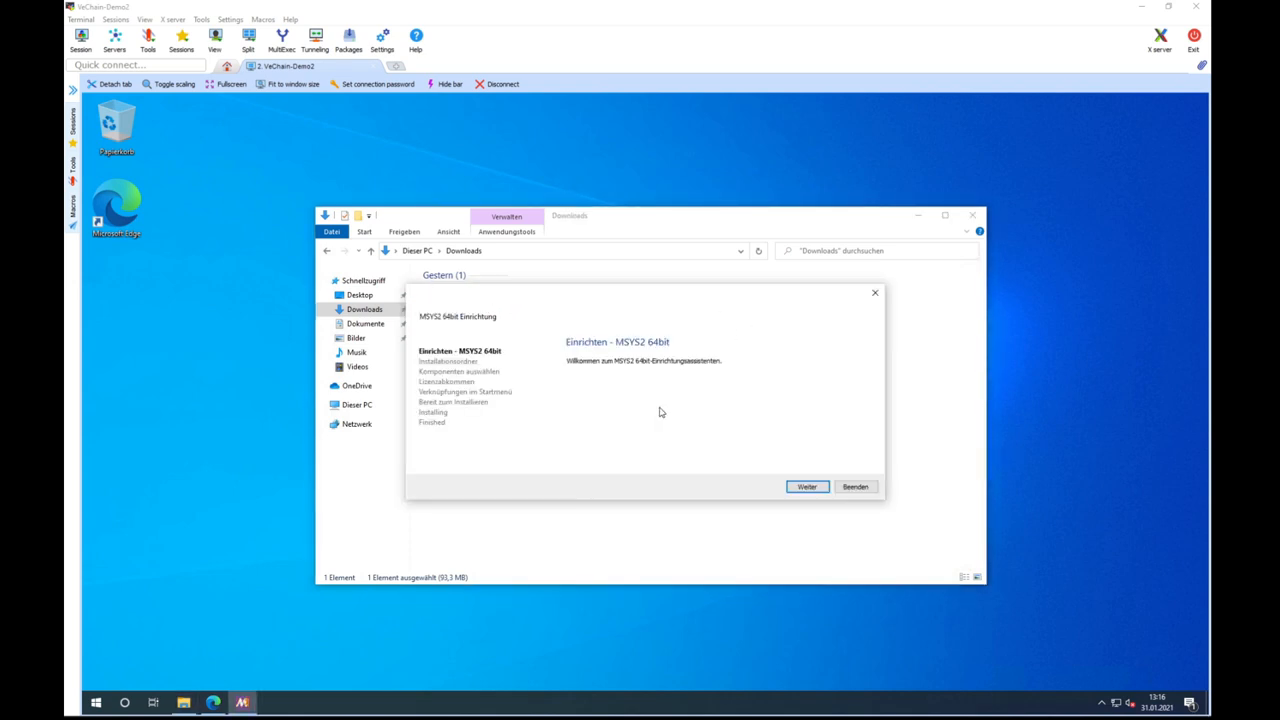
click(807, 486)
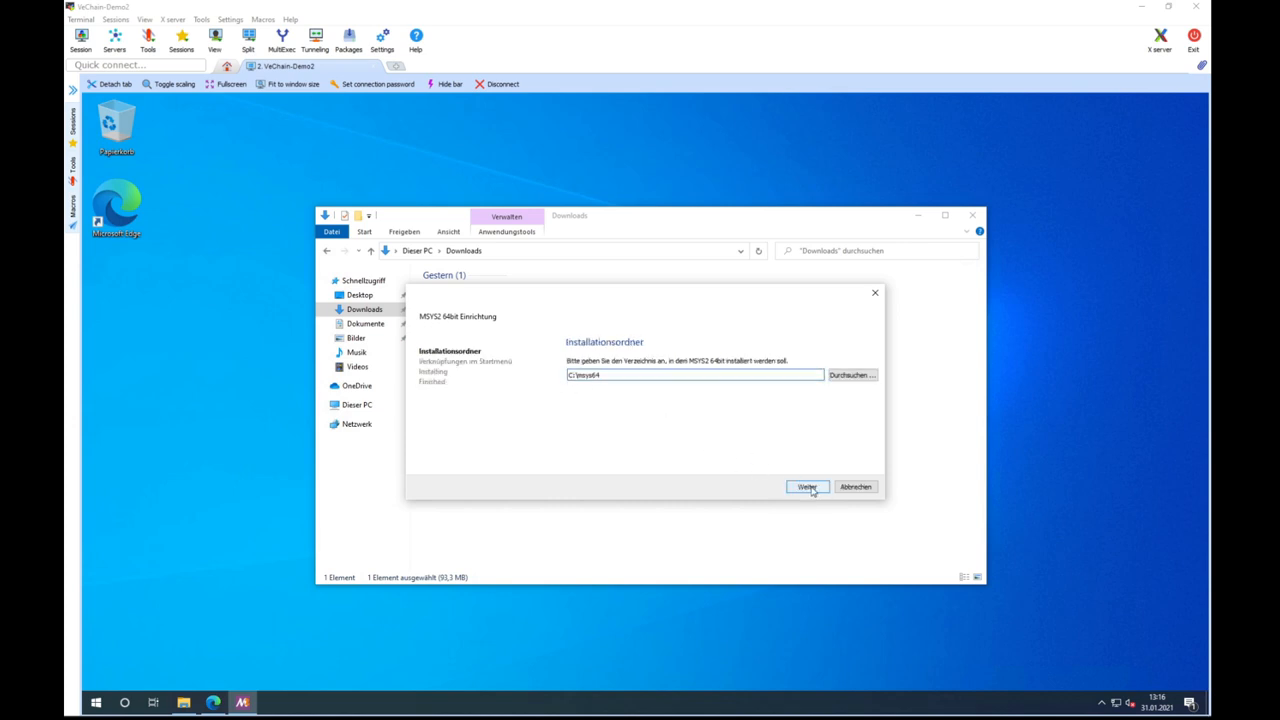
click(808, 486)
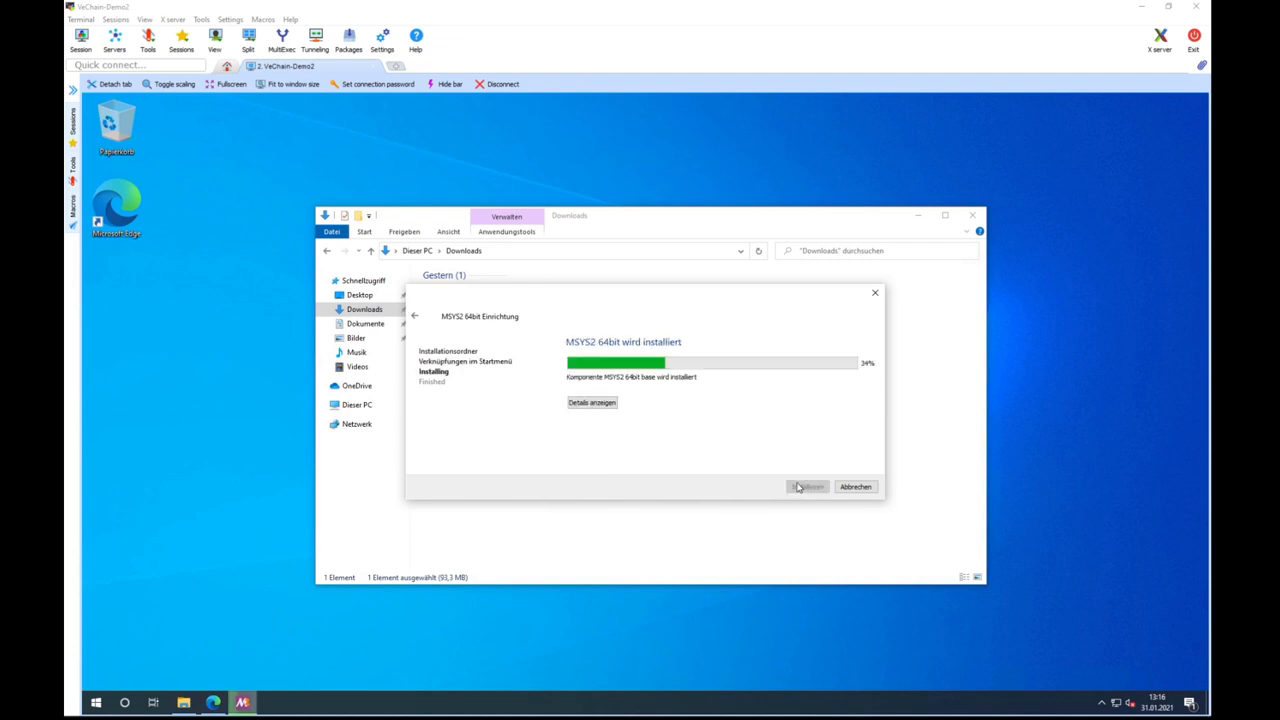
mouse_move(732, 440)
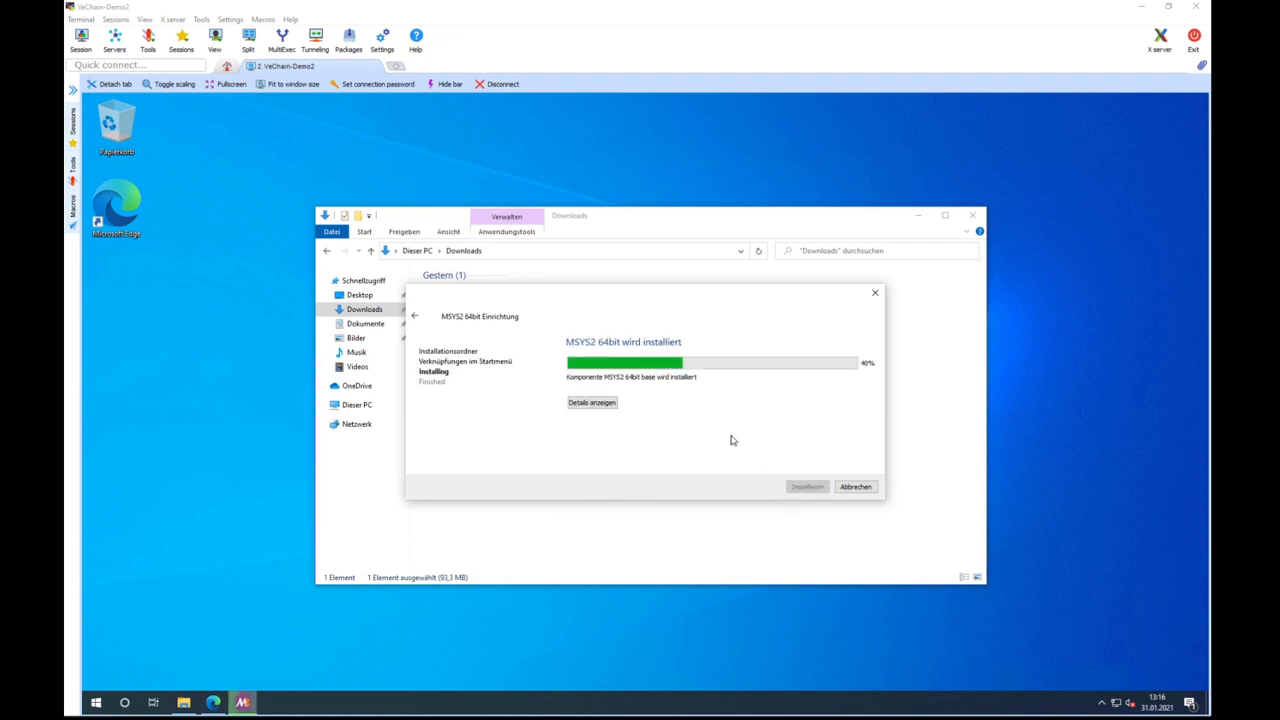
mouse_move(577, 424)
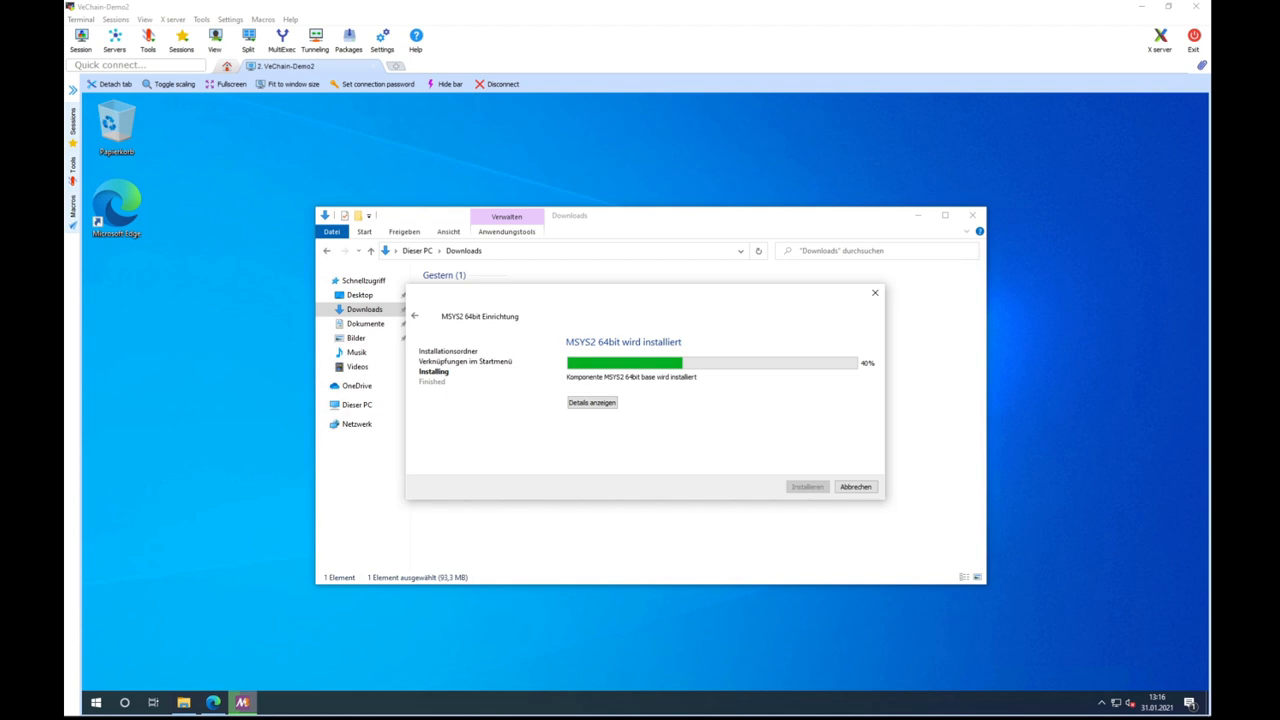
mouse_move(825, 435)
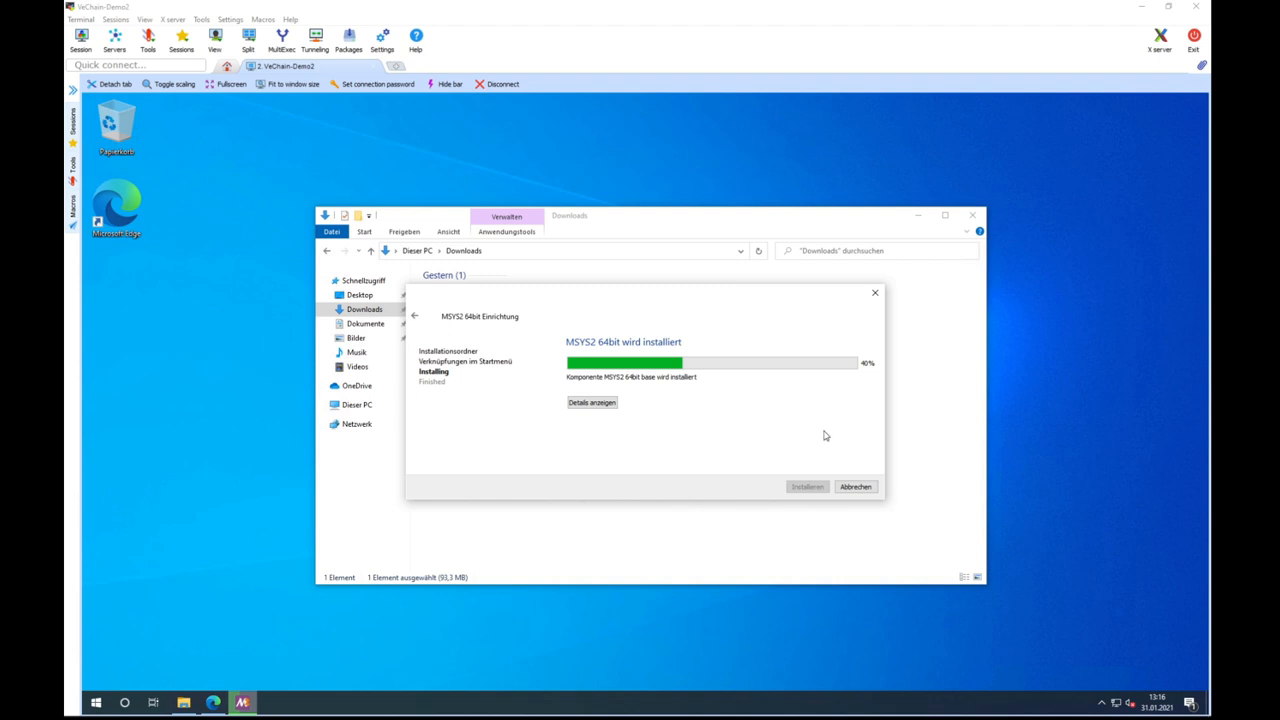
mouse_move(815, 432)
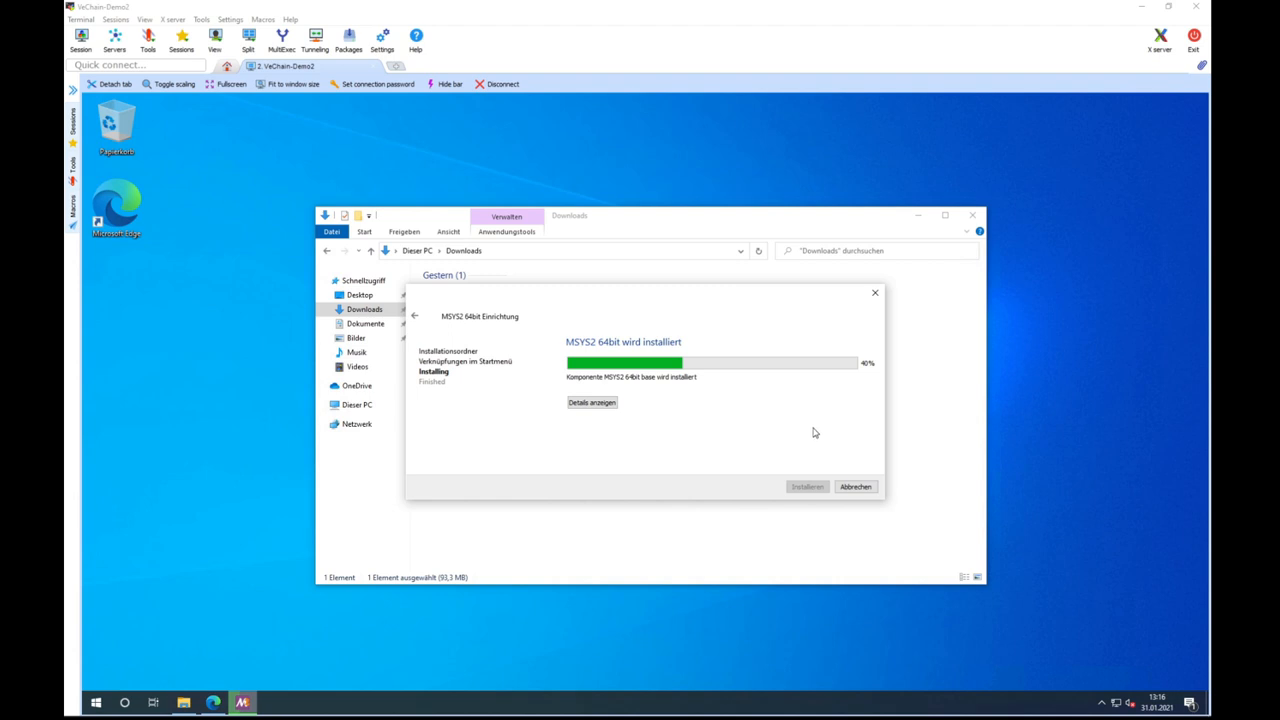
mouse_move(803, 431)
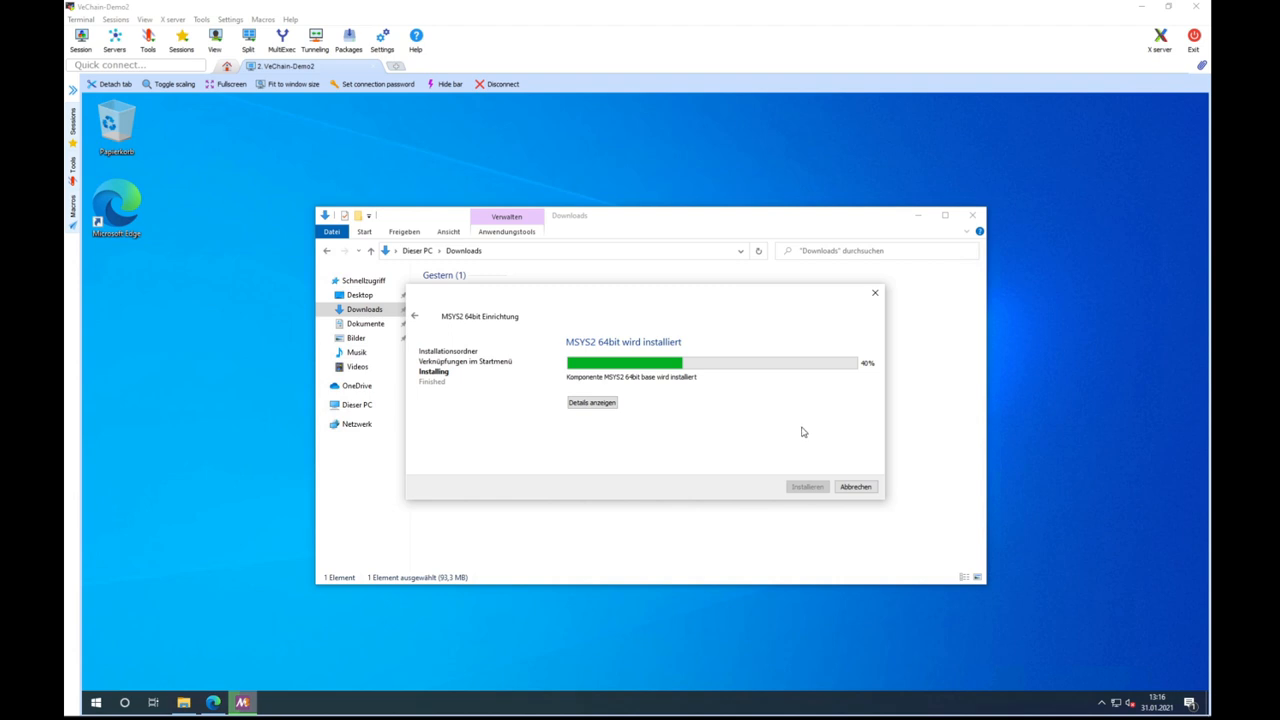
mouse_move(524, 449)
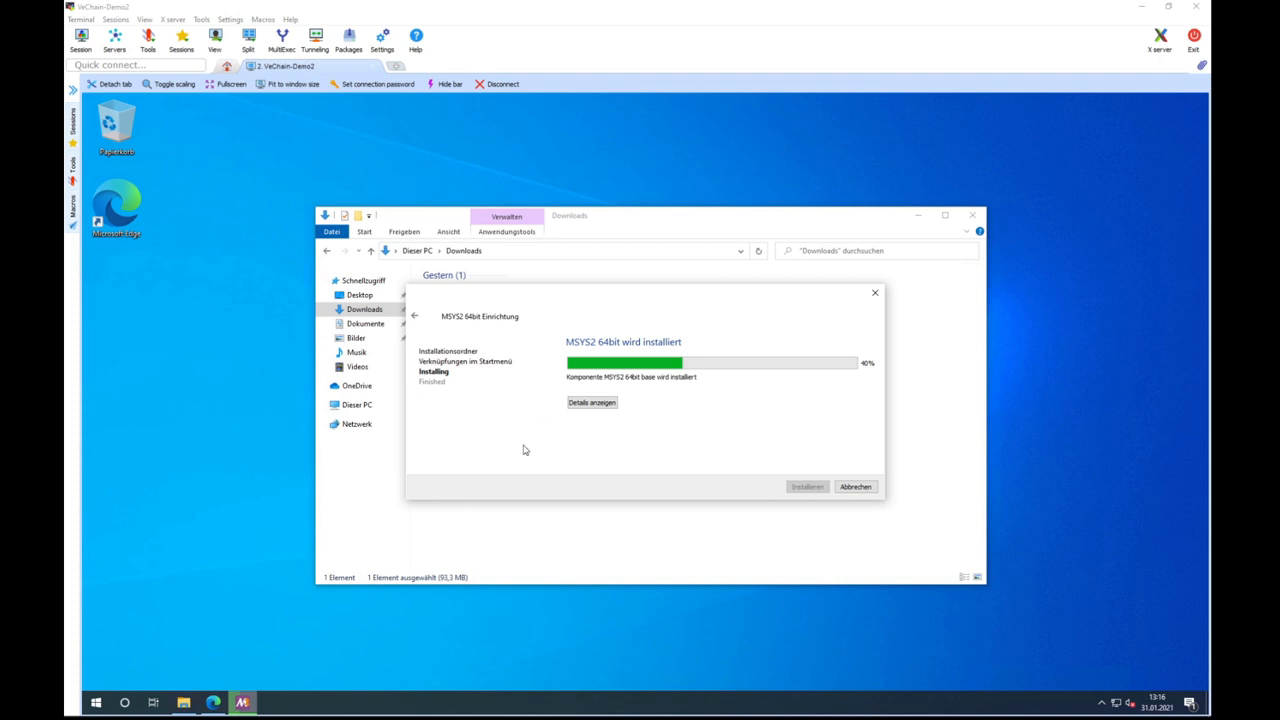
mouse_move(560, 430)
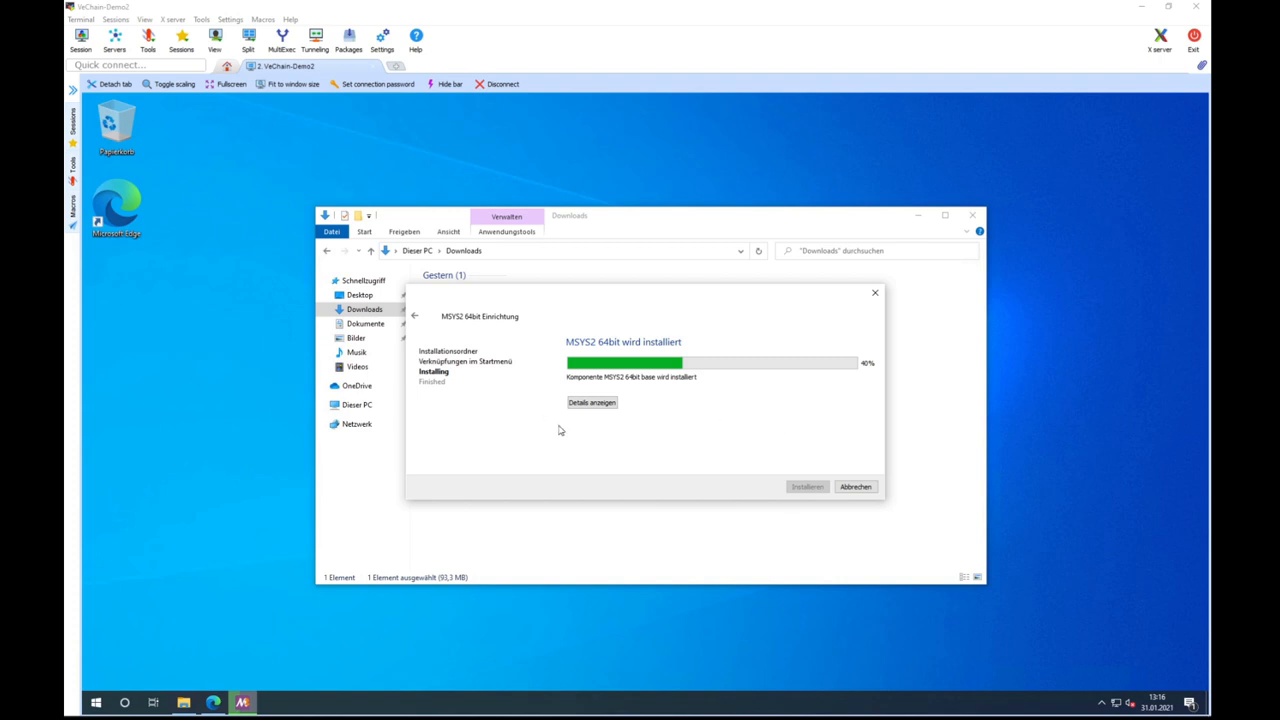
mouse_move(688, 431)
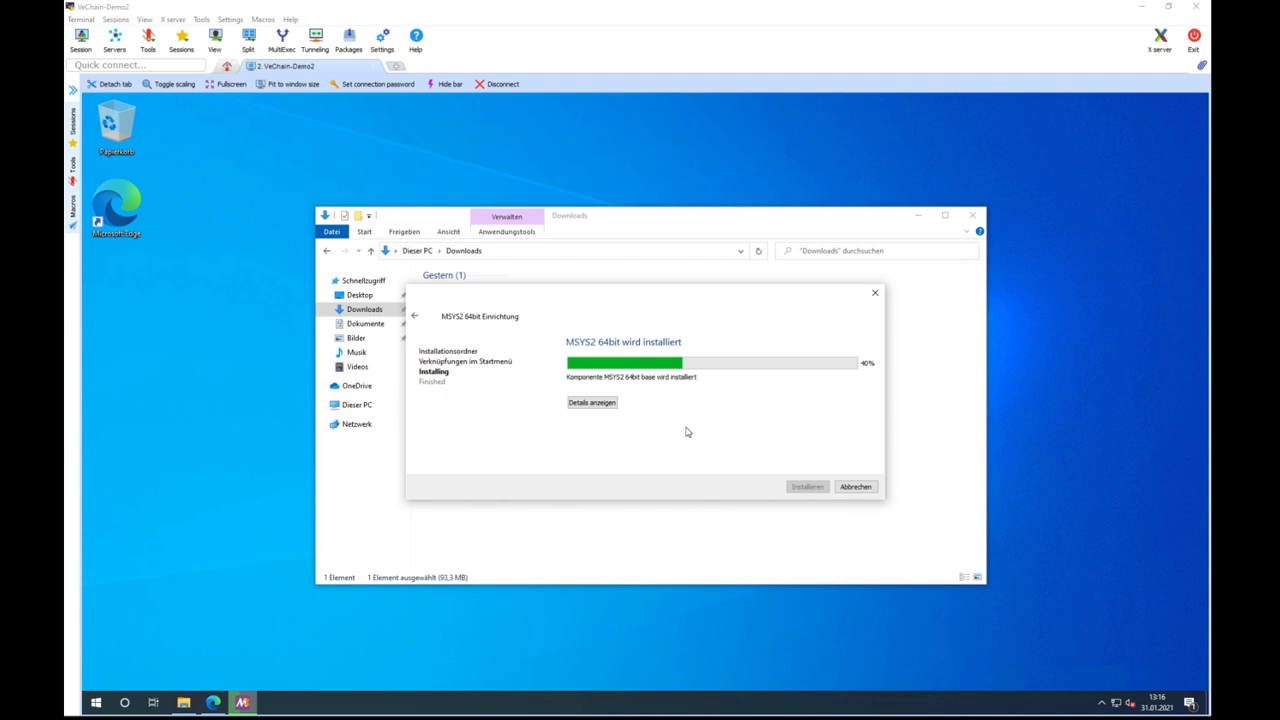
mouse_move(752, 453)
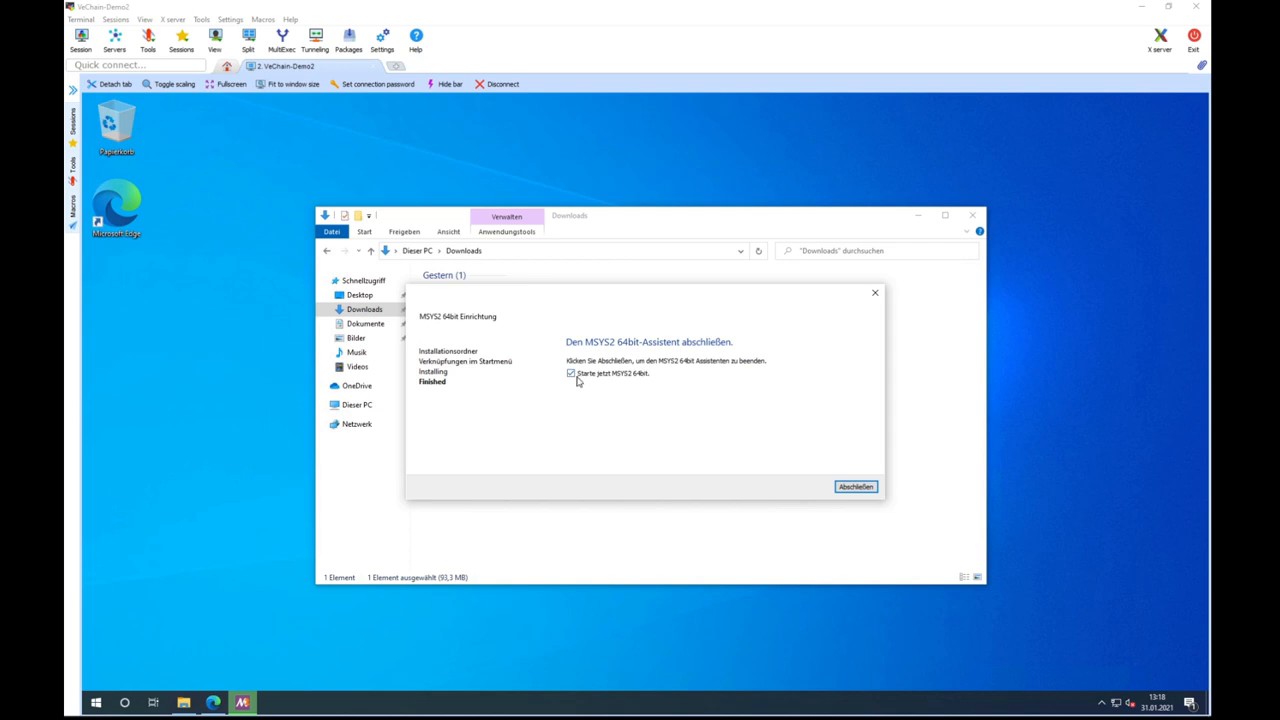
- Keep 'Starte jetzt MSYS2 64bit' checked and finish the wizard with Abschließen
click(569, 373)
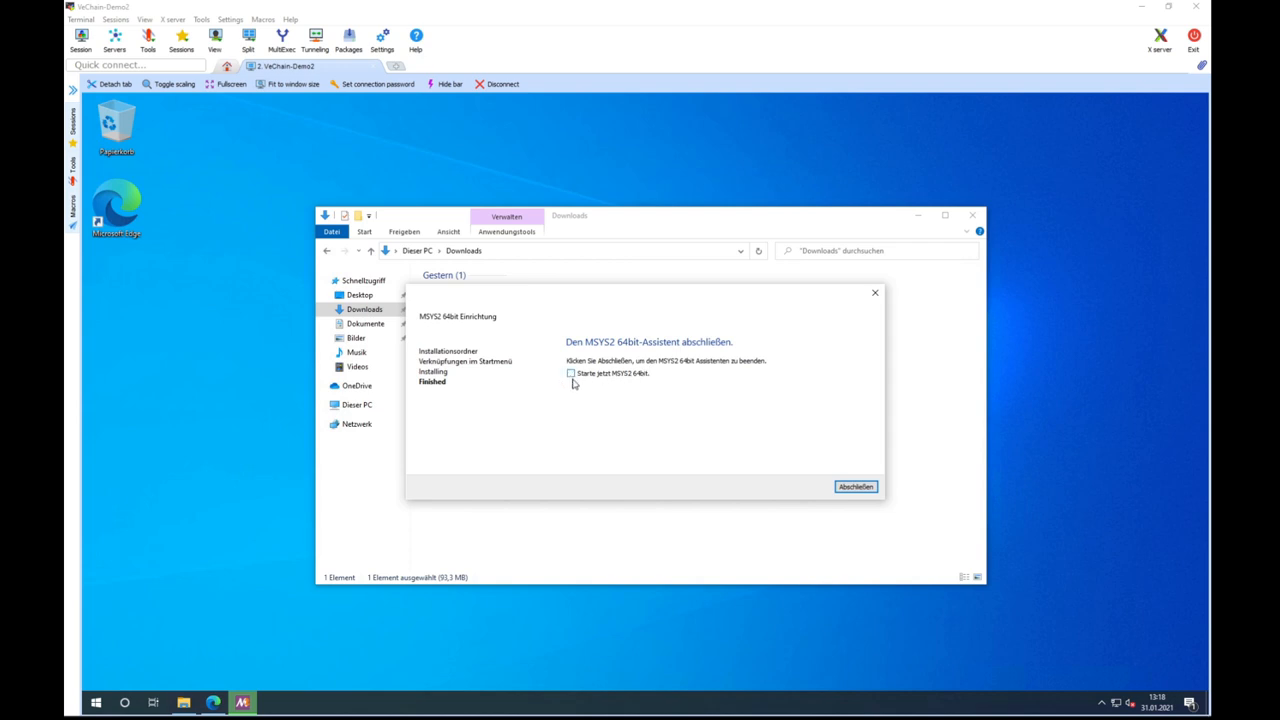
click(569, 373)
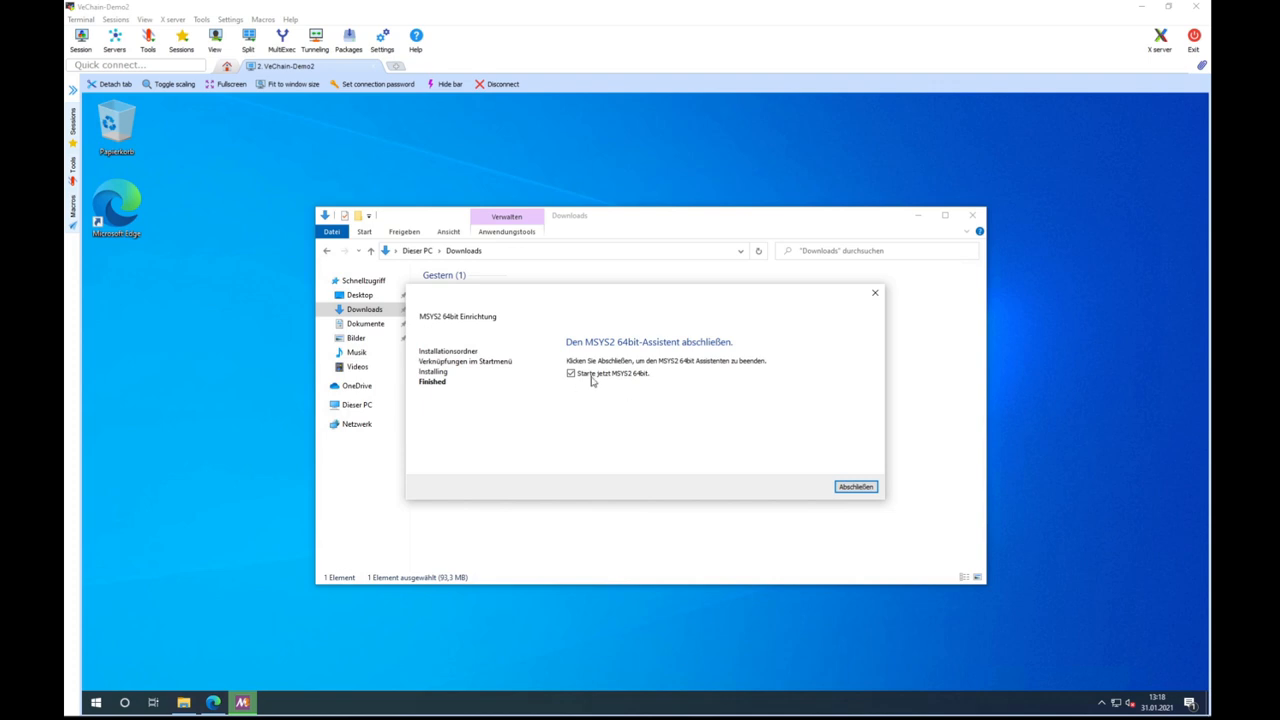
click(854, 486)
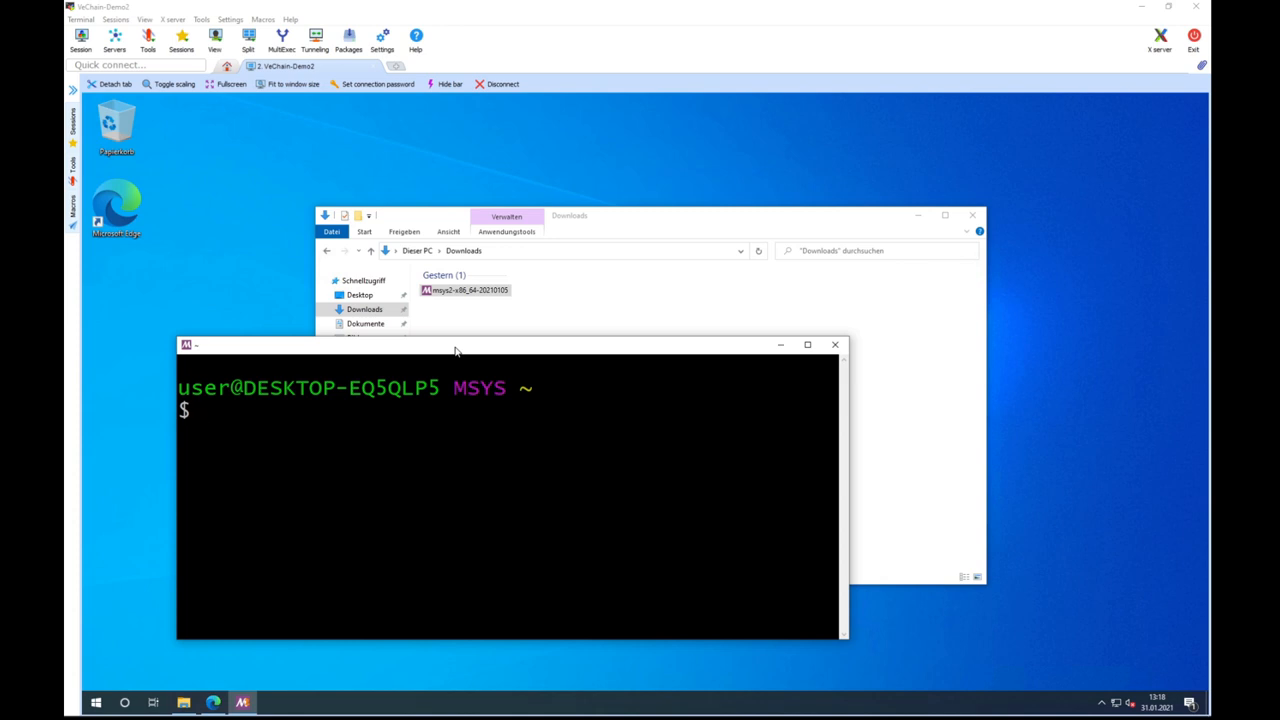
mouse_move(455, 350)
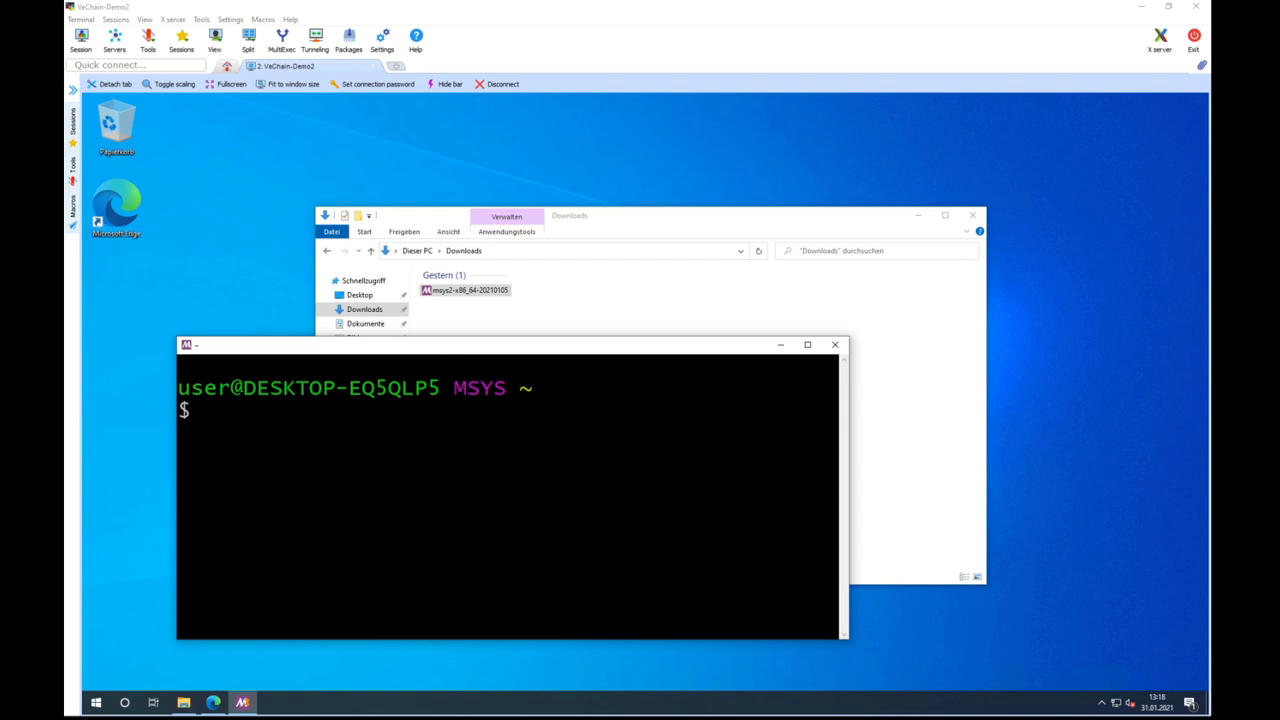
mouse_move(1034, 460)
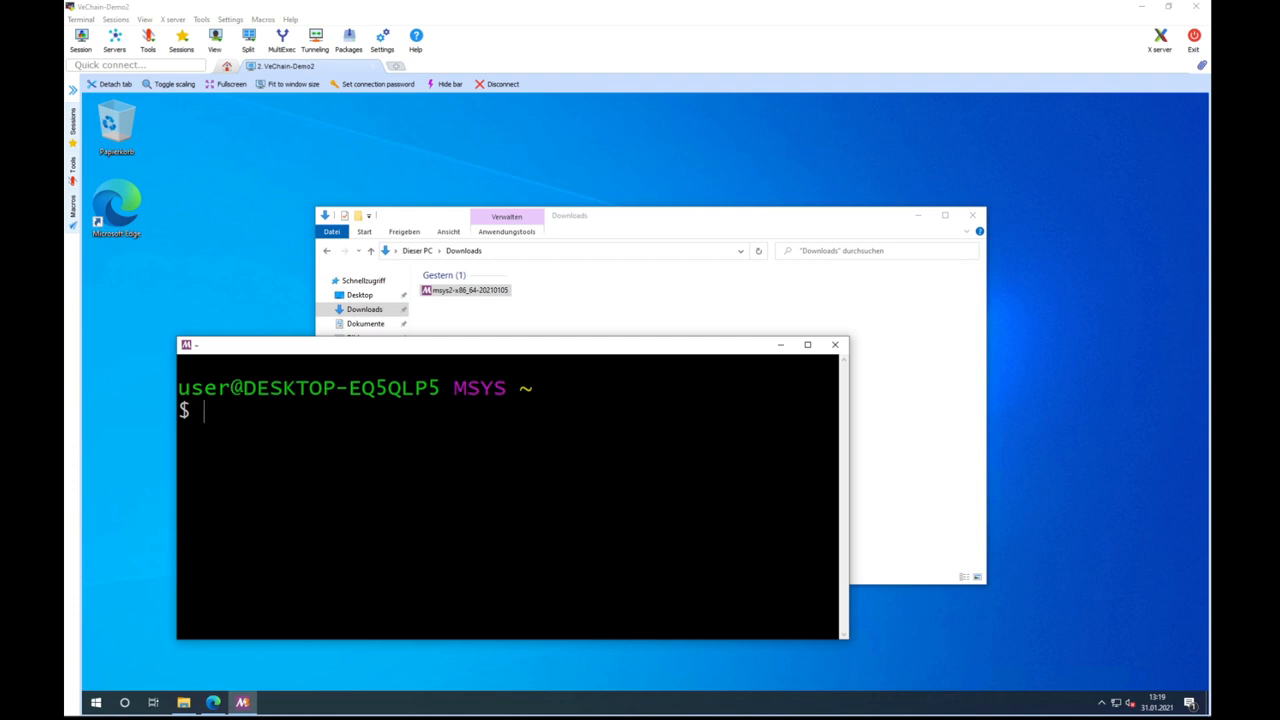
- Run pacman -Syu and confirm with y to install the 18 package upgrades
text(pacman -)
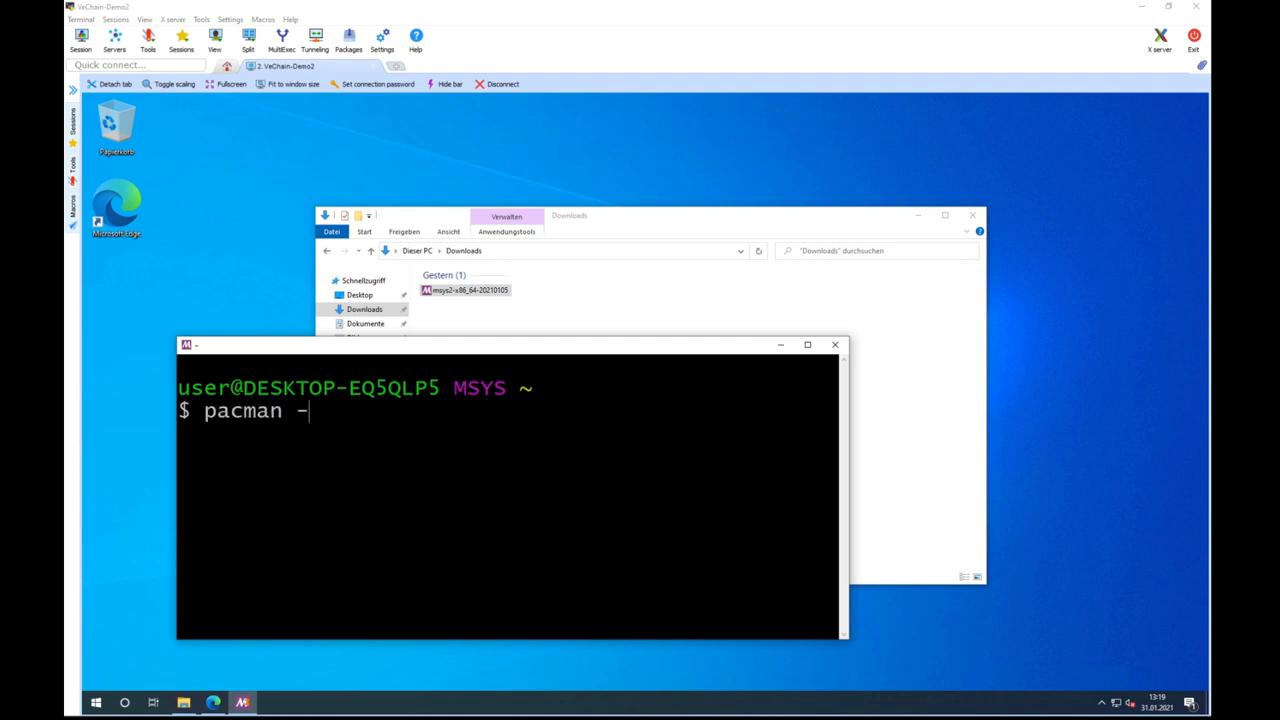
text(Syu)
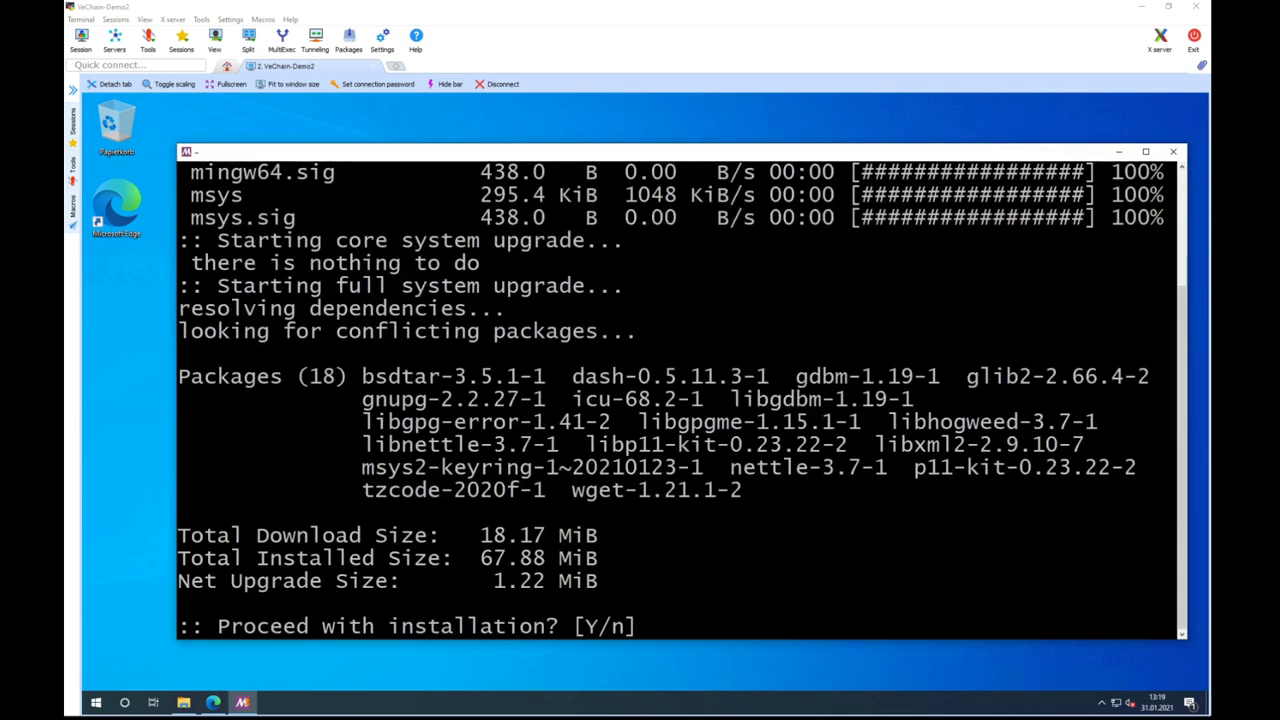
text(y)
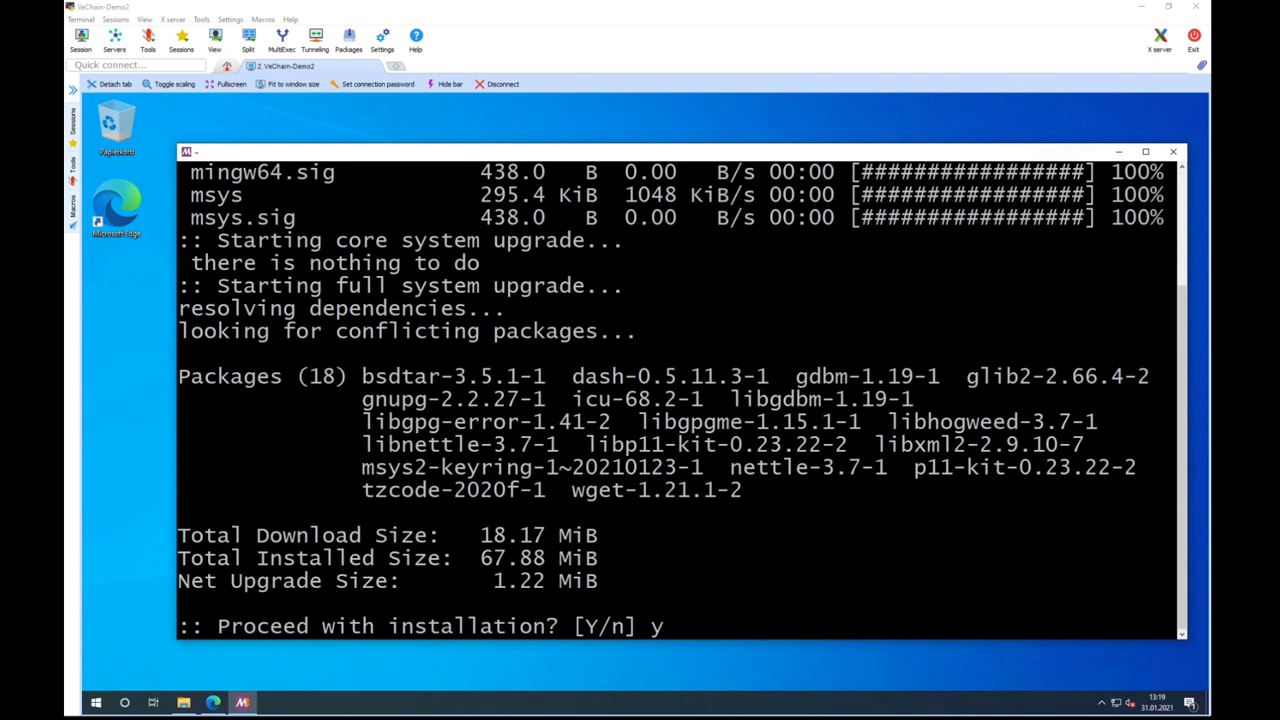
key(Return)
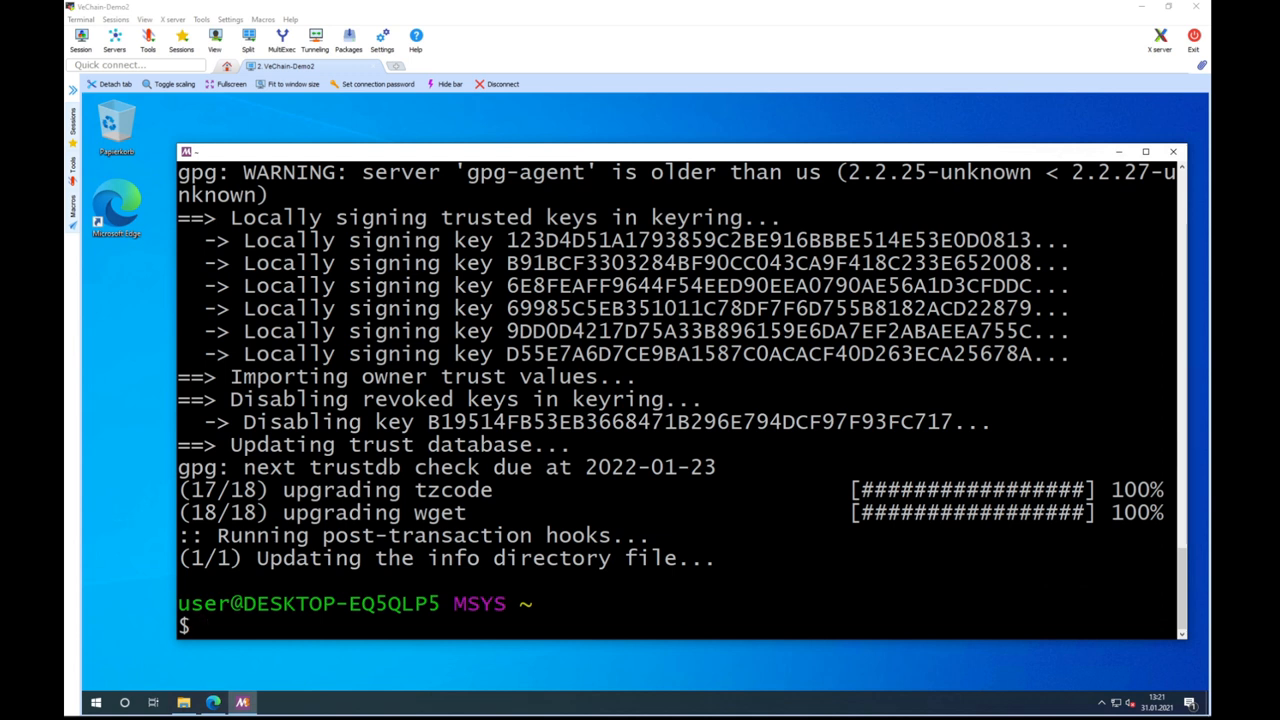
- Rerun pacman -Syu, which reports every repository up to date
text(pacman -Syu)
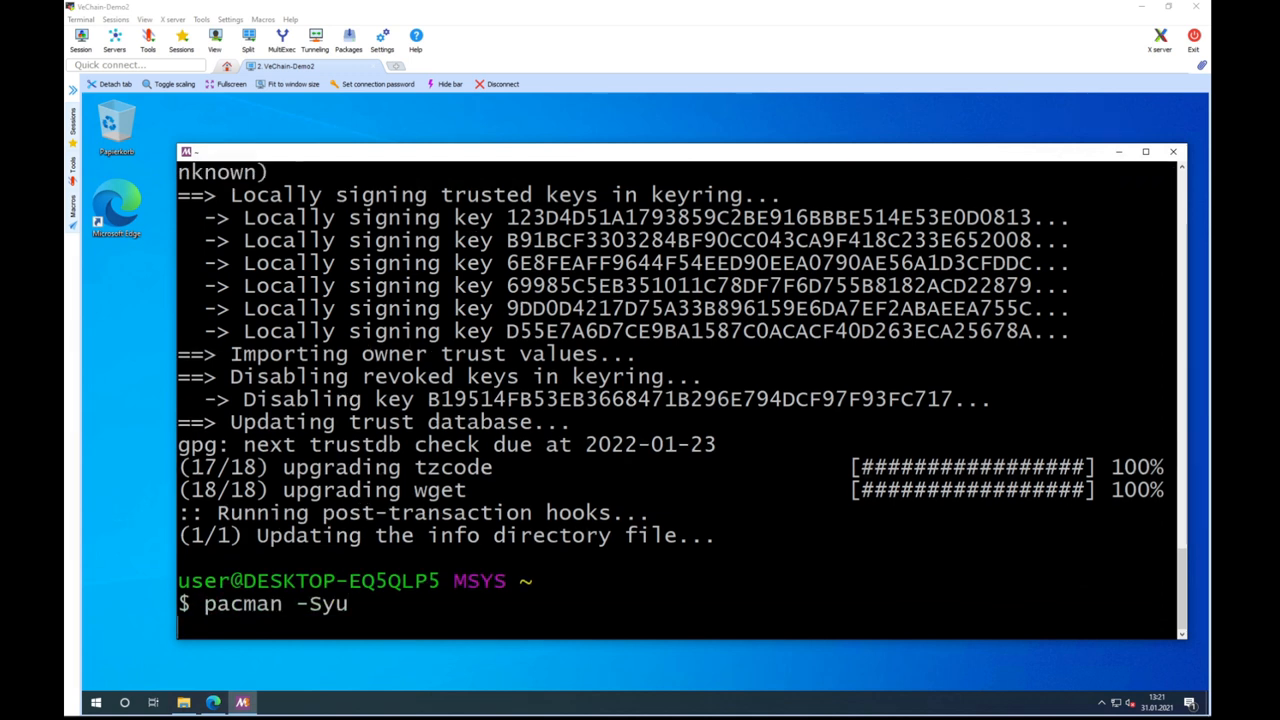
key(Return)
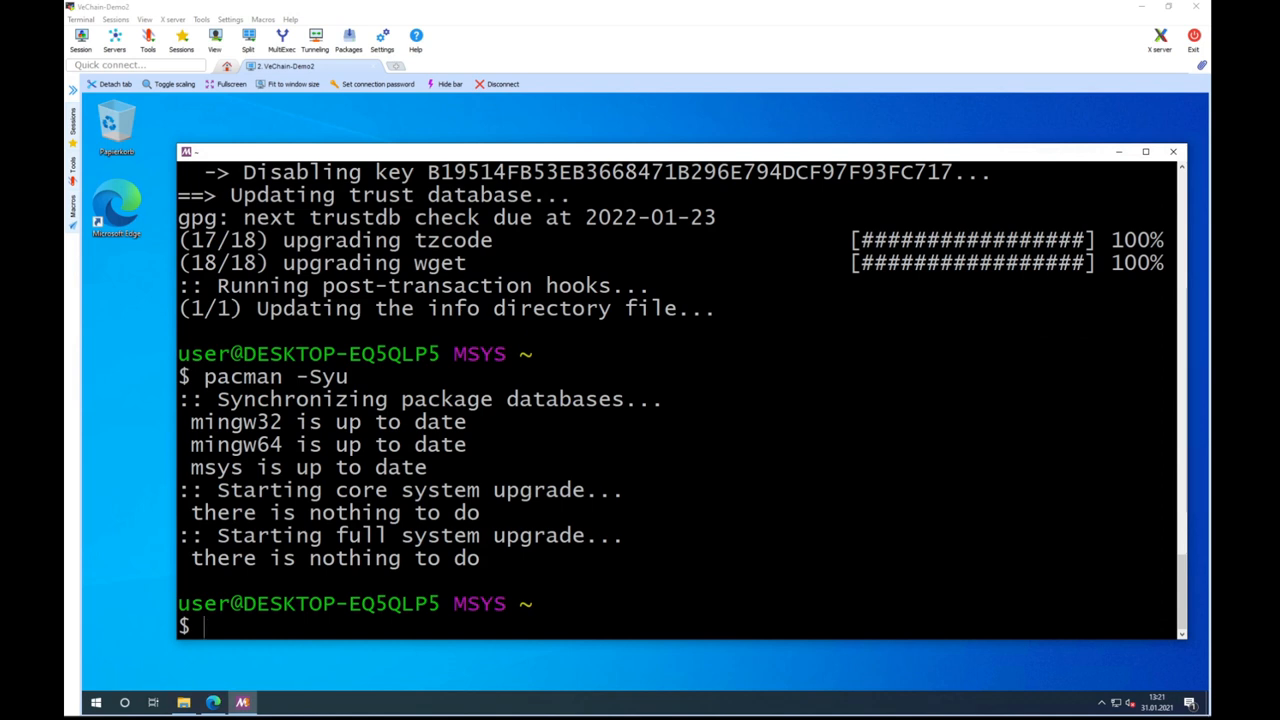
text(p)
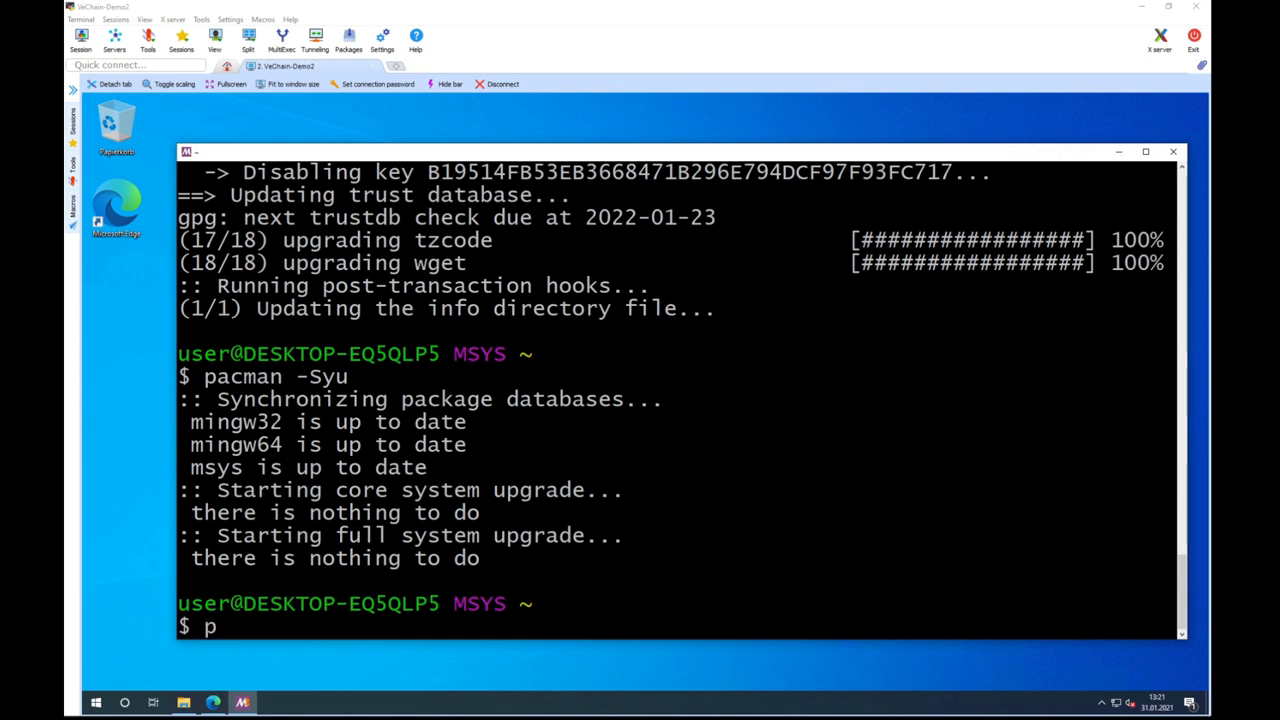
- Install git, make, mingw-w64-x86_64-gcc and mingw-w64-x86_64-go with pacman -S, confirming with y
text(acman -S git)
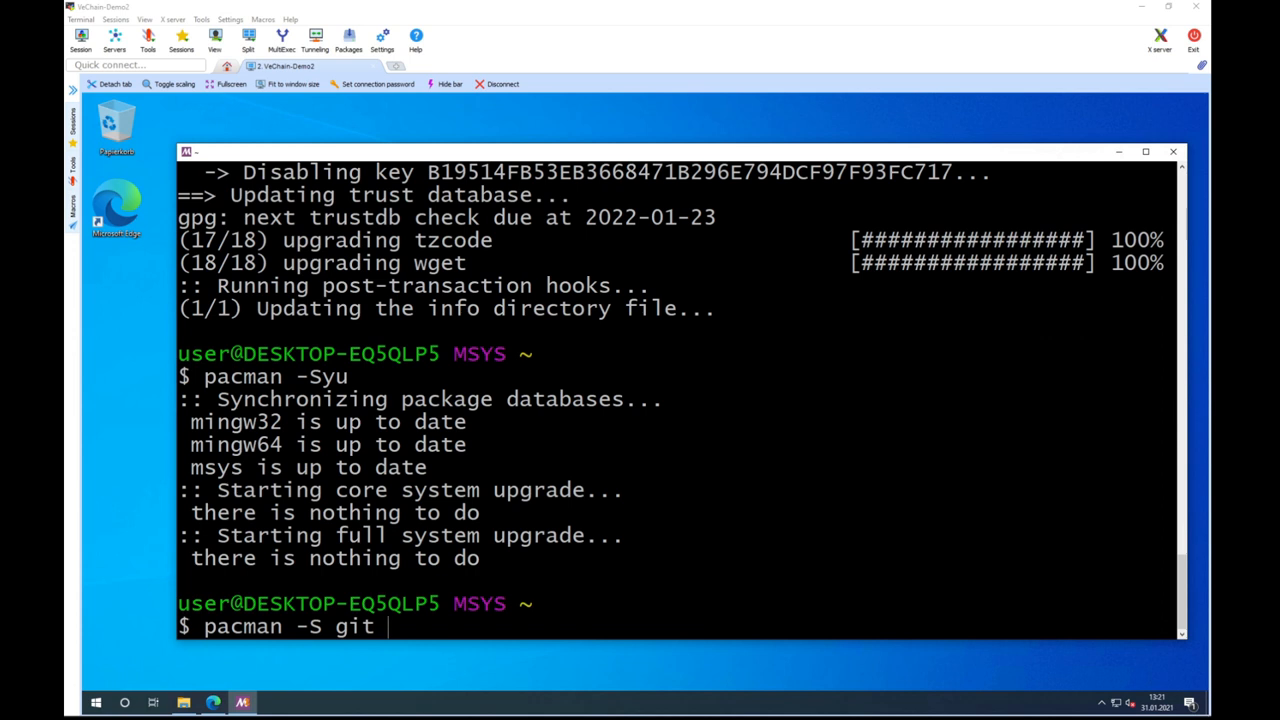
text(make mingw-)
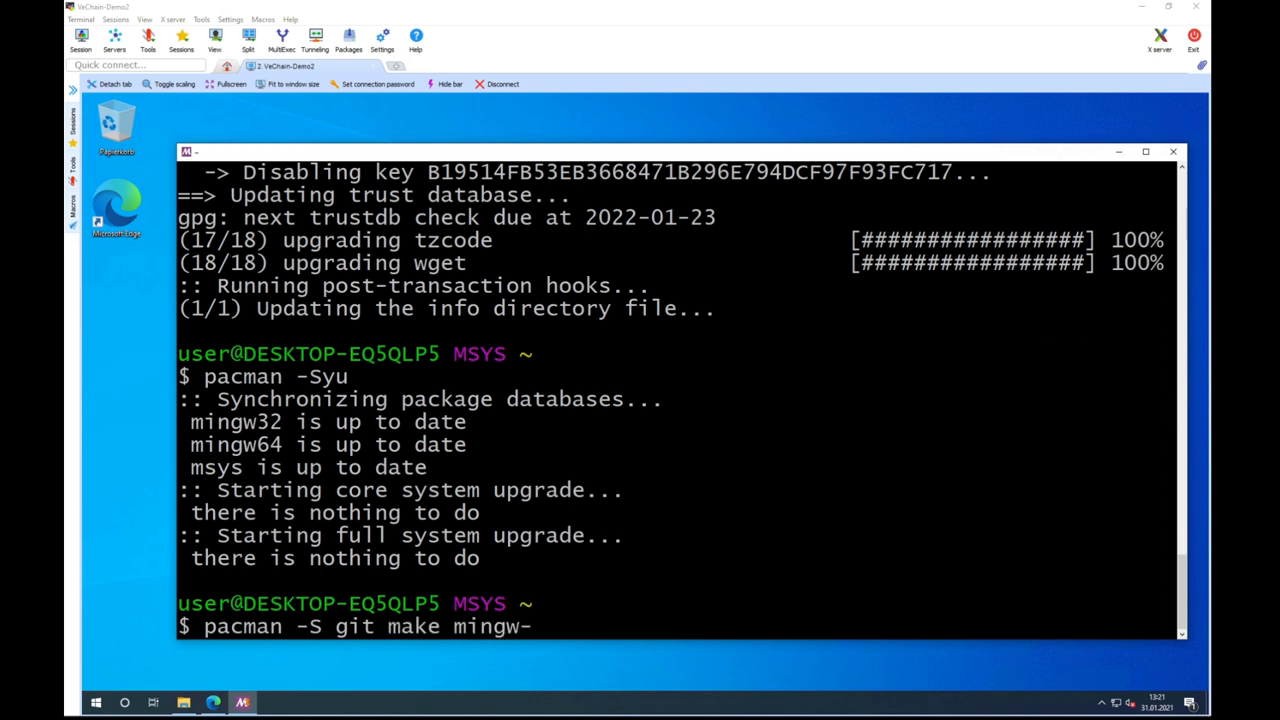
text(w64)
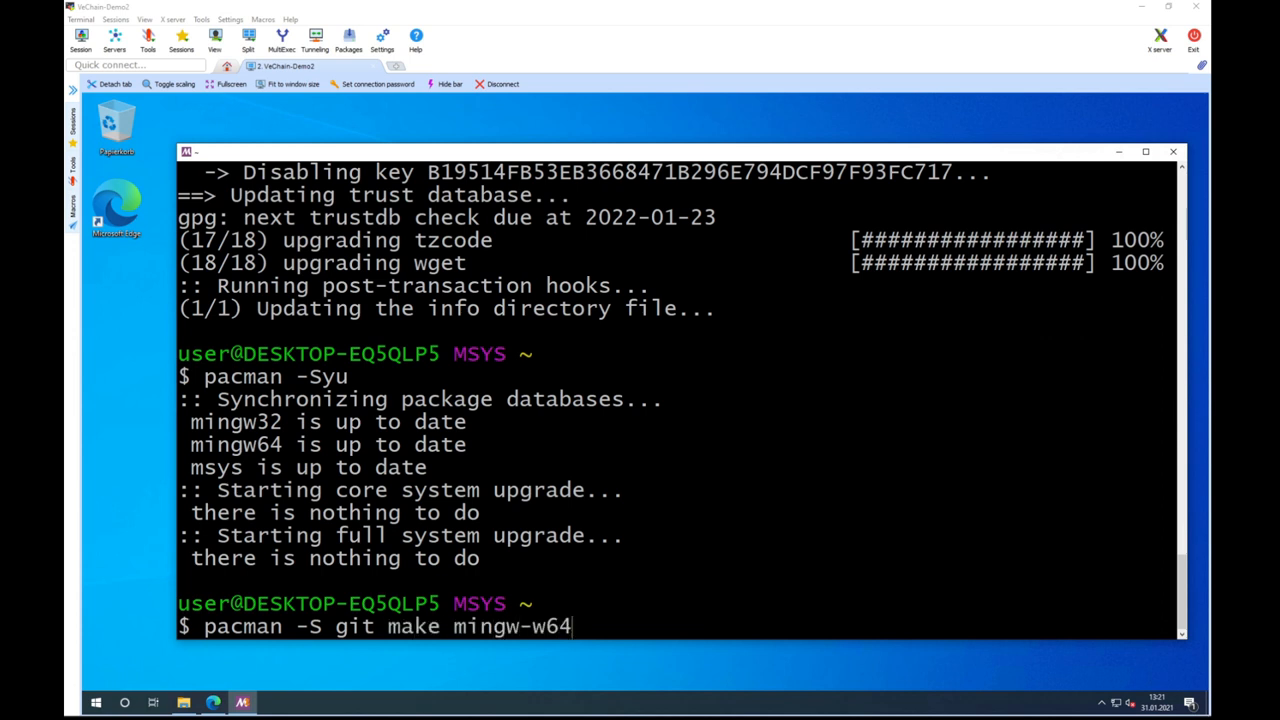
text(.x)
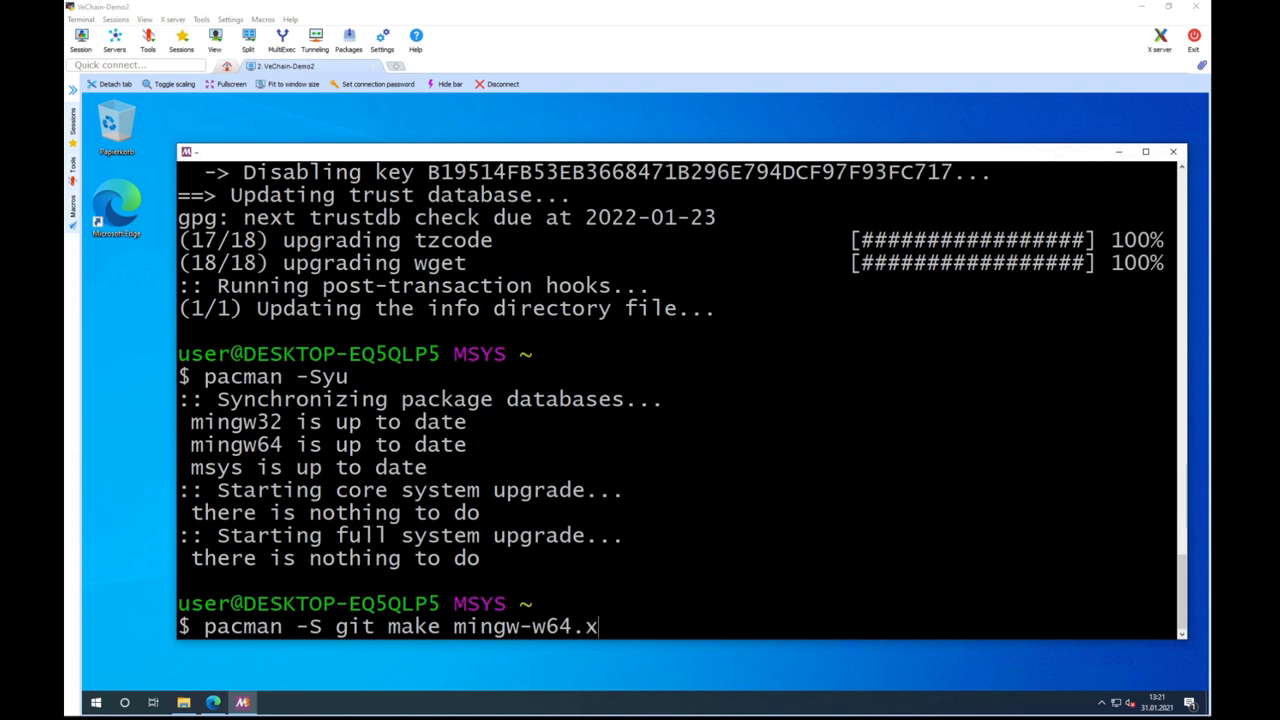
text(86_)
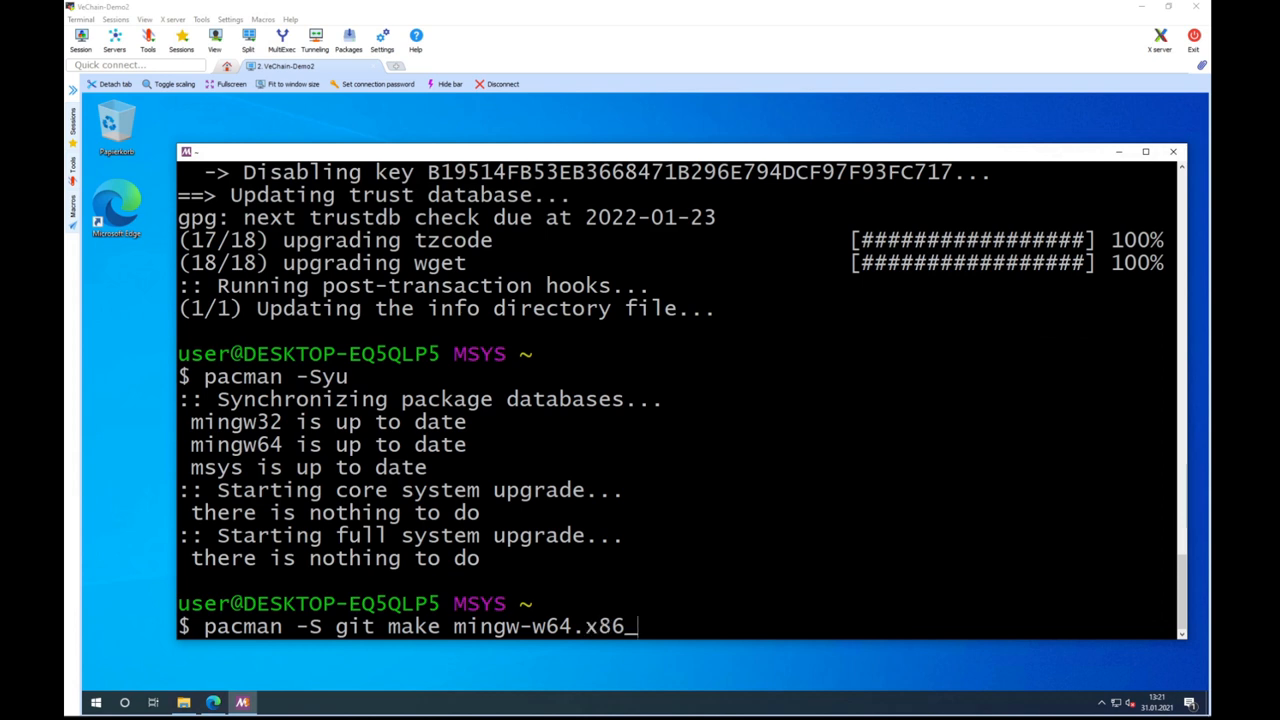
text(64-)
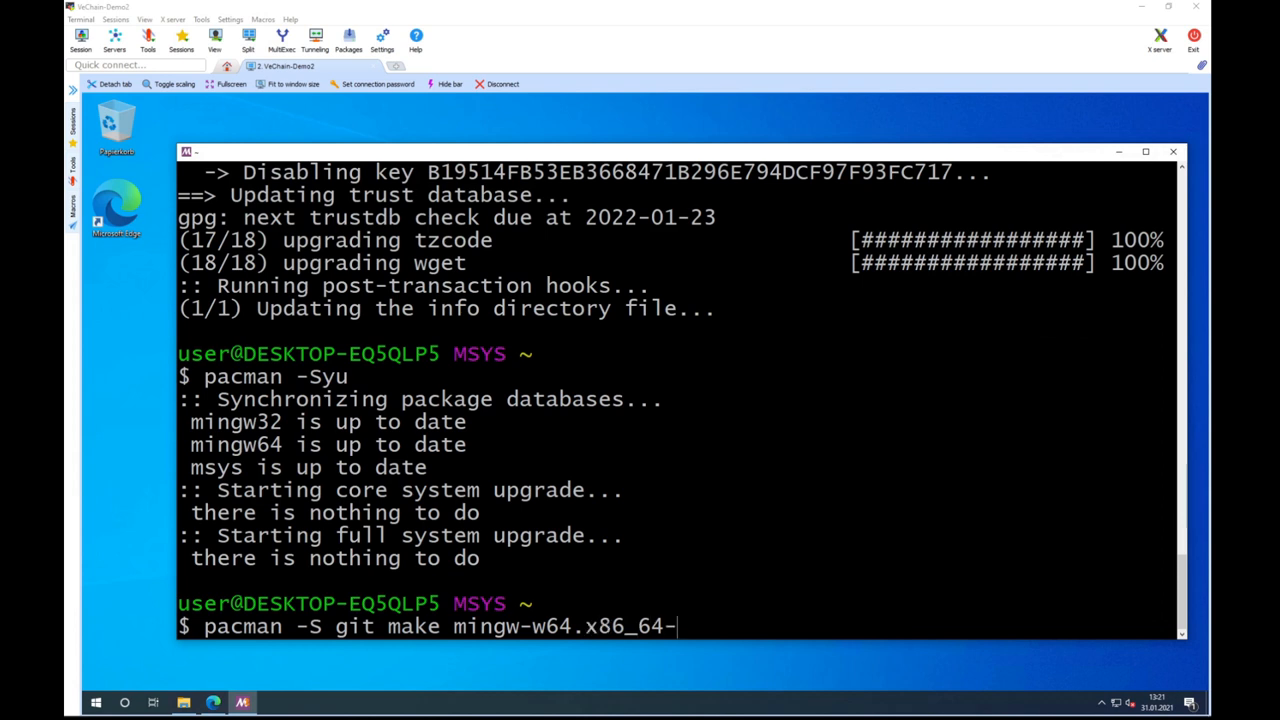
text(gcc m)
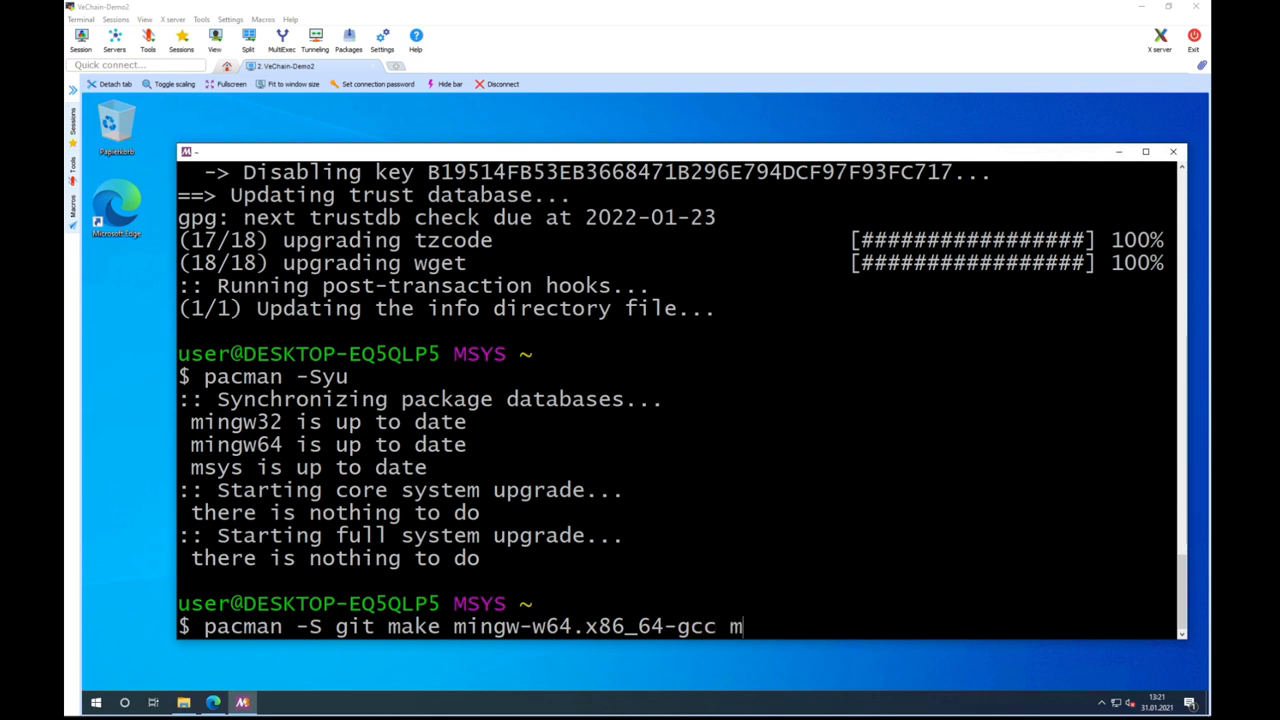
text(ingw-)
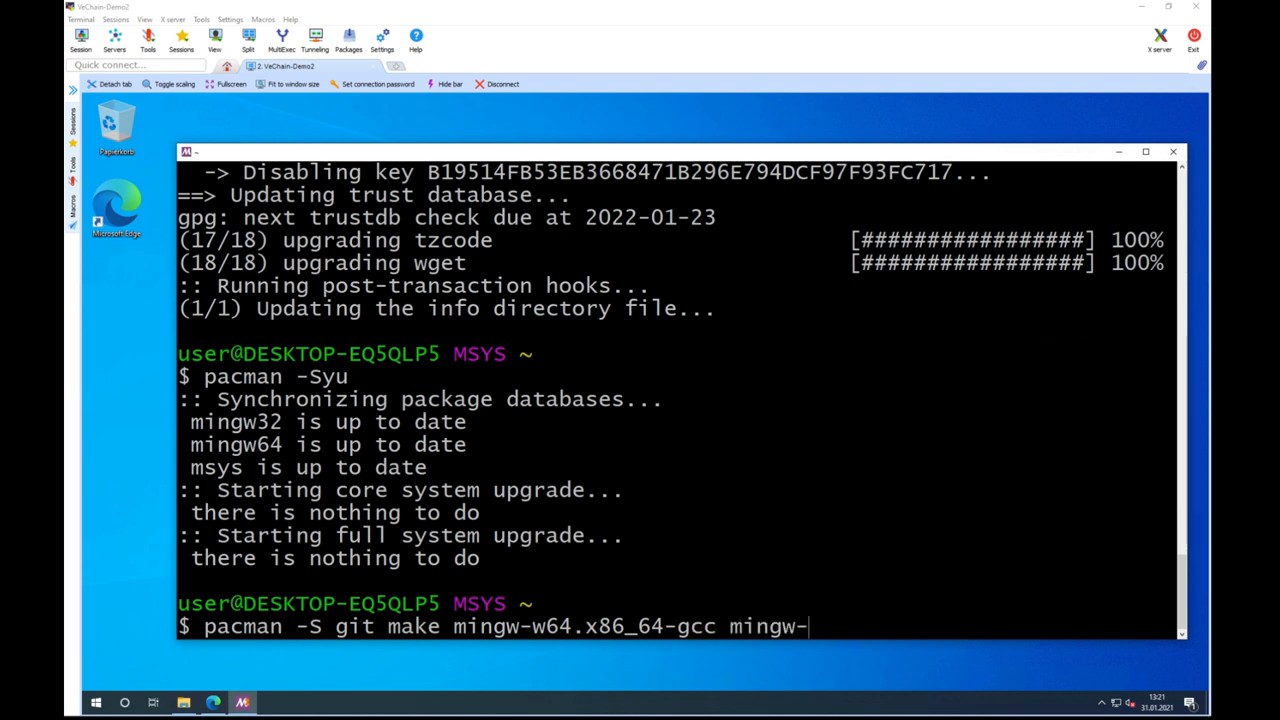
text(w)
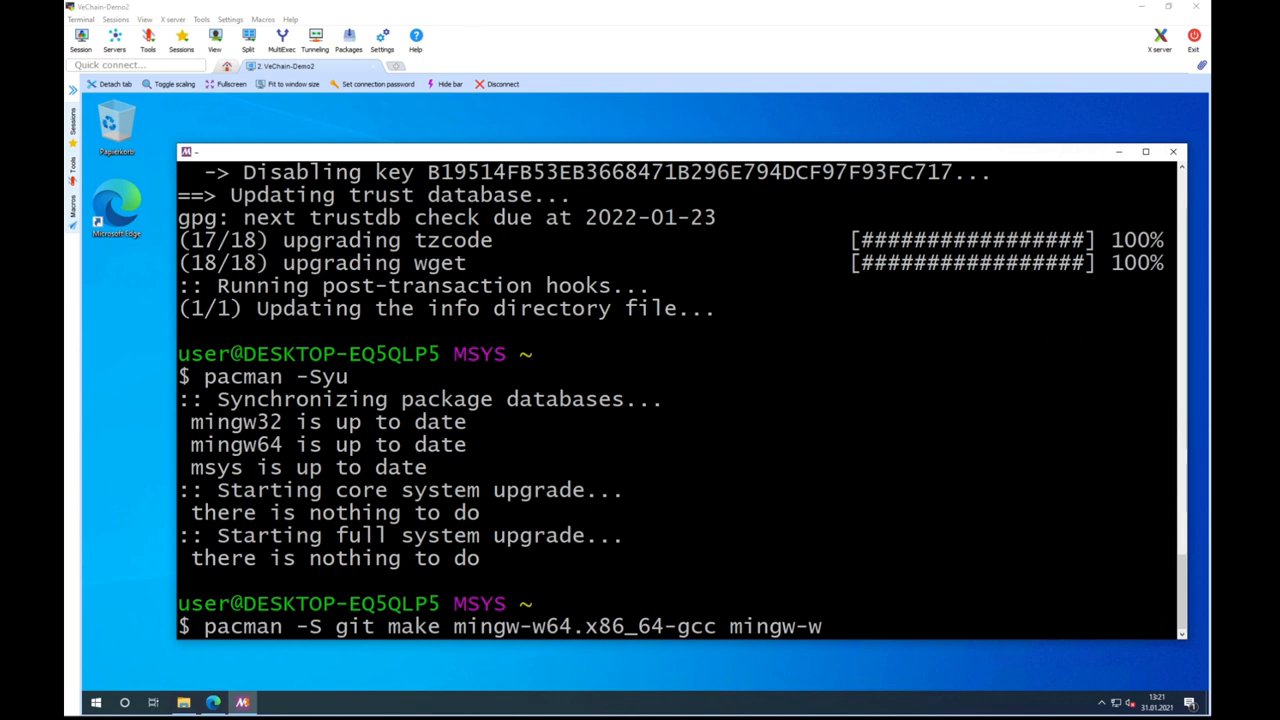
text(-x)
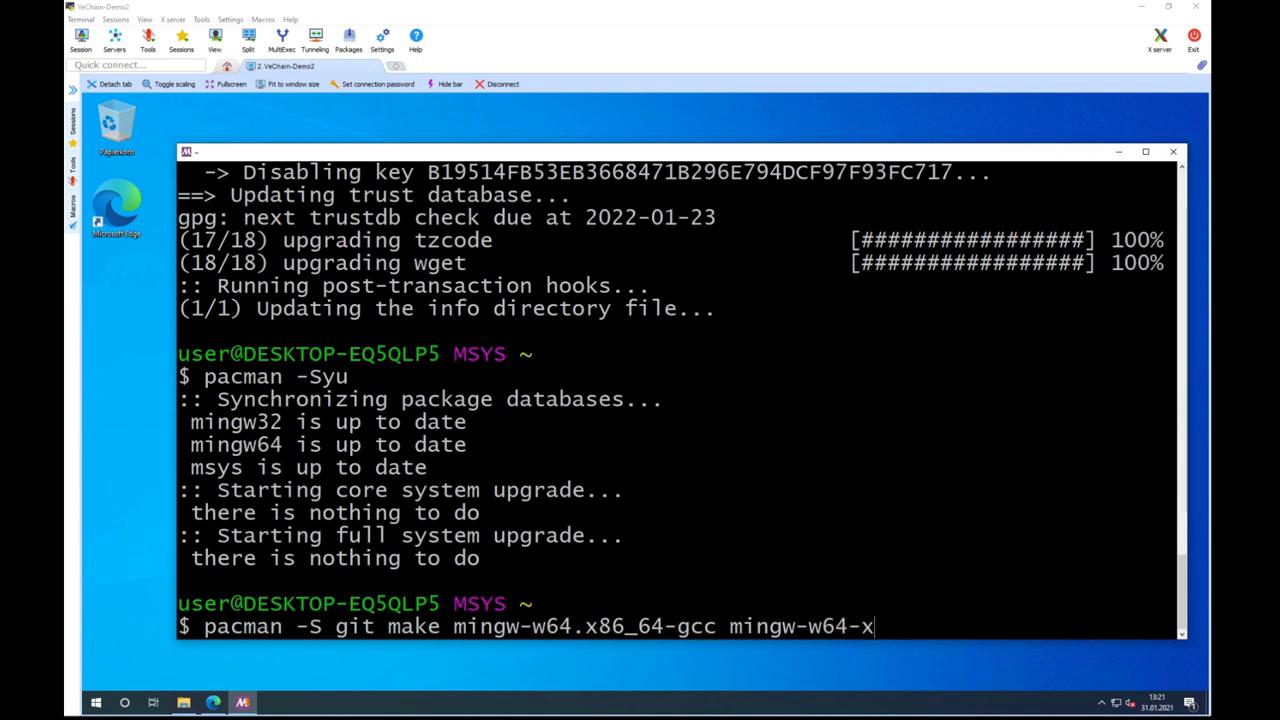
text(86_)
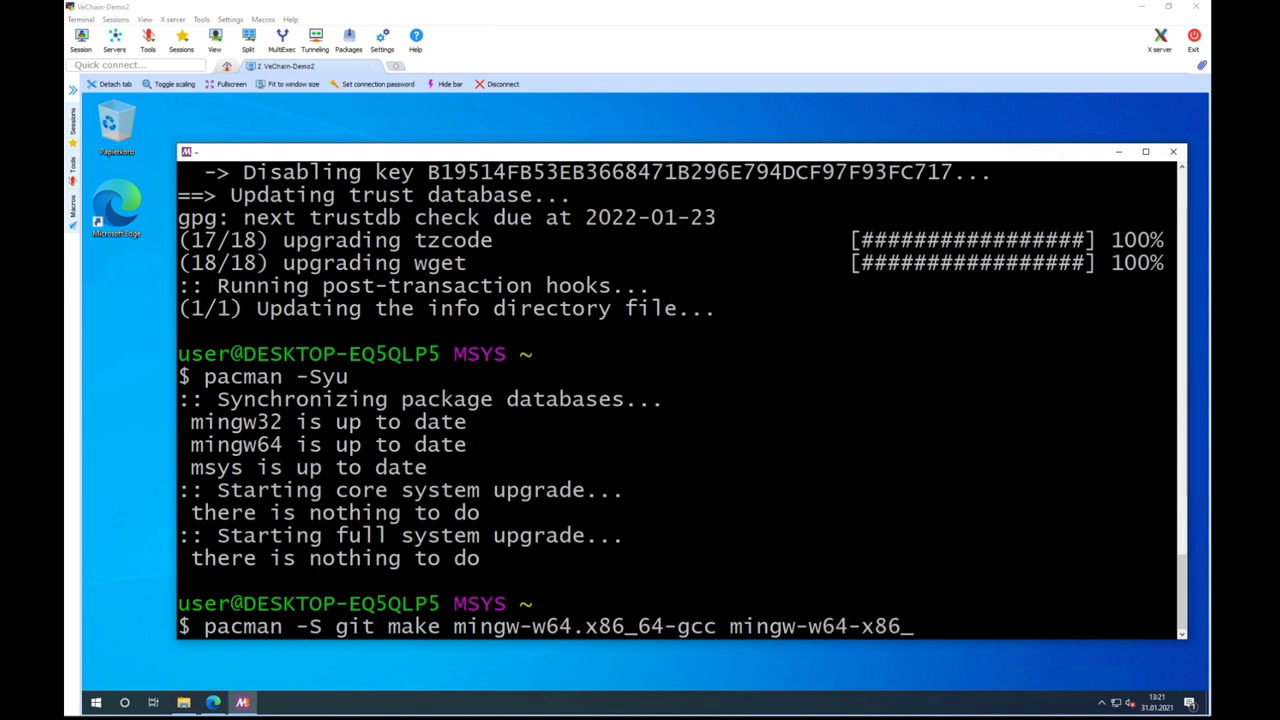
text(64-go)
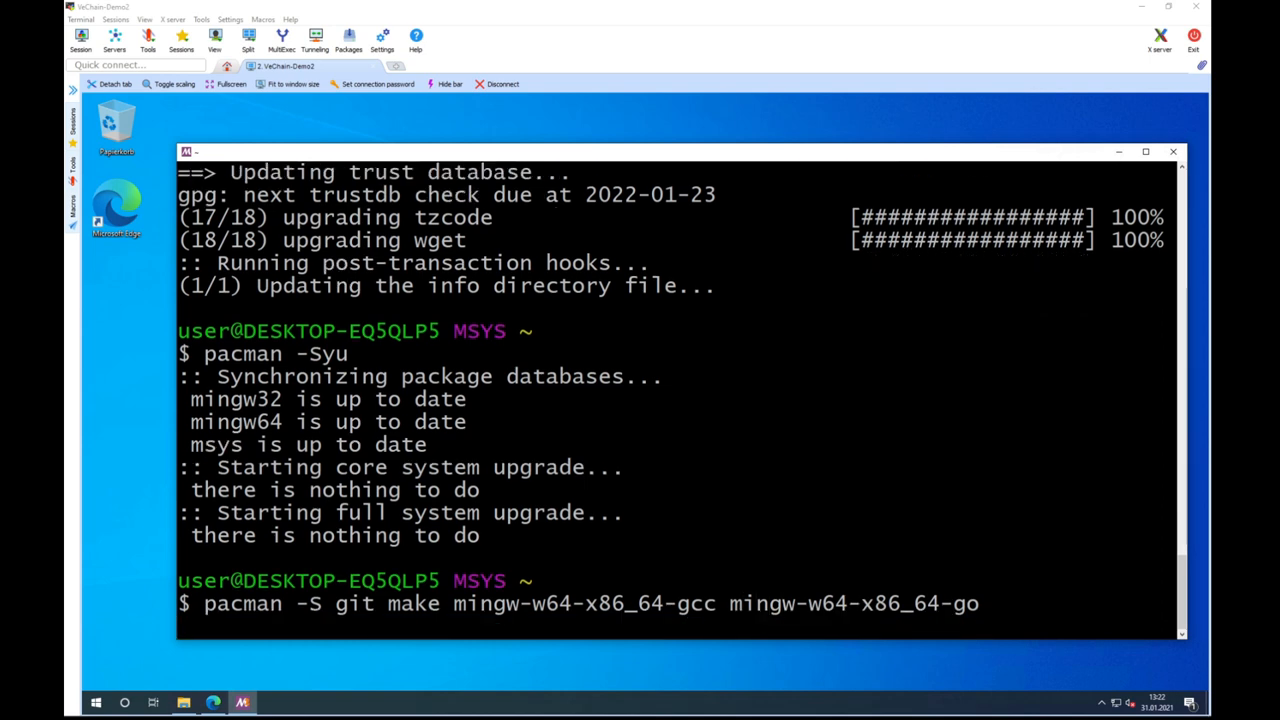
key(Return)
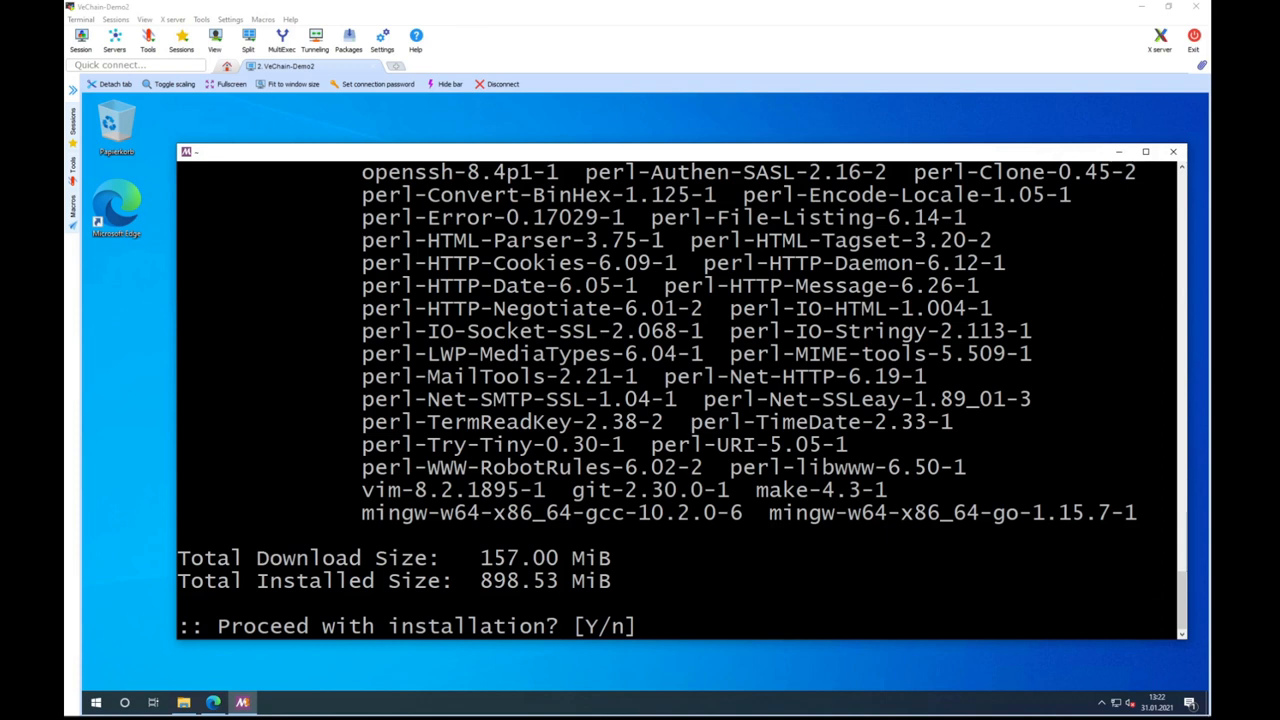
text(y)
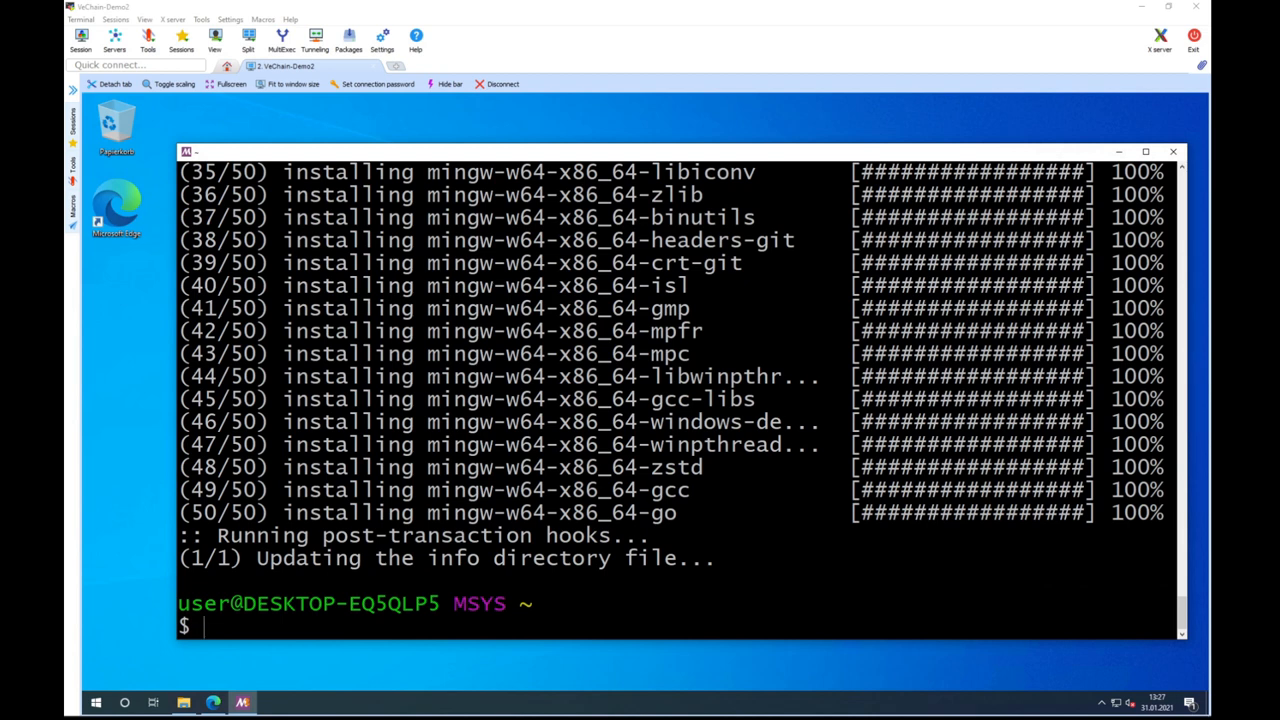
- Close the terminal and Downloads window, then start MSYS2 MSYS from the Start menu
double_click(681, 511)
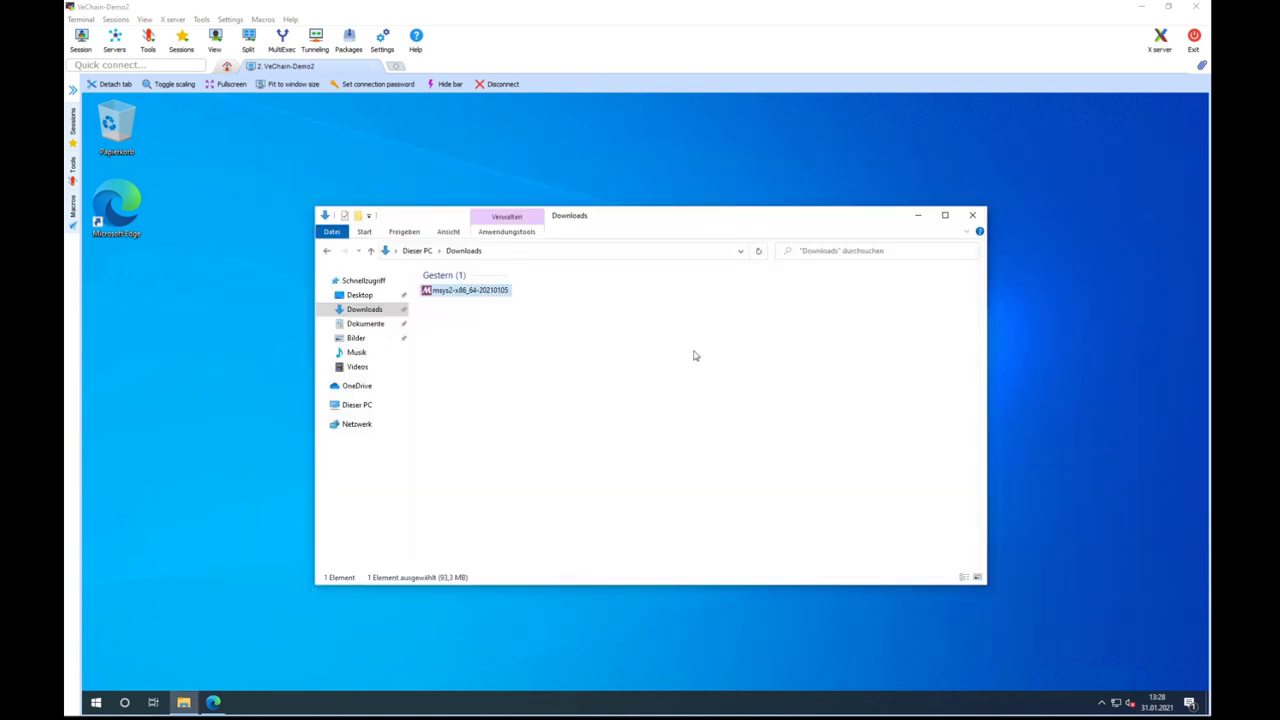
click(971, 215)
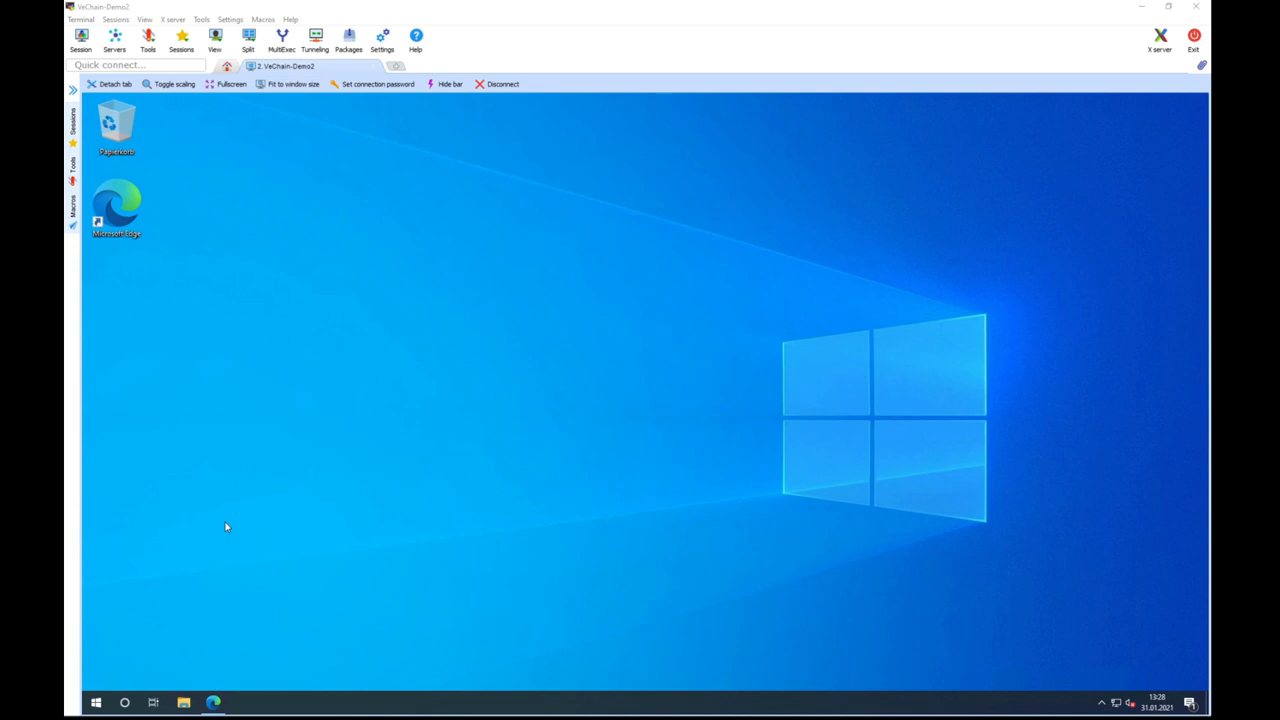
click(95, 702)
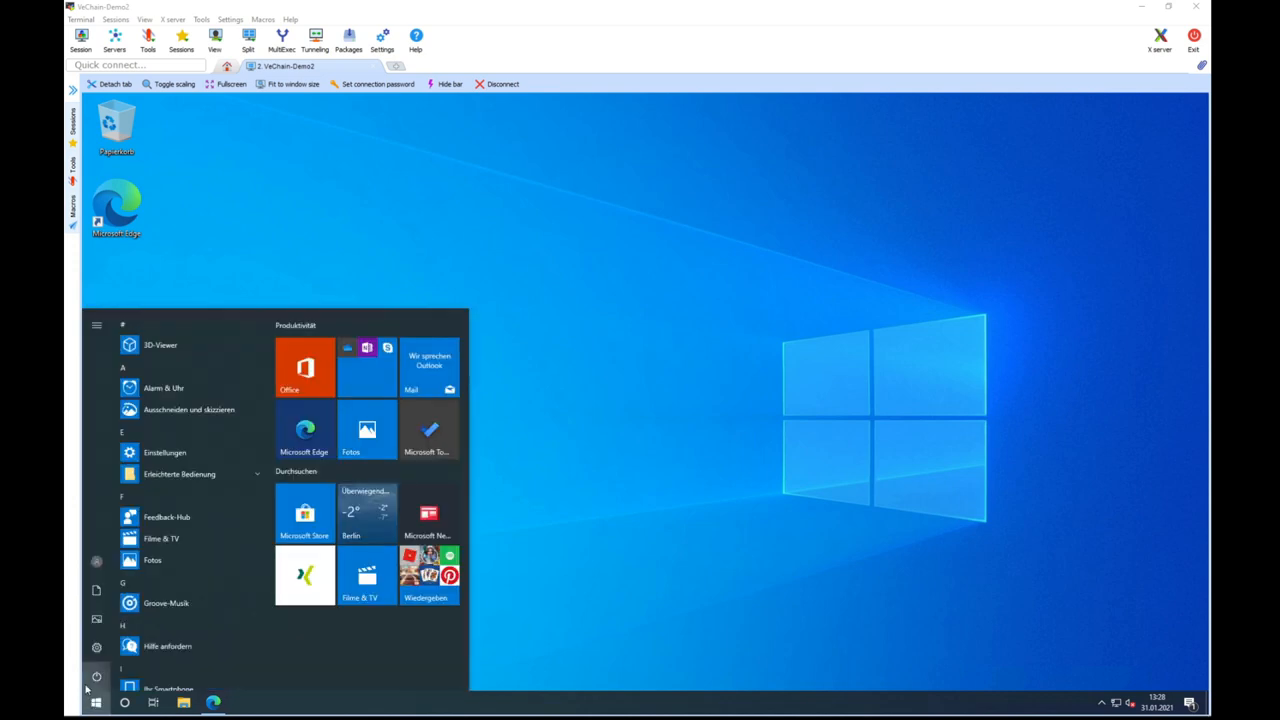
scroll(down, 3)
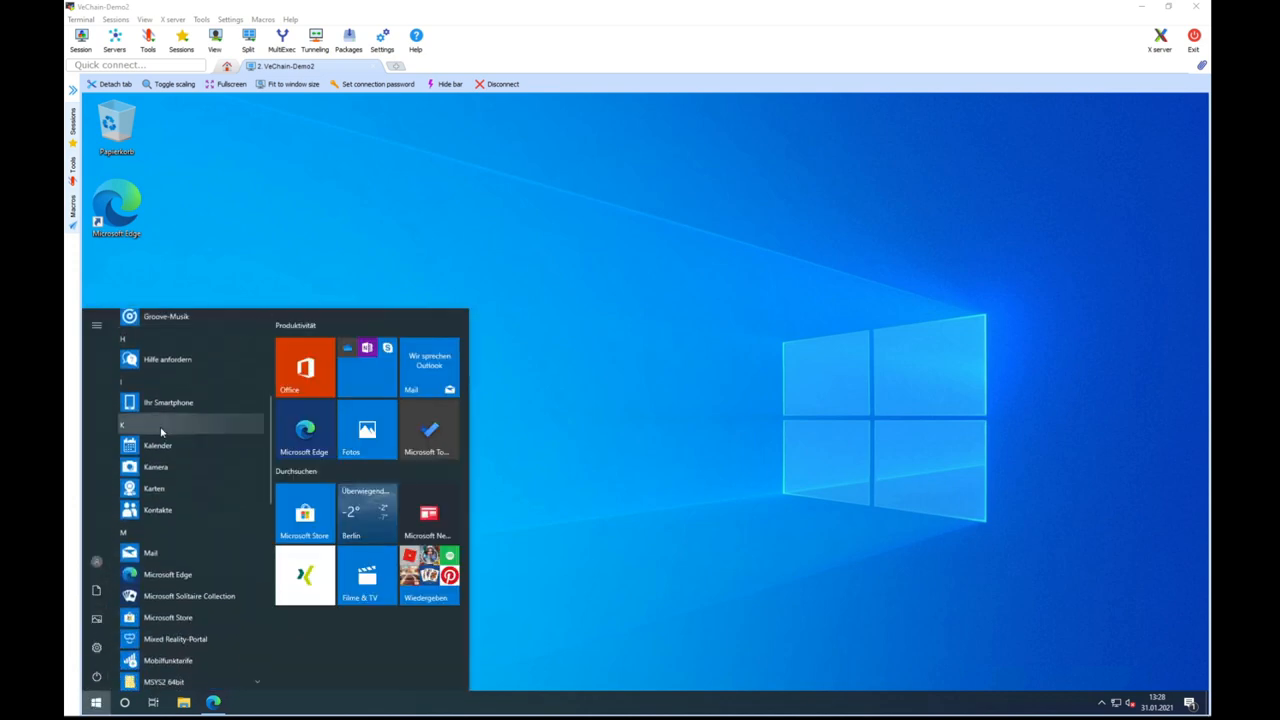
scroll(down, 3)
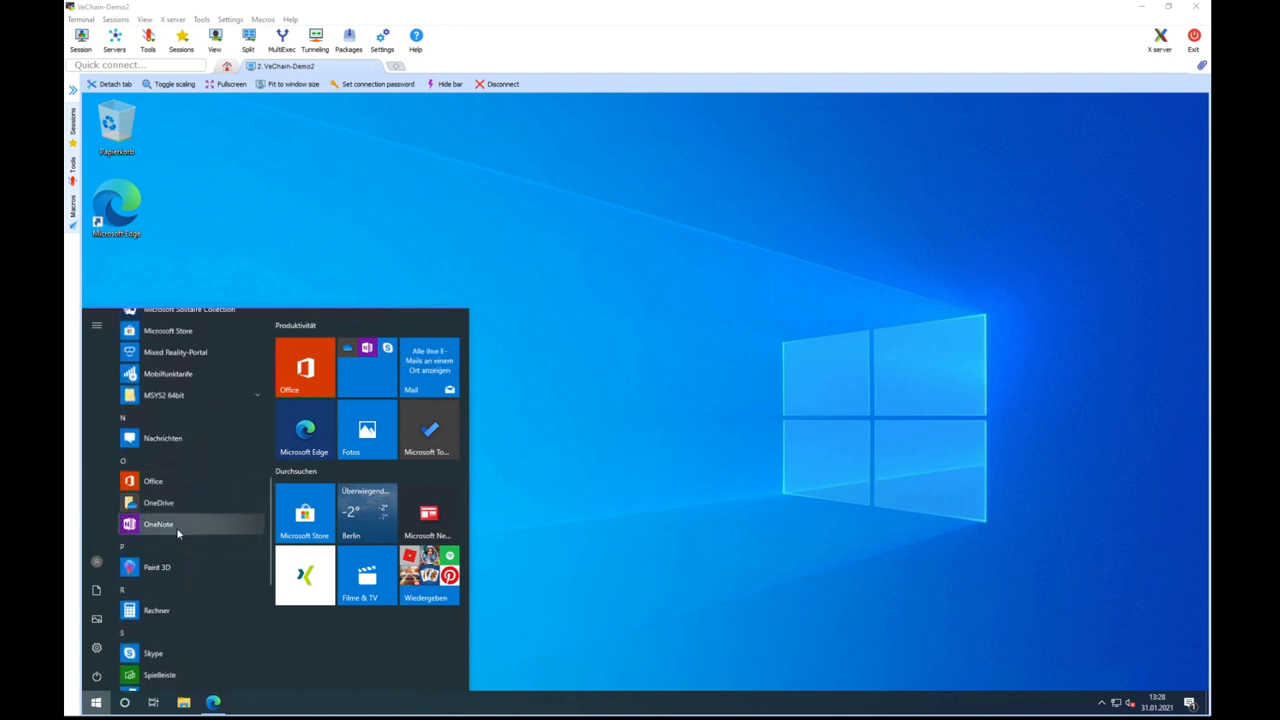
mouse_move(205, 396)
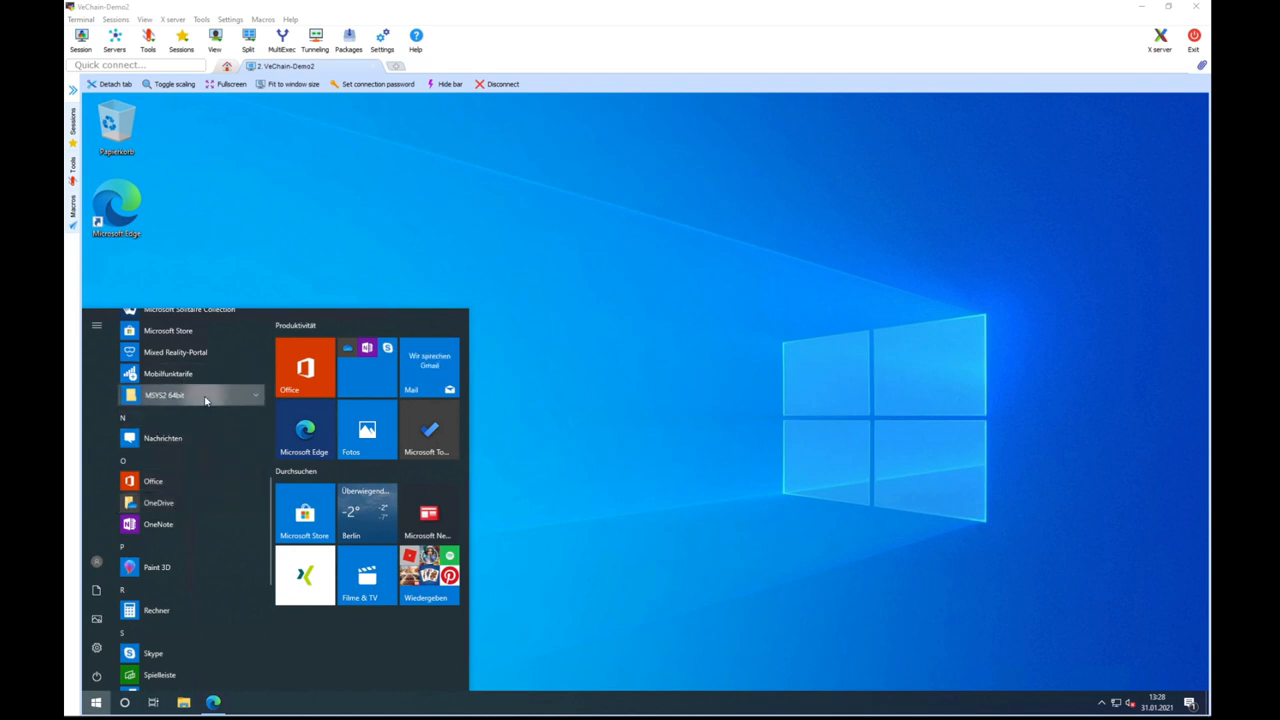
click(170, 394)
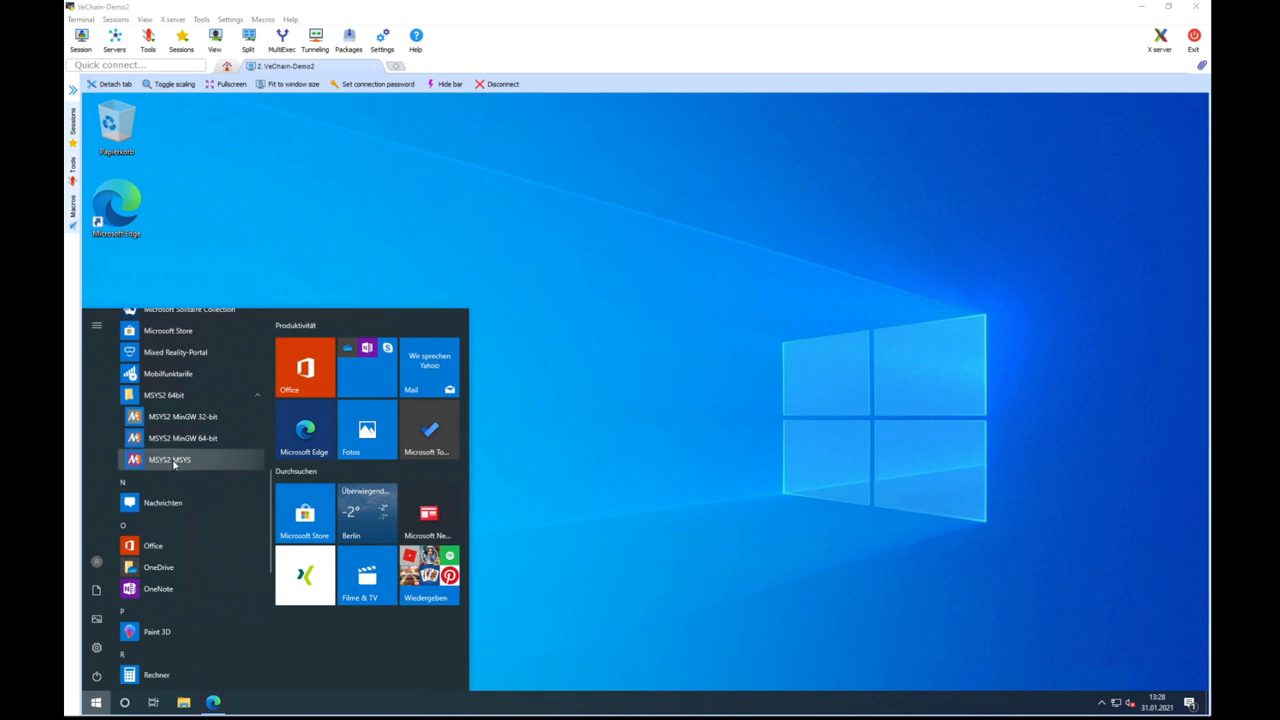
mouse_move(186, 420)
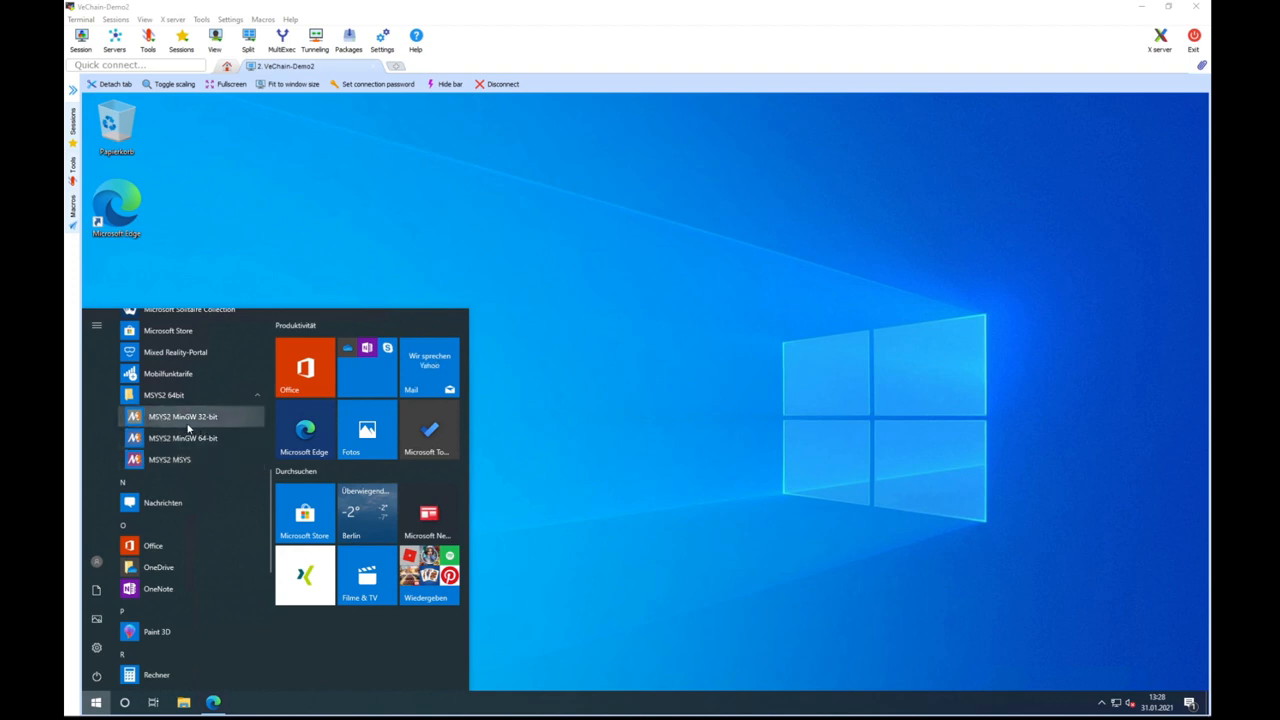
mouse_move(200, 424)
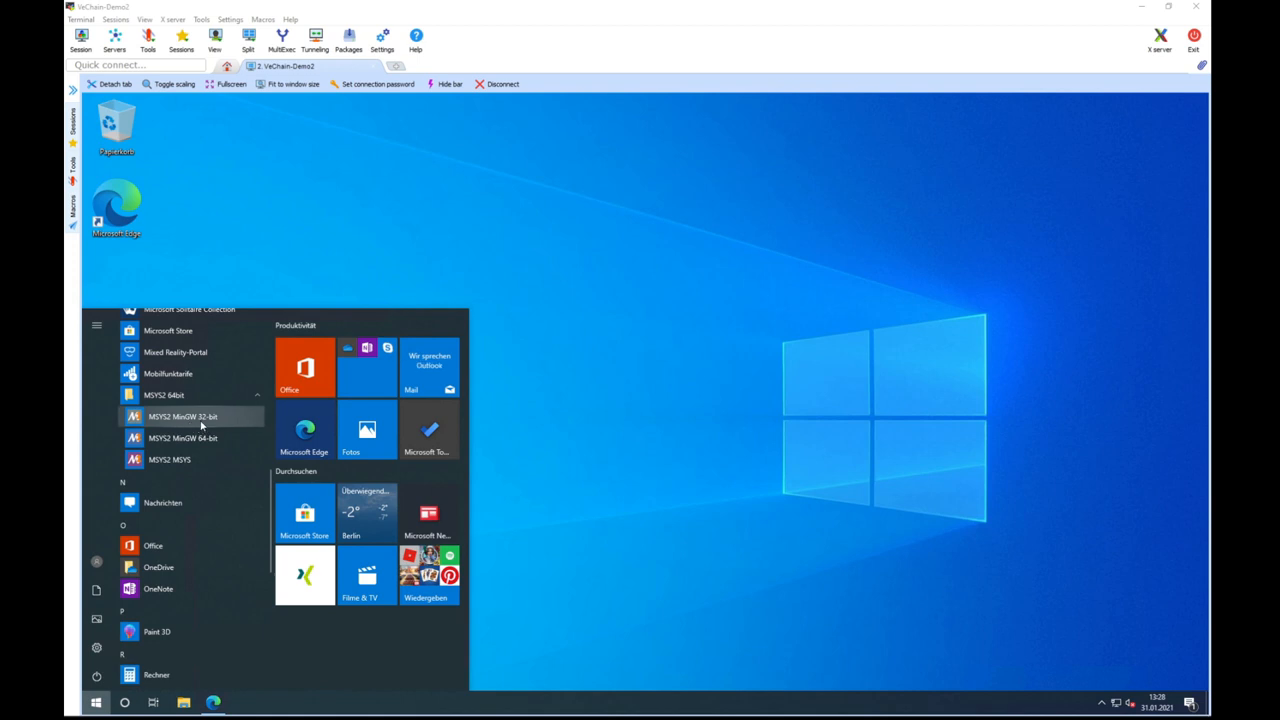
mouse_move(200, 438)
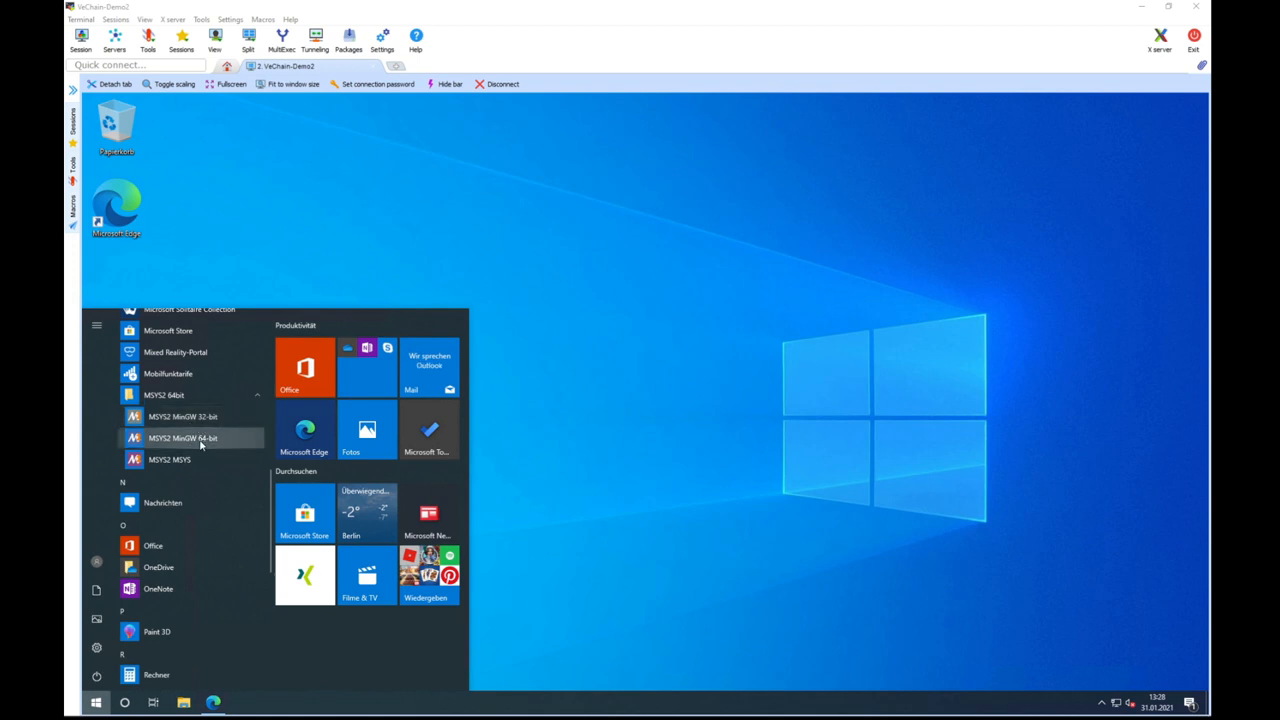
mouse_move(150, 466)
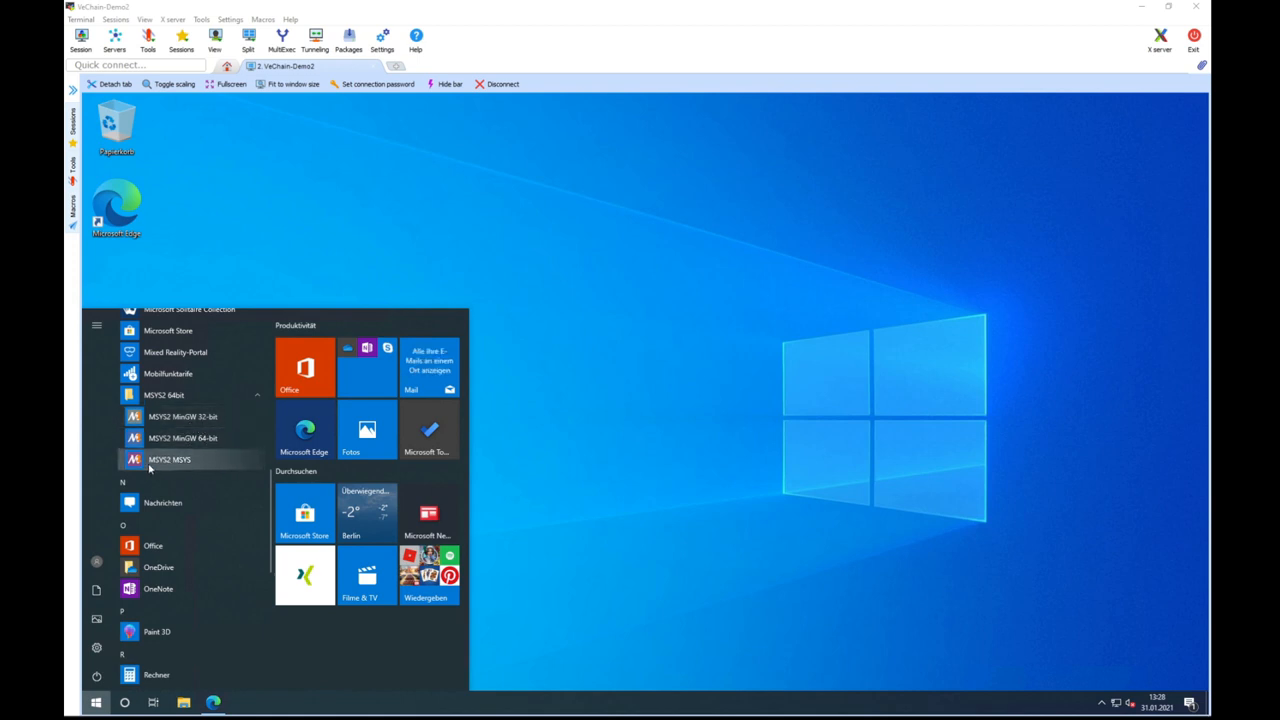
click(174, 459)
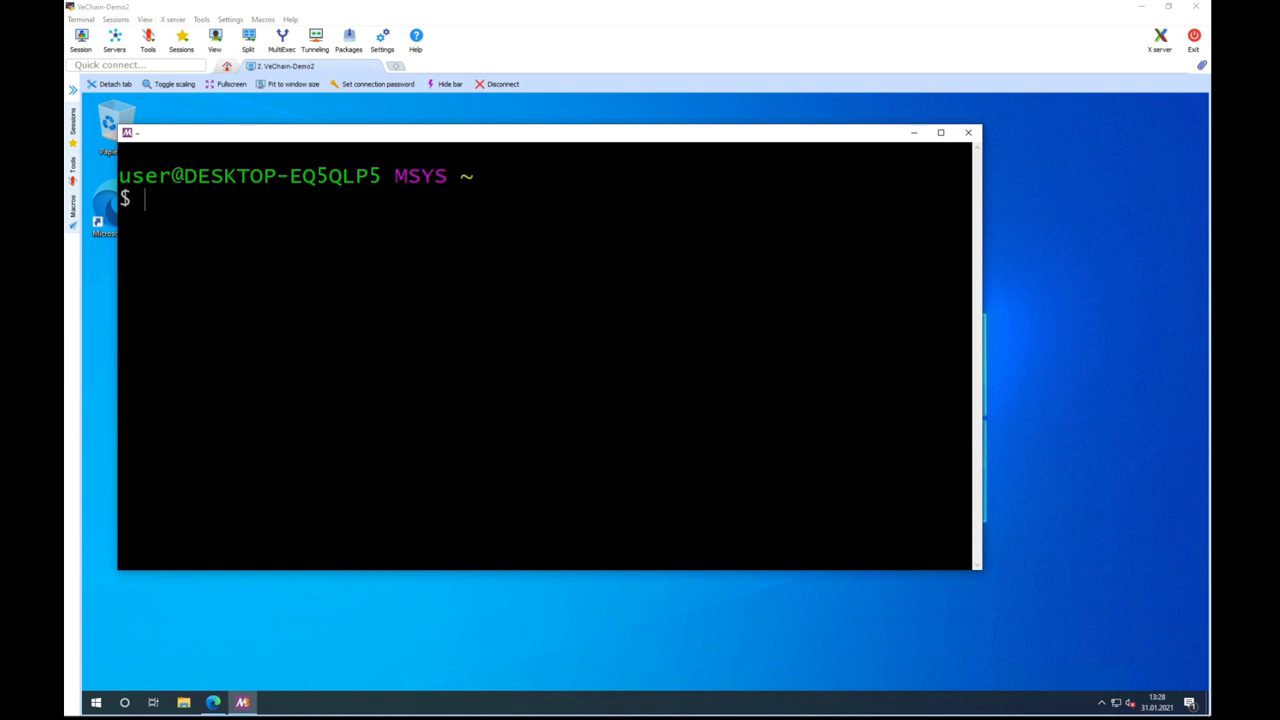
text(git clo)
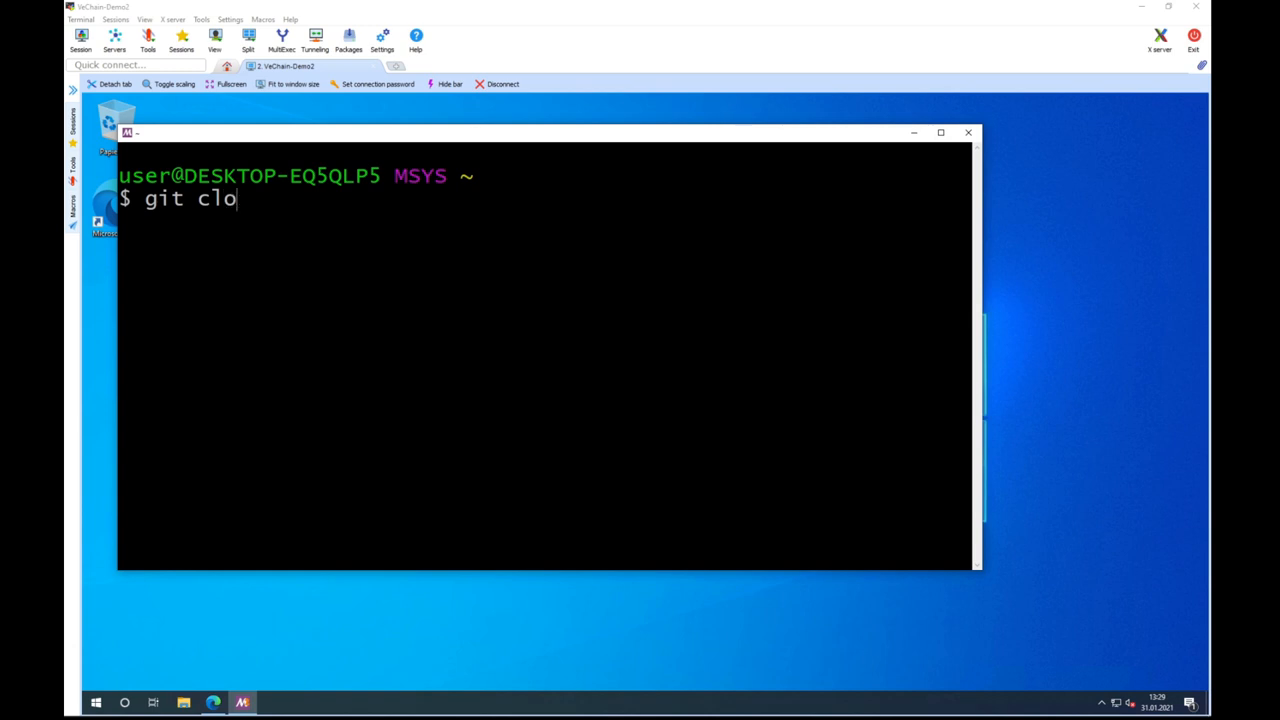
text(ne h)
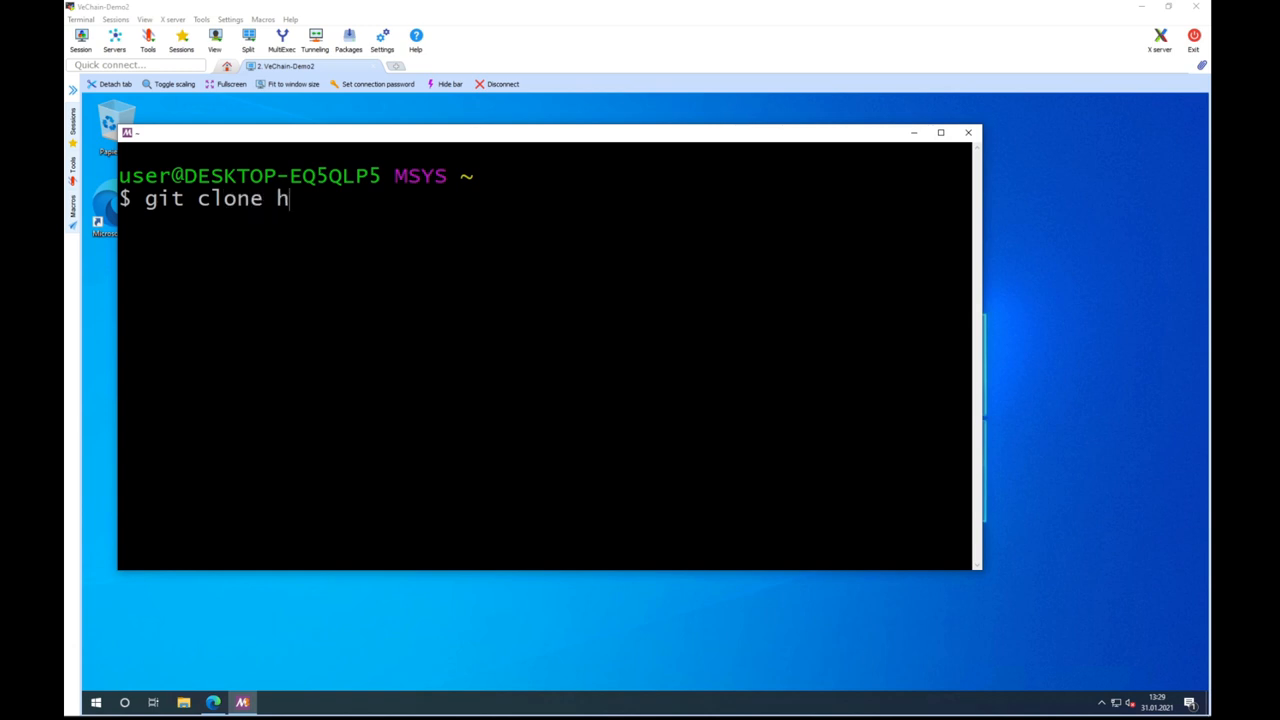
text(ttps://git)
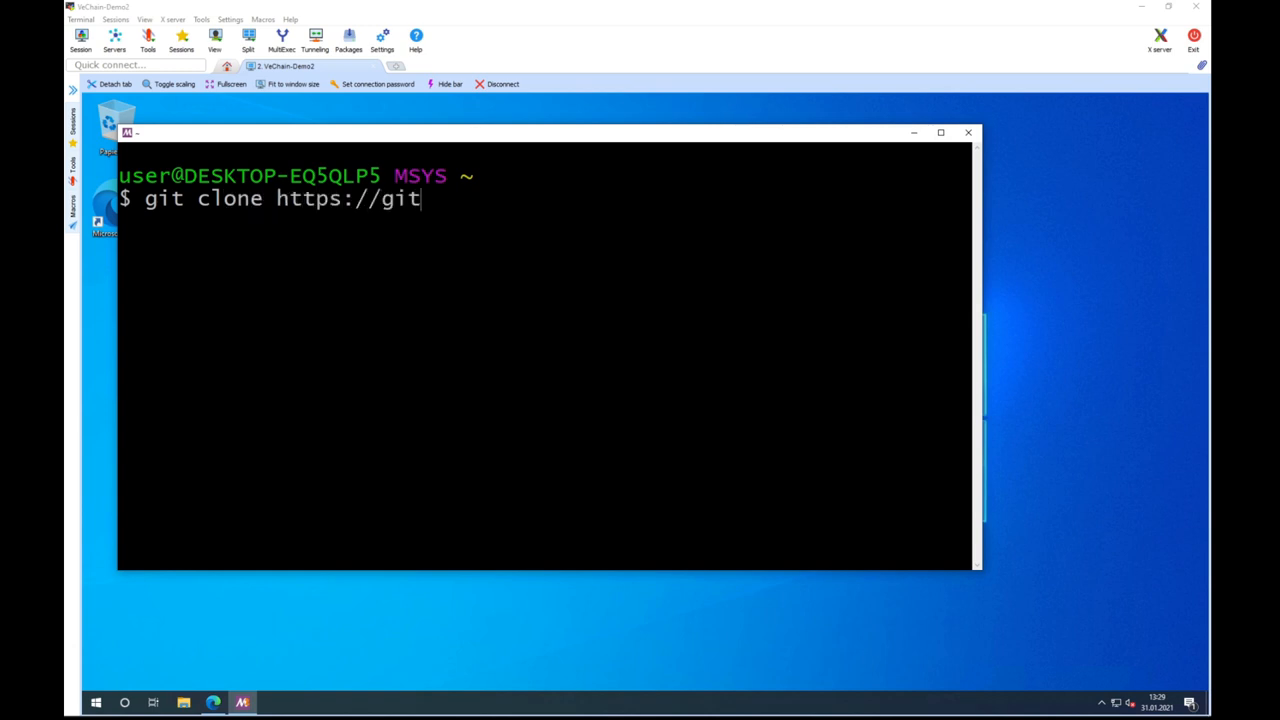
text(hub.com/v)
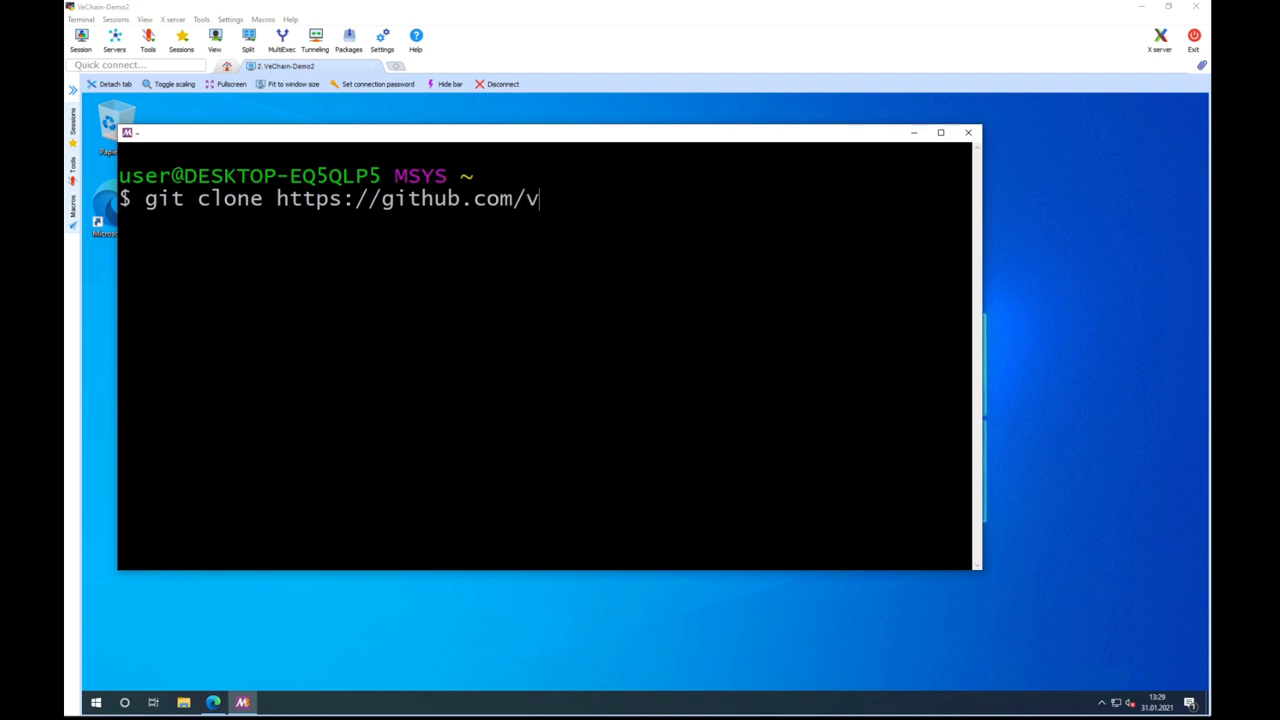
text(echain/thor.git)
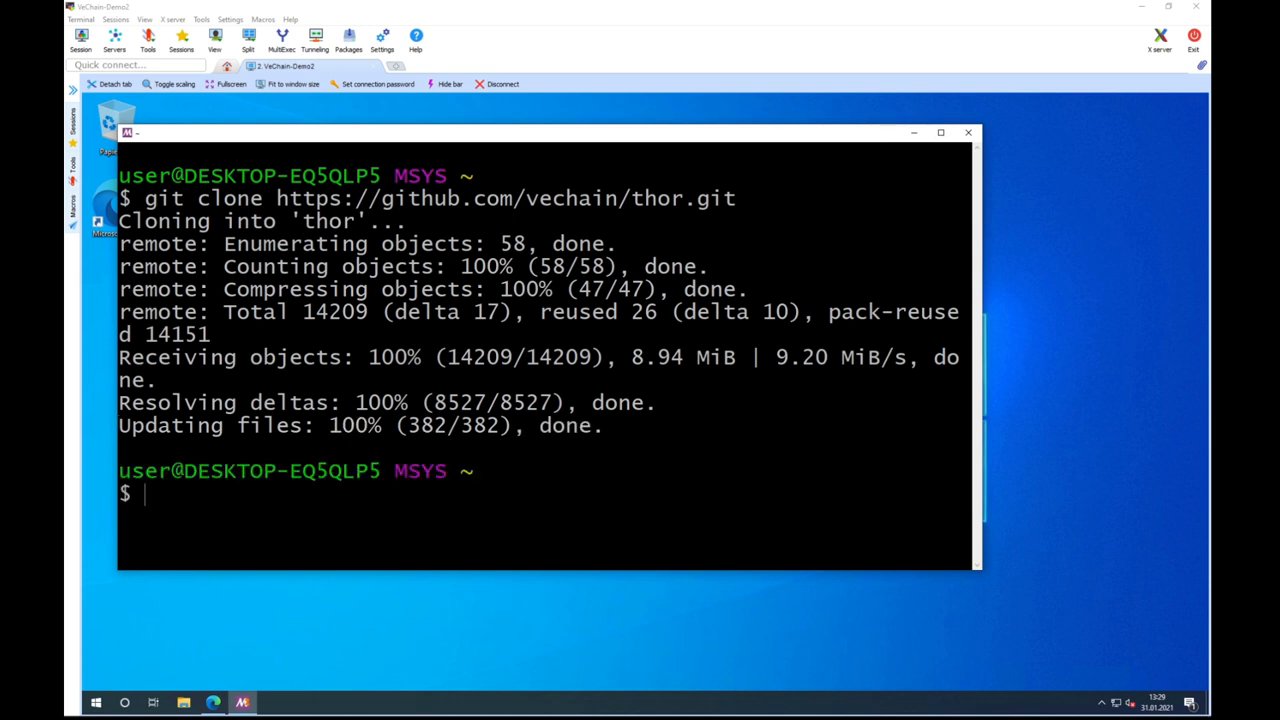
text(cd thor/)
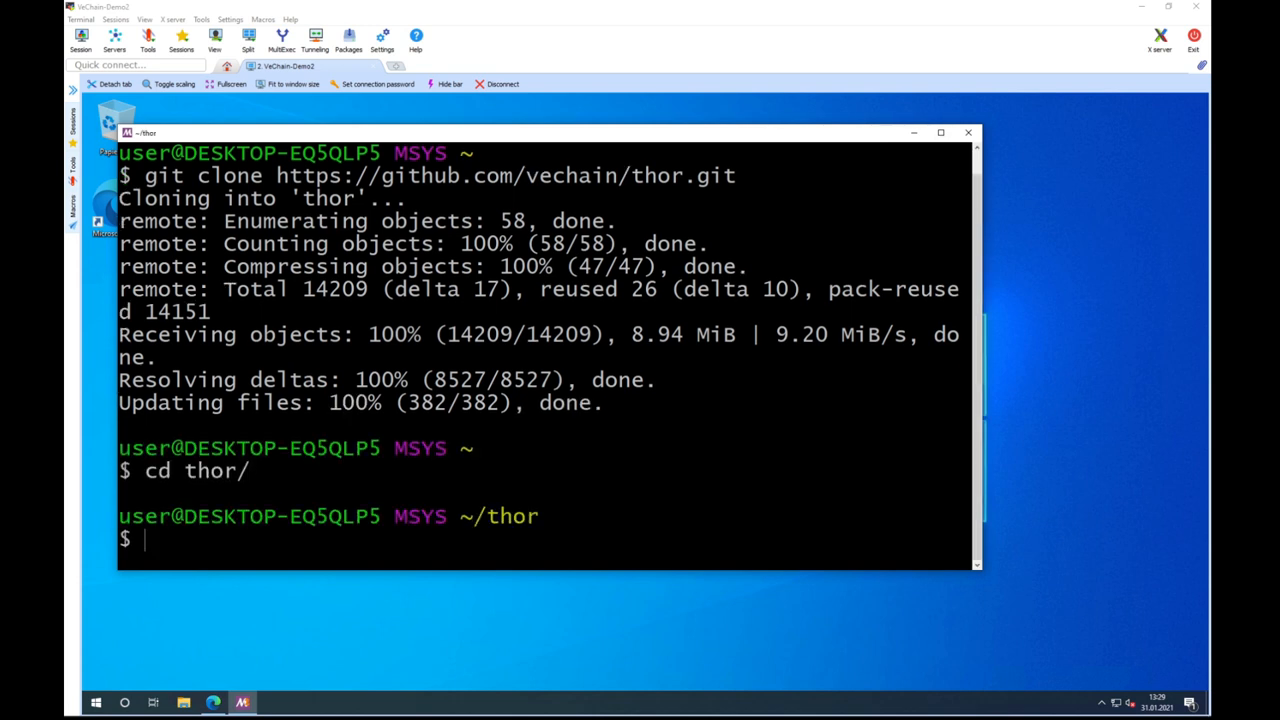
text(make all)
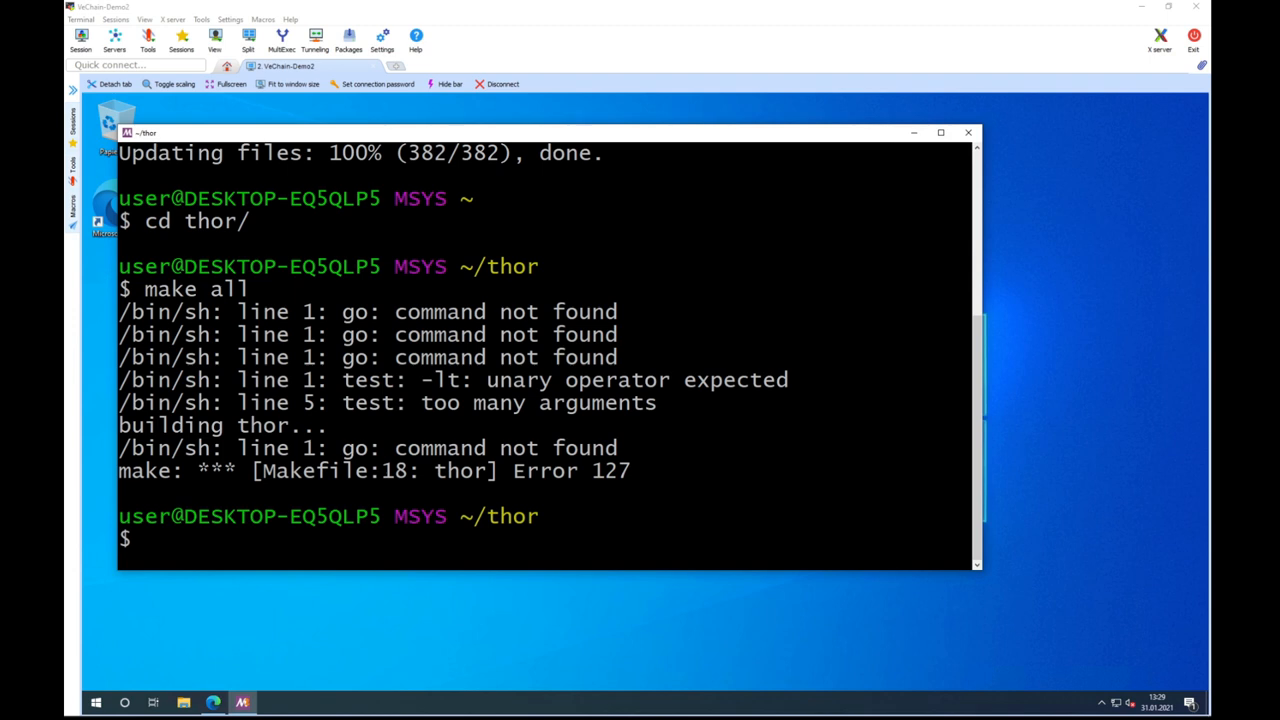
- Start mingw64.exe from C:\msys64, close Explorer and enlarge the shell window
click(966, 133)
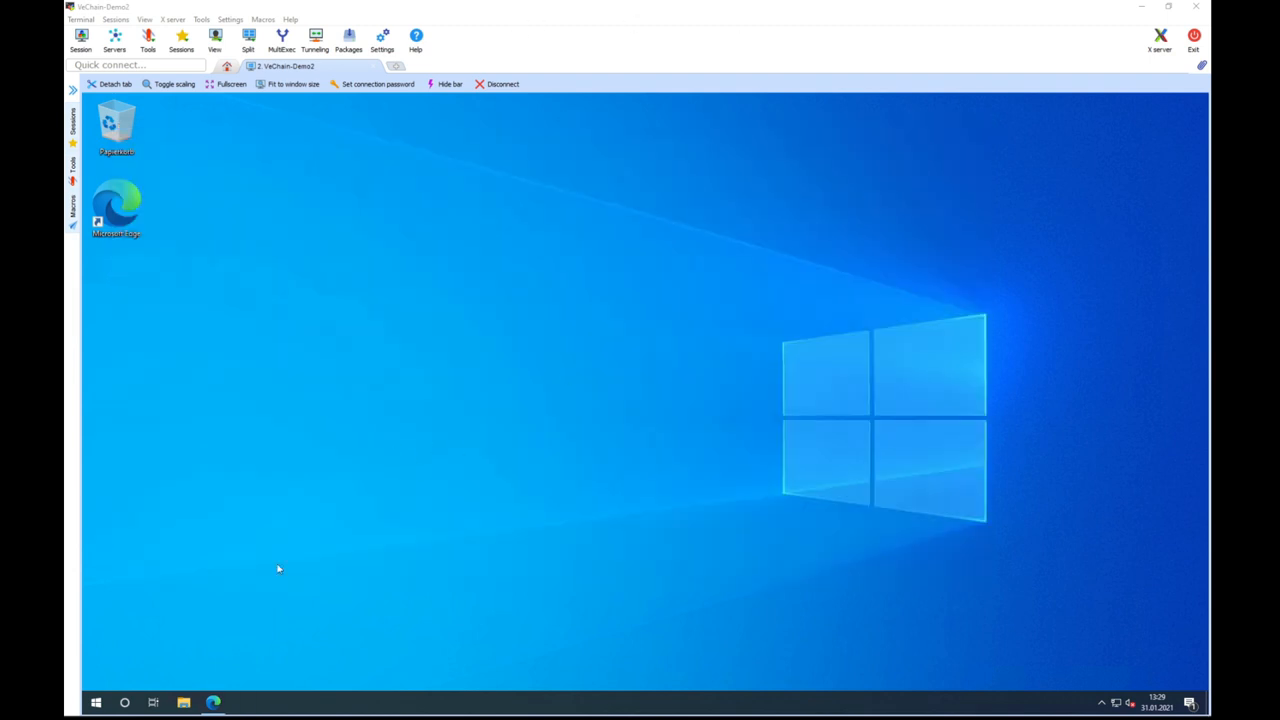
click(182, 701)
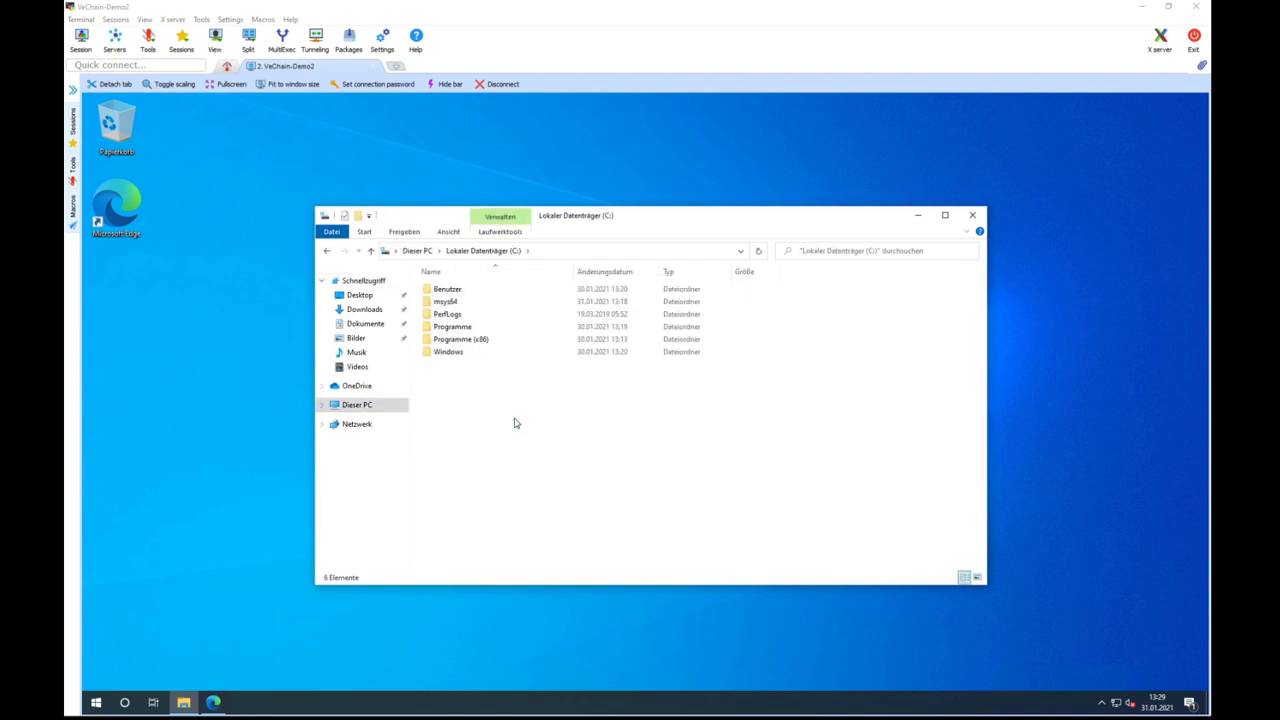
click(449, 301)
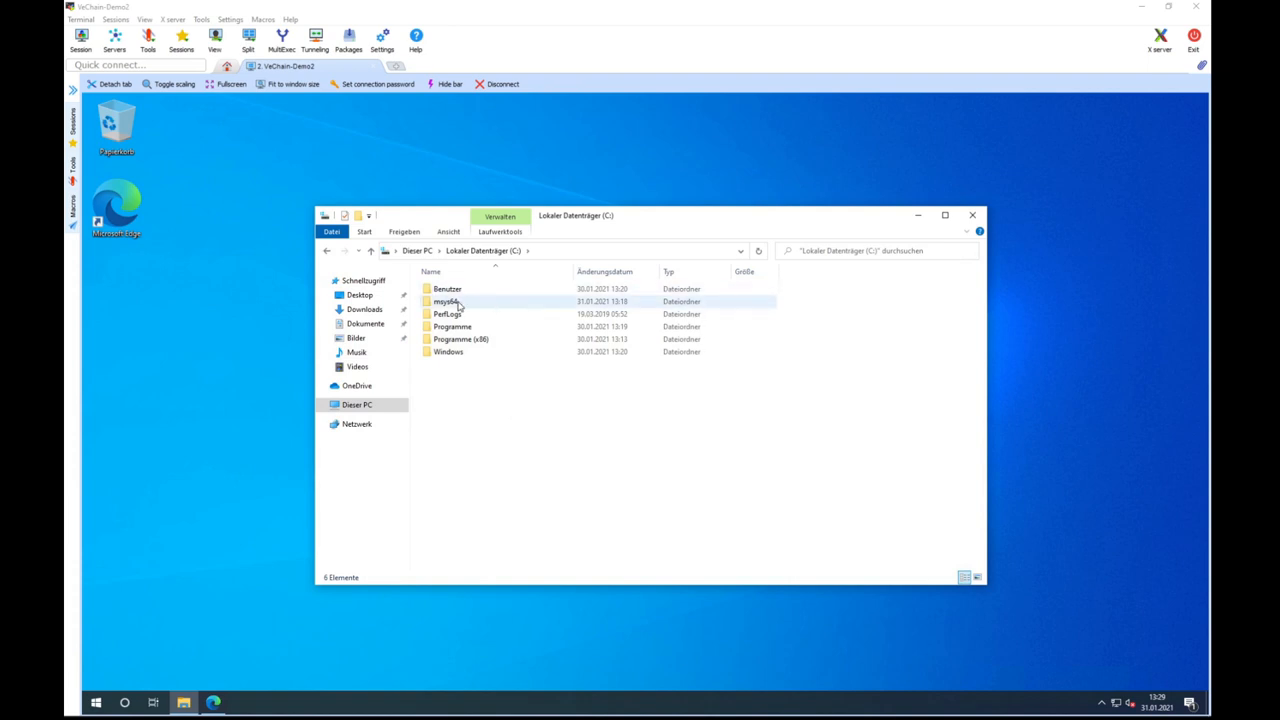
double_click(447, 301)
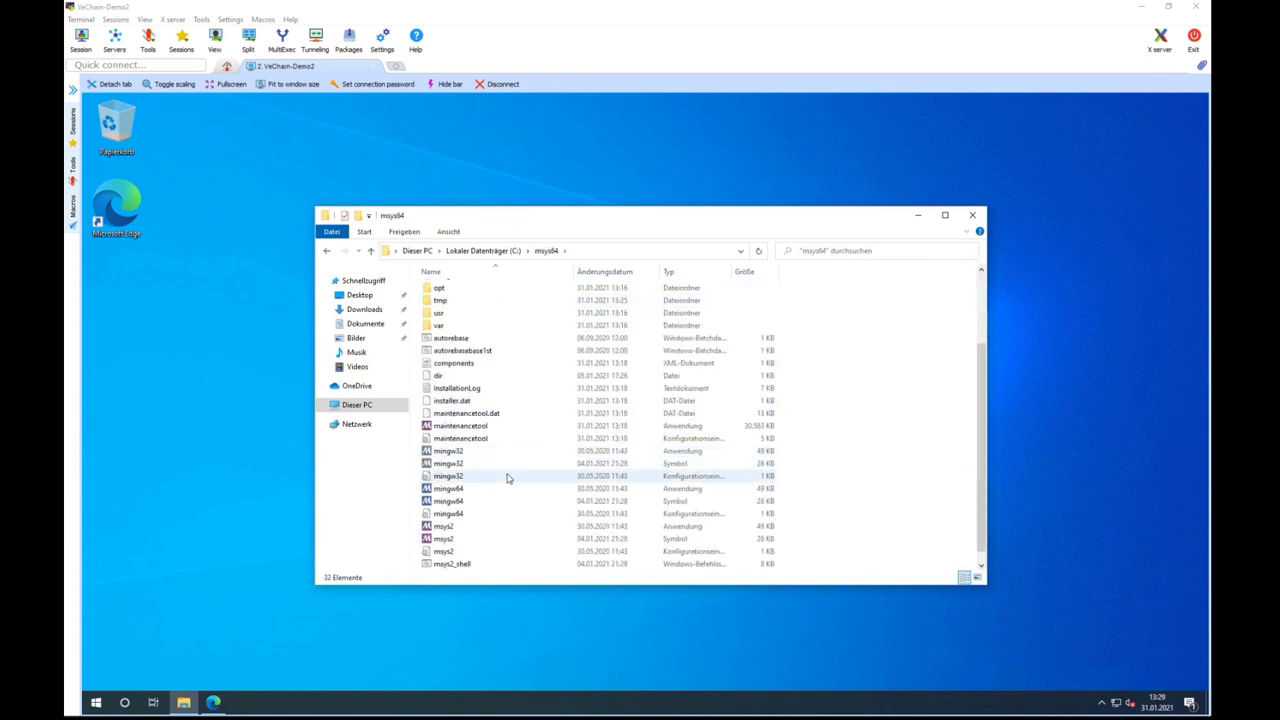
mouse_move(480, 501)
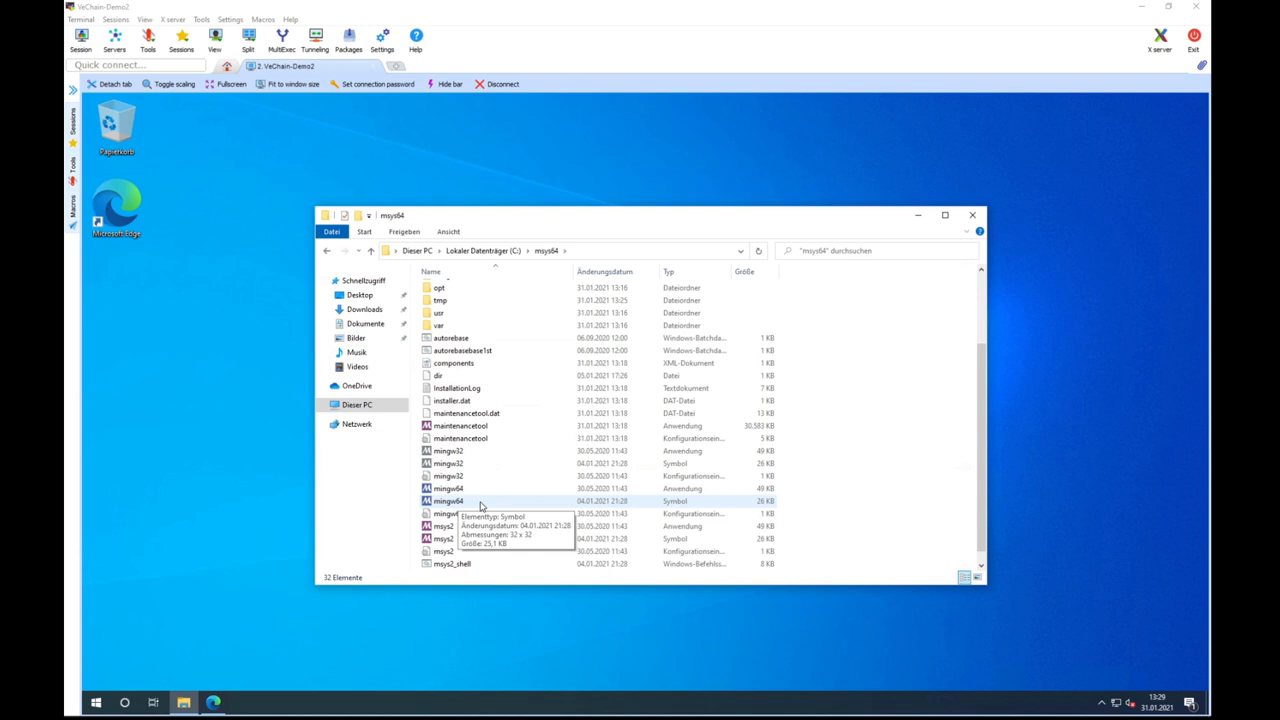
double_click(445, 488)
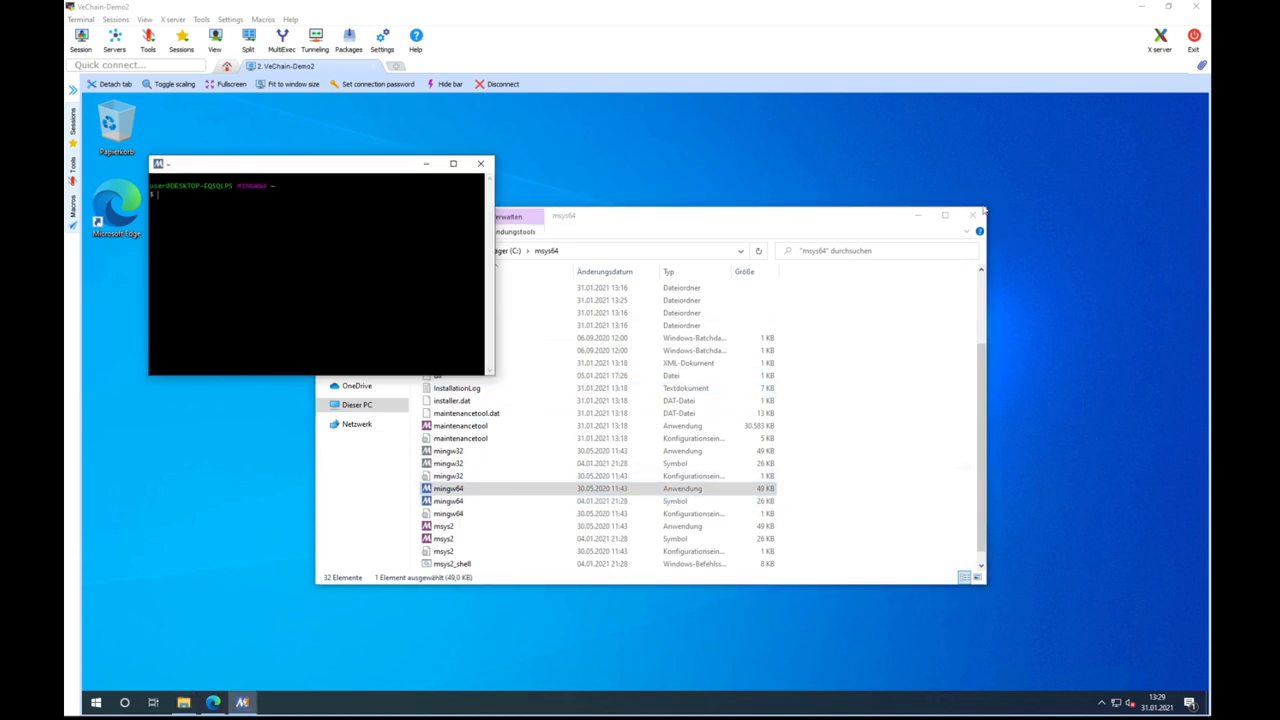
click(967, 215)
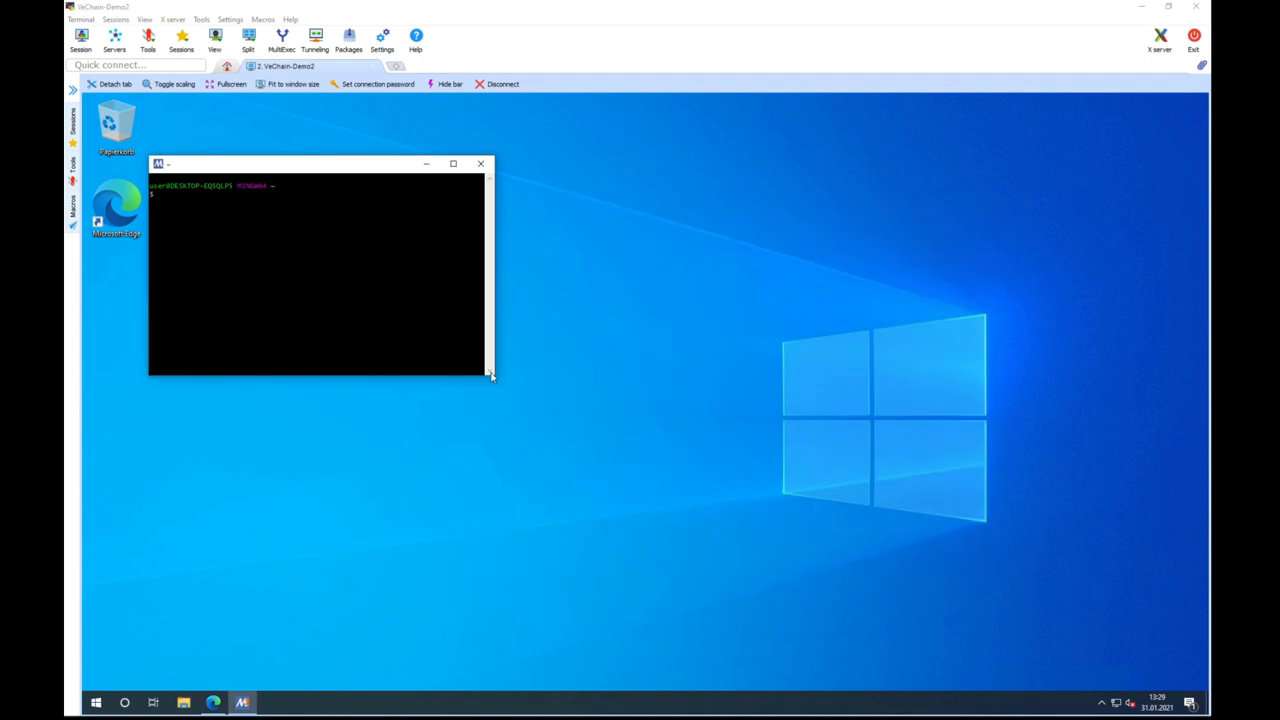
drag(490, 375, 1078, 625)
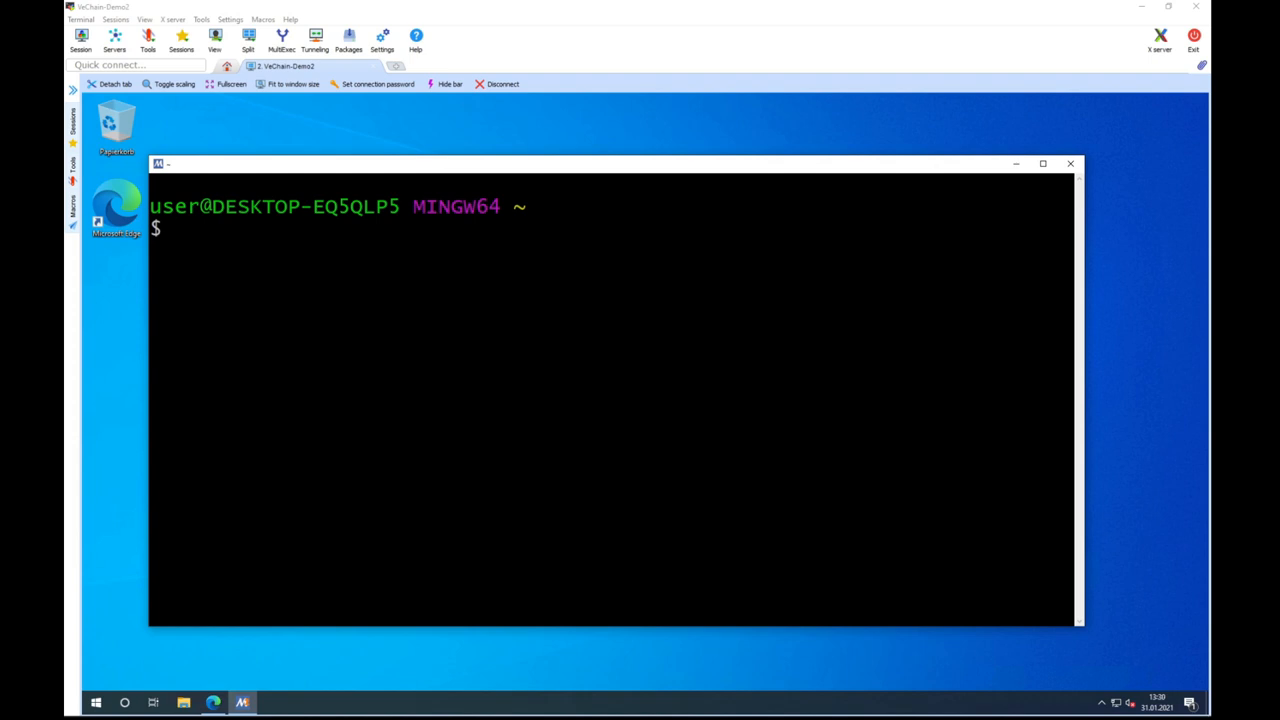
- Run make all in the thor folder until bin/thor and bin/disco are built
text(cd thor/)
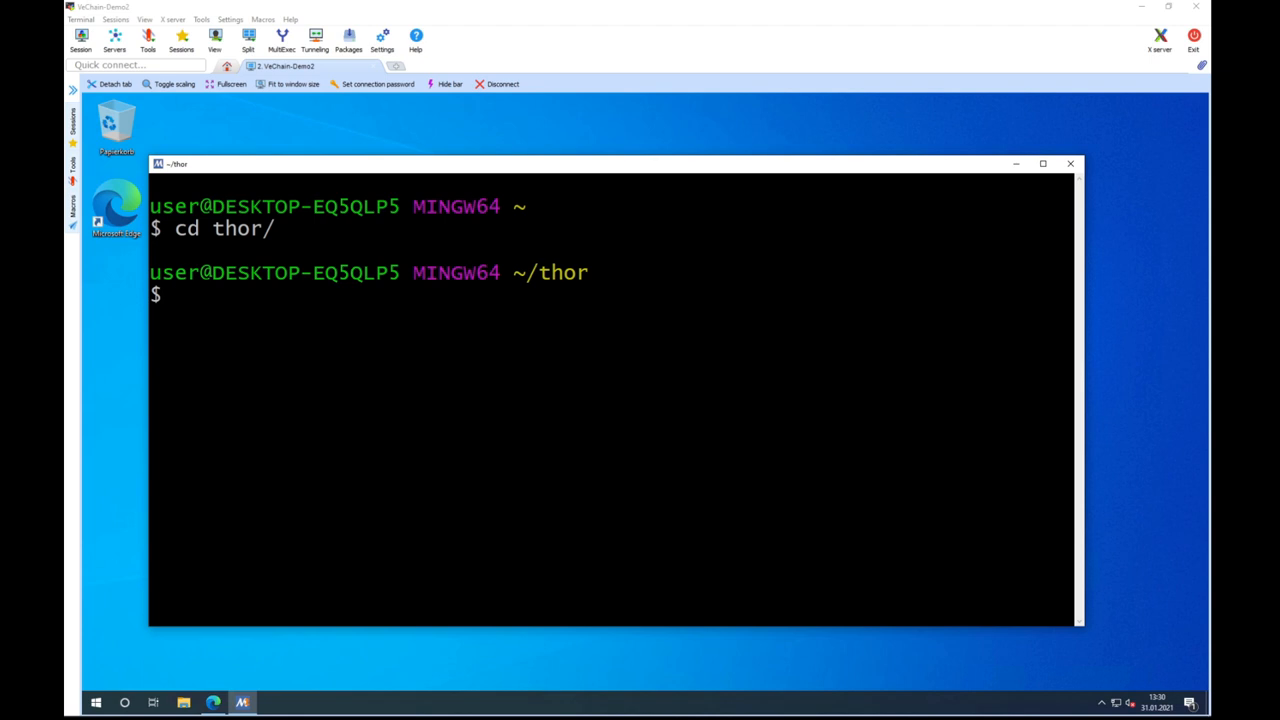
text(make all)
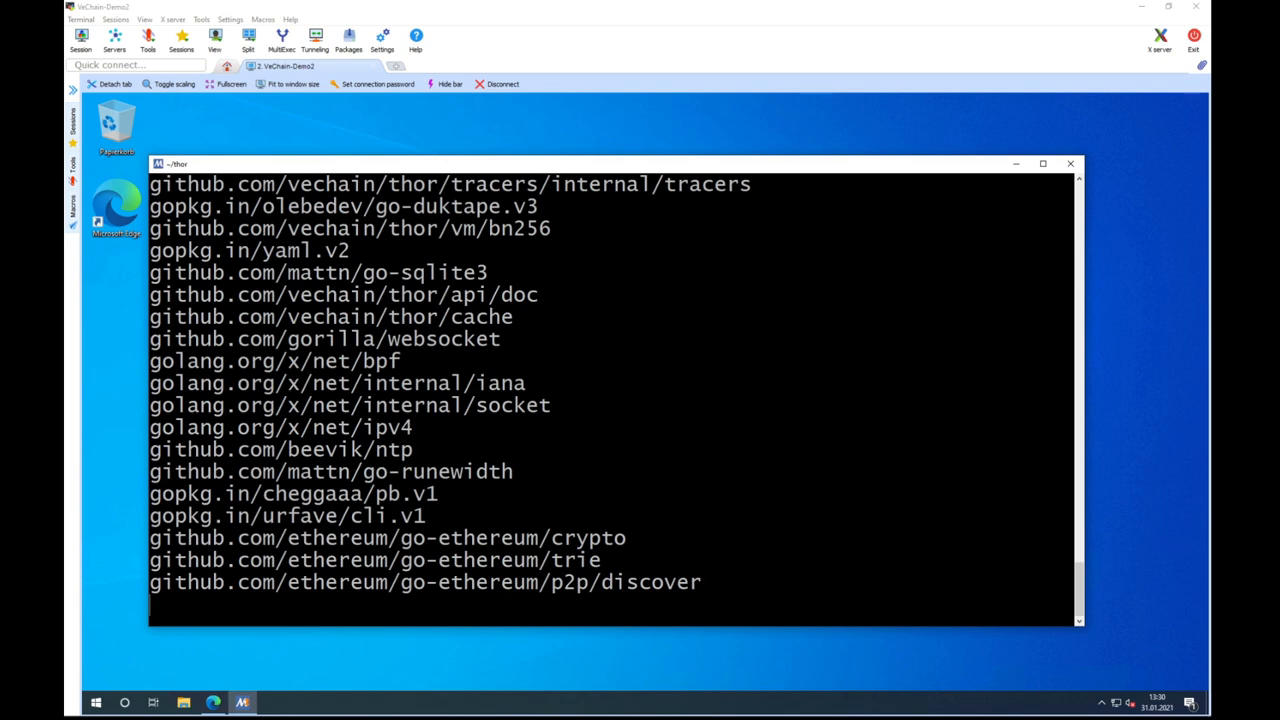
scroll(down, 3)
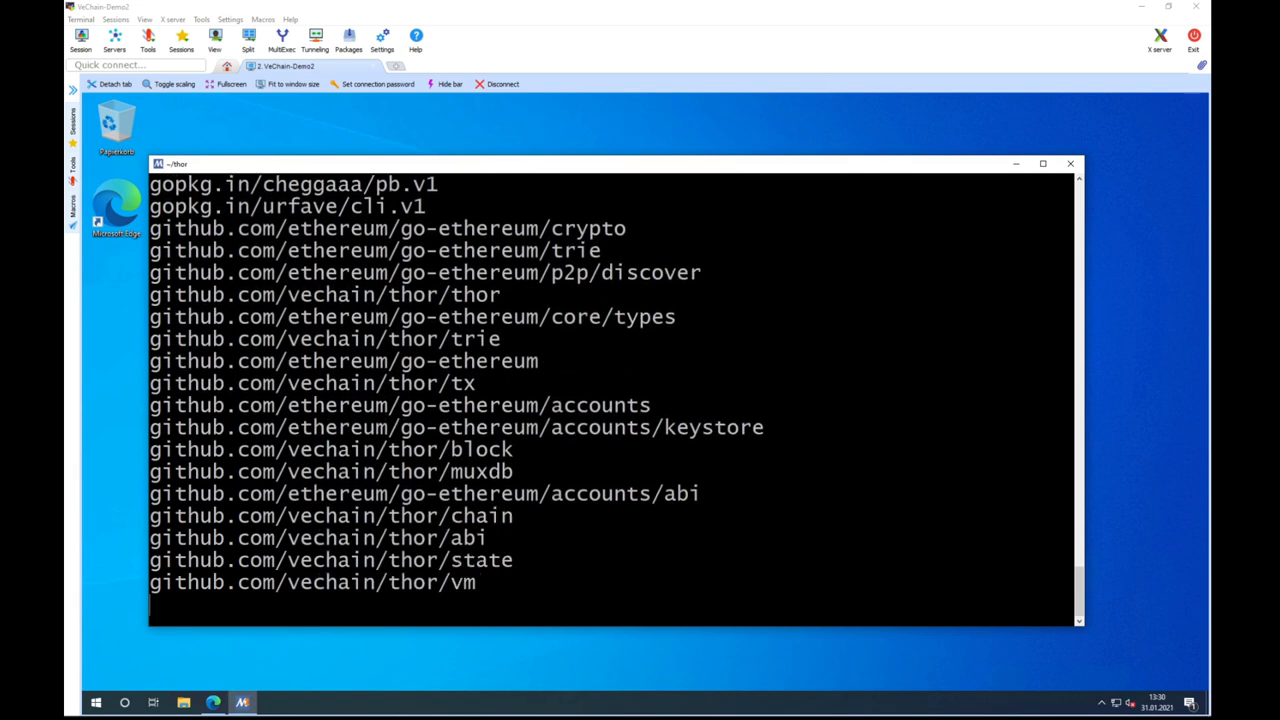
scroll(down, 3)
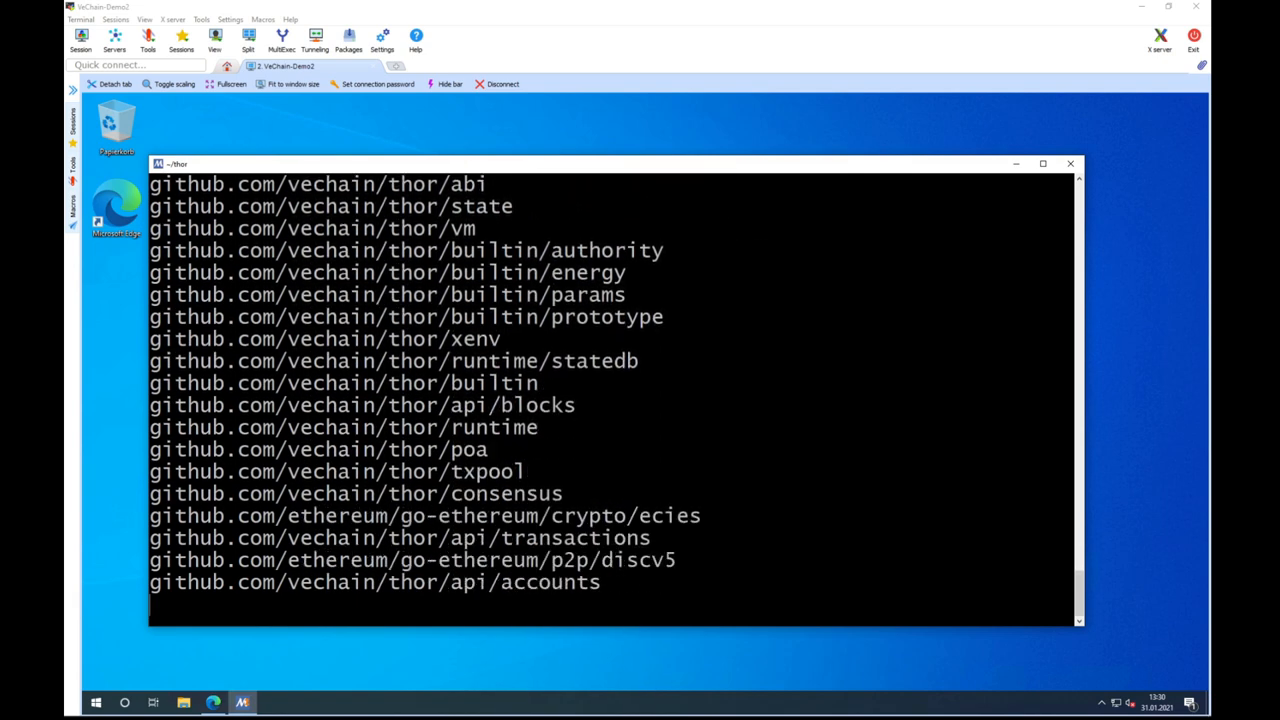
scroll(down, 3)
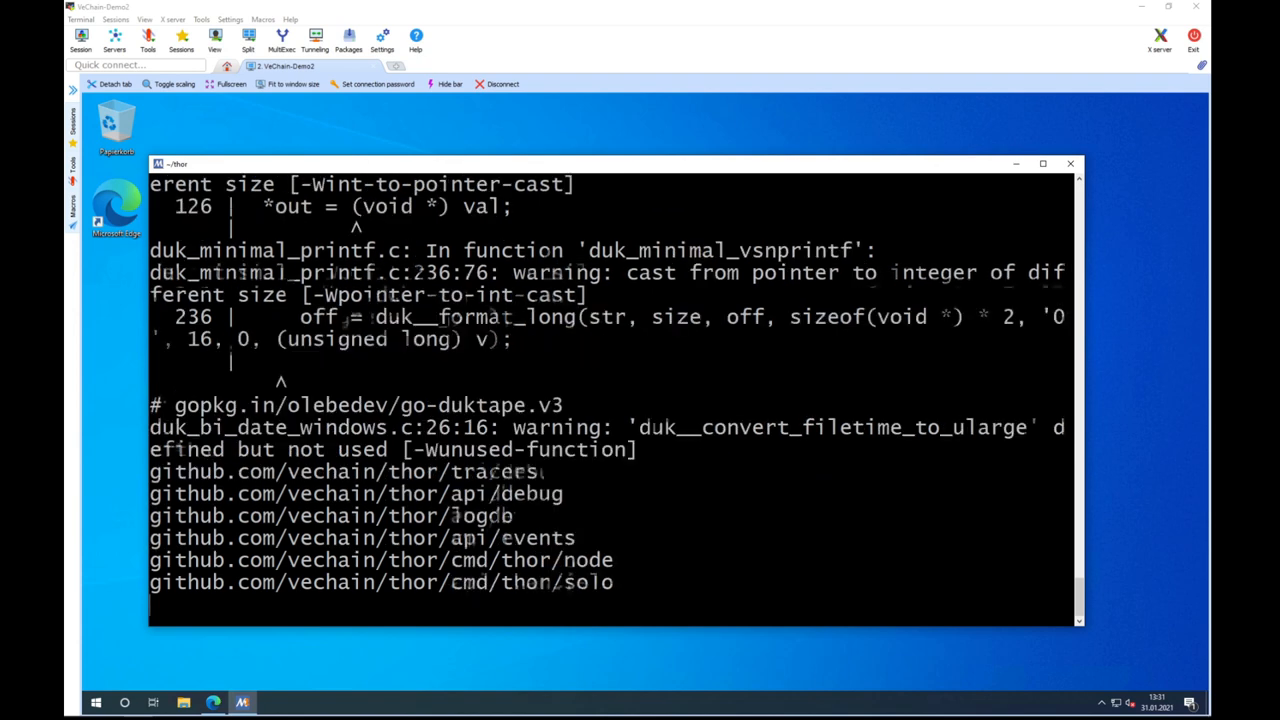
scroll(down, 3)
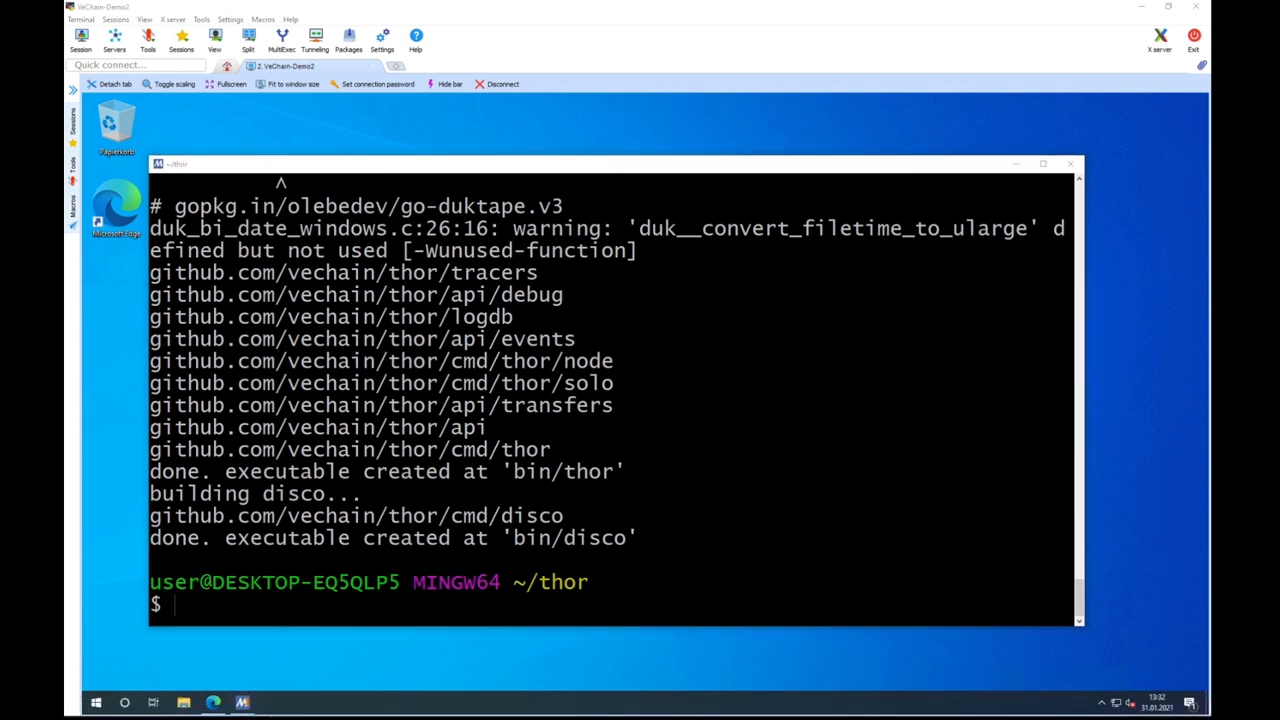
- Copy thor.exe from C:\msys64\home\user\thor\bin into the C:\vechain folder
click(184, 700)
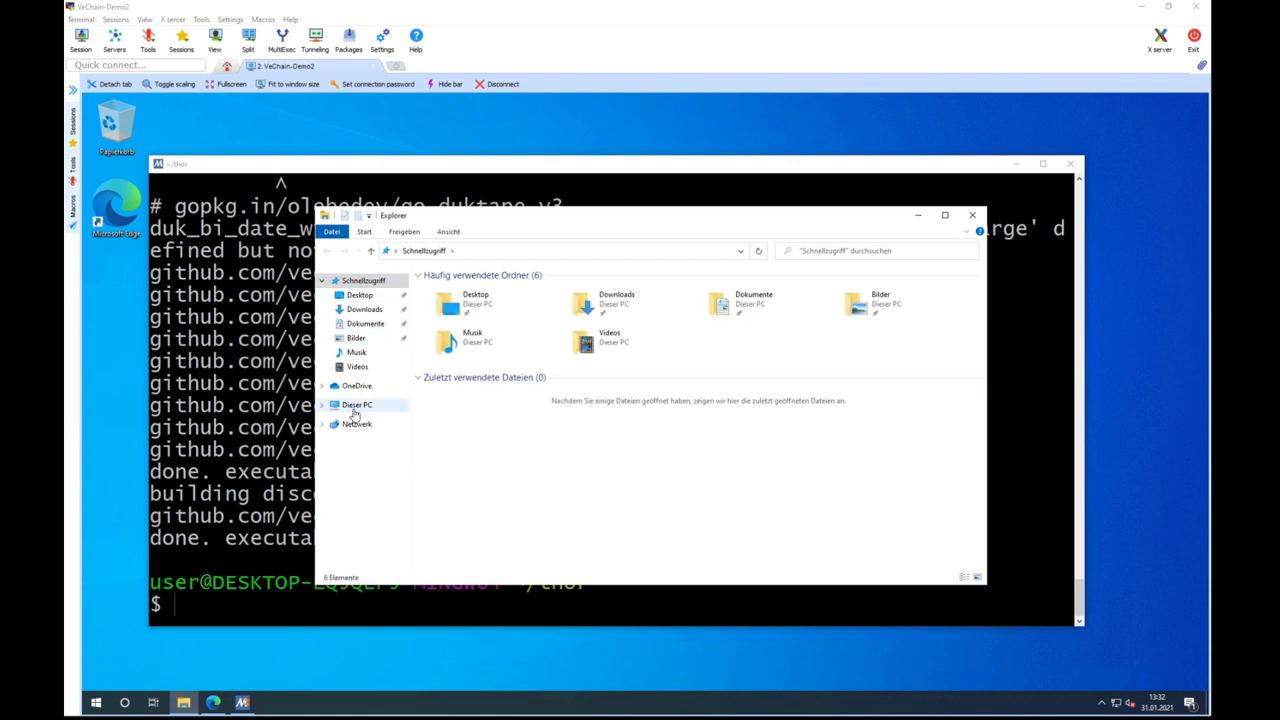
click(356, 404)
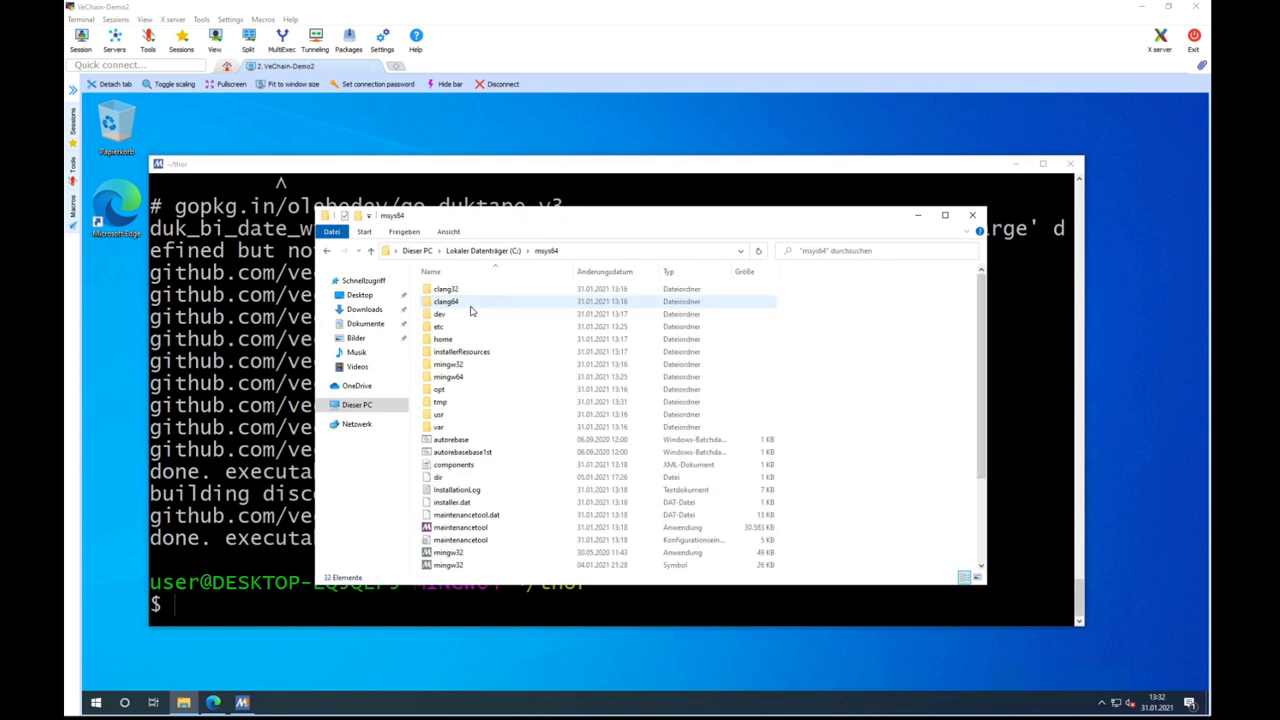
mouse_move(474, 301)
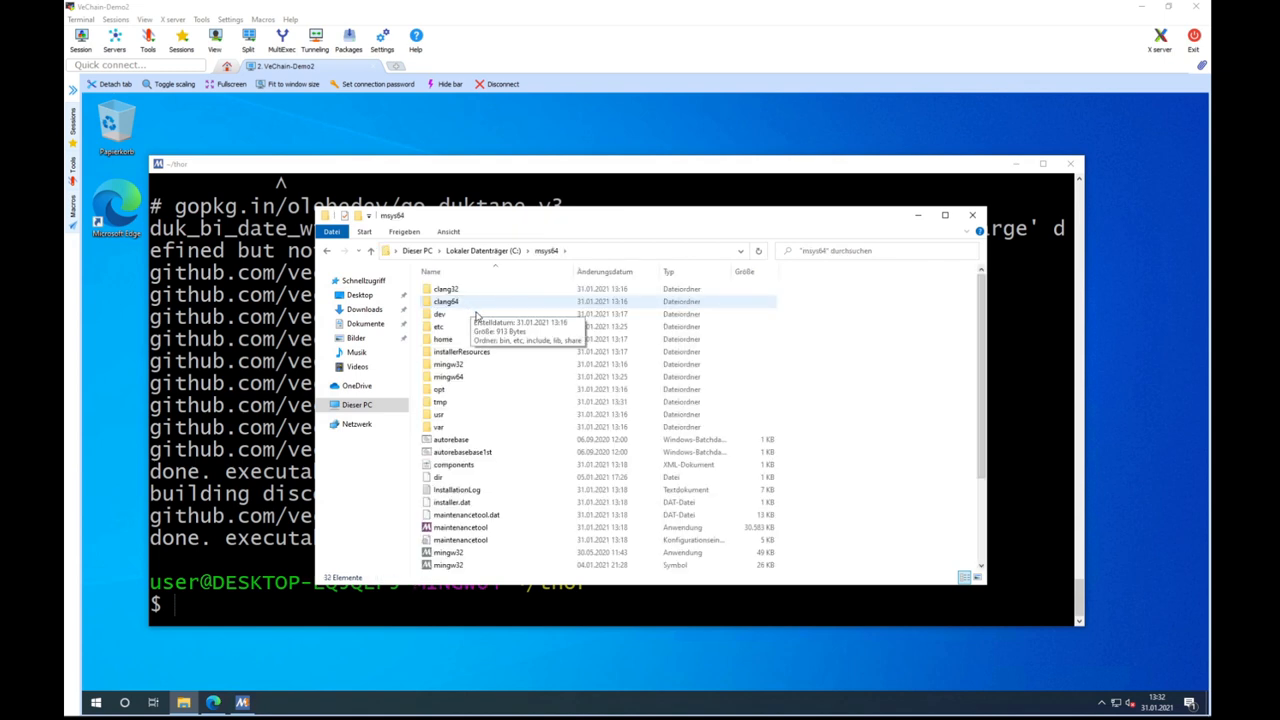
double_click(443, 339)
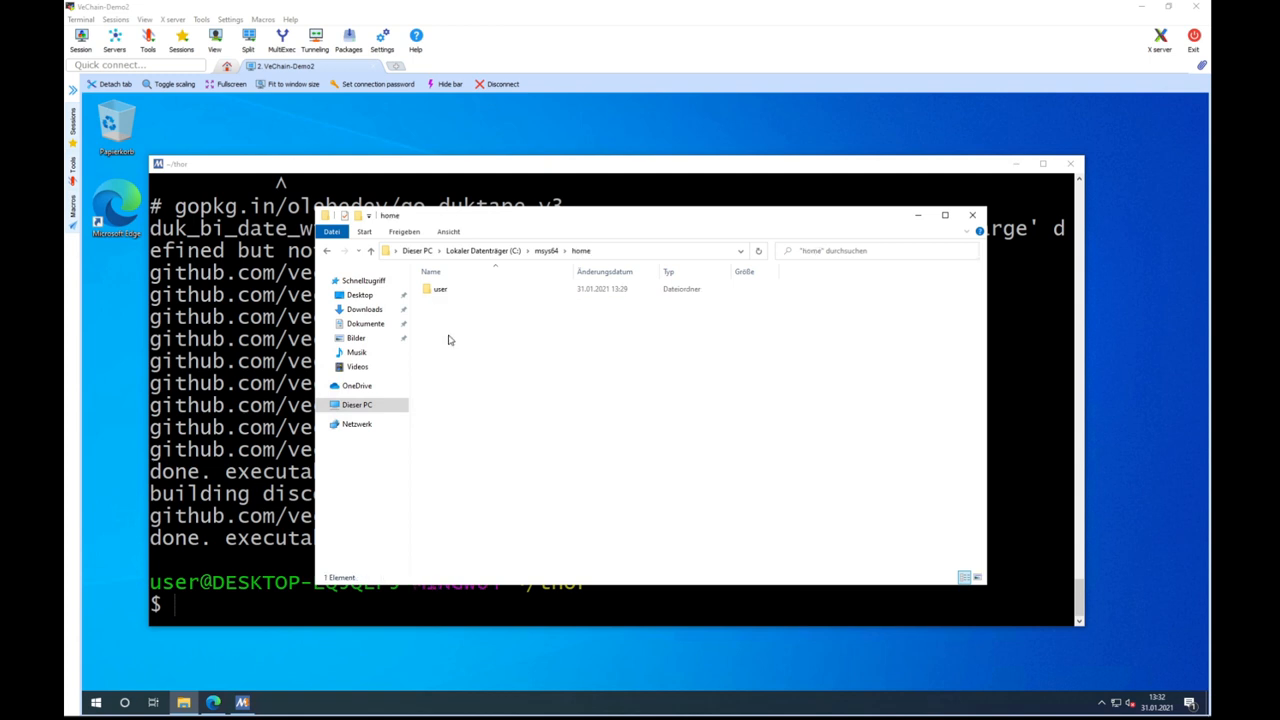
double_click(439, 289)
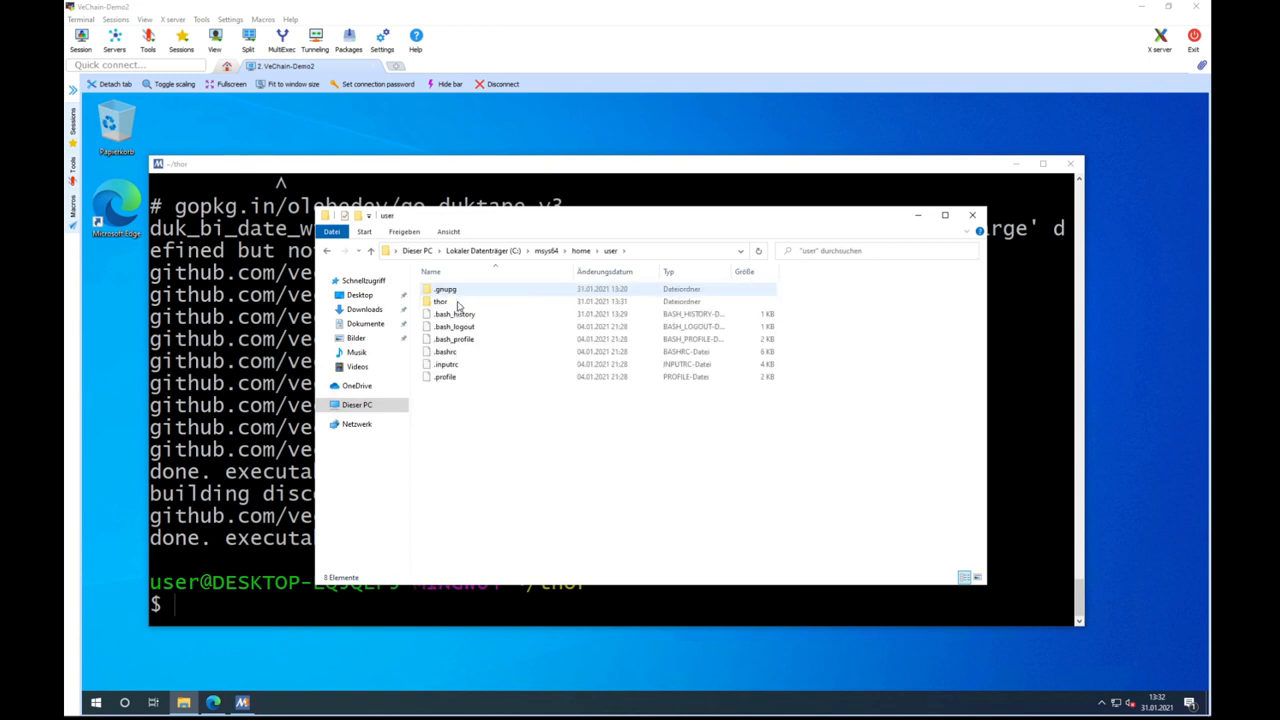
double_click(440, 301)
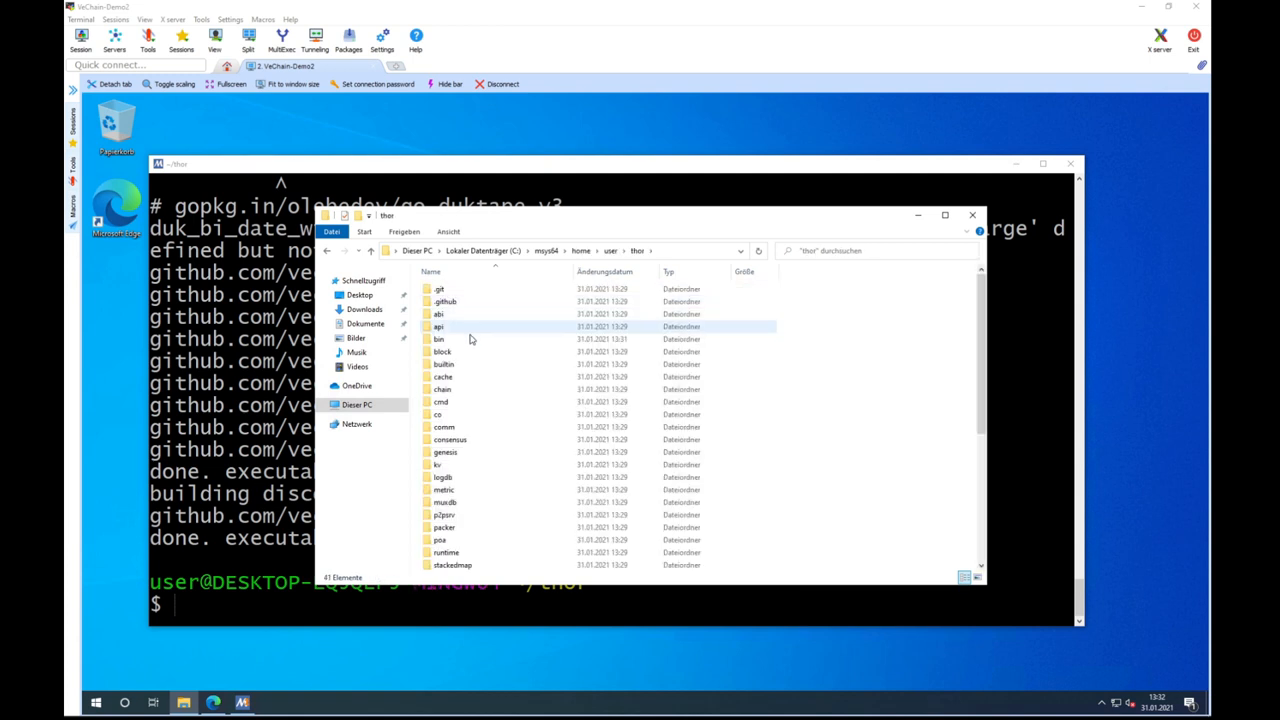
click(439, 338)
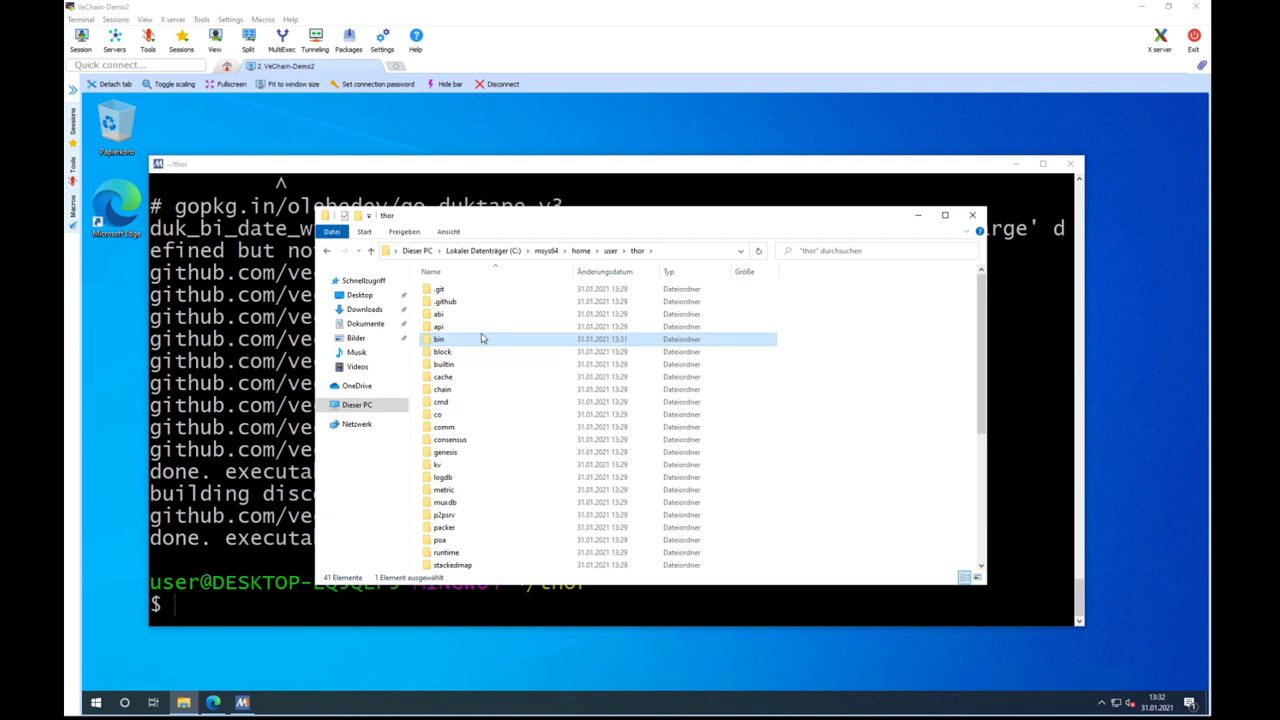
double_click(438, 339)
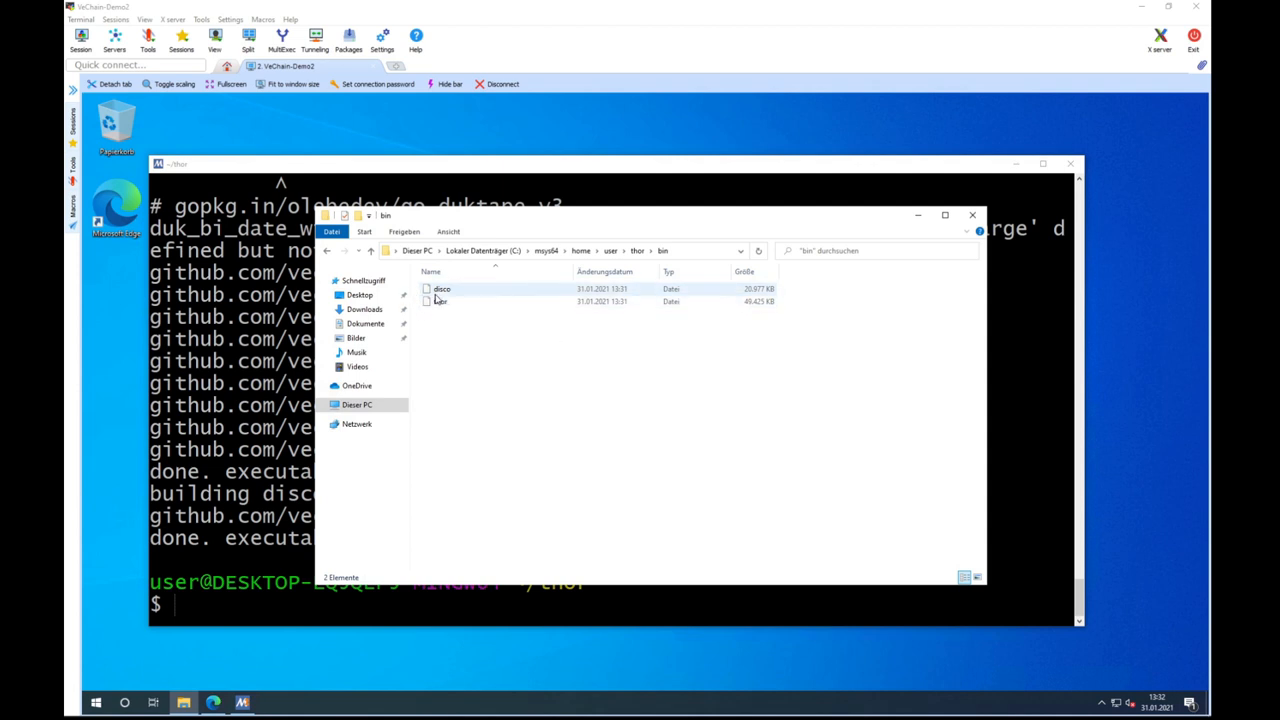
mouse_move(443, 302)
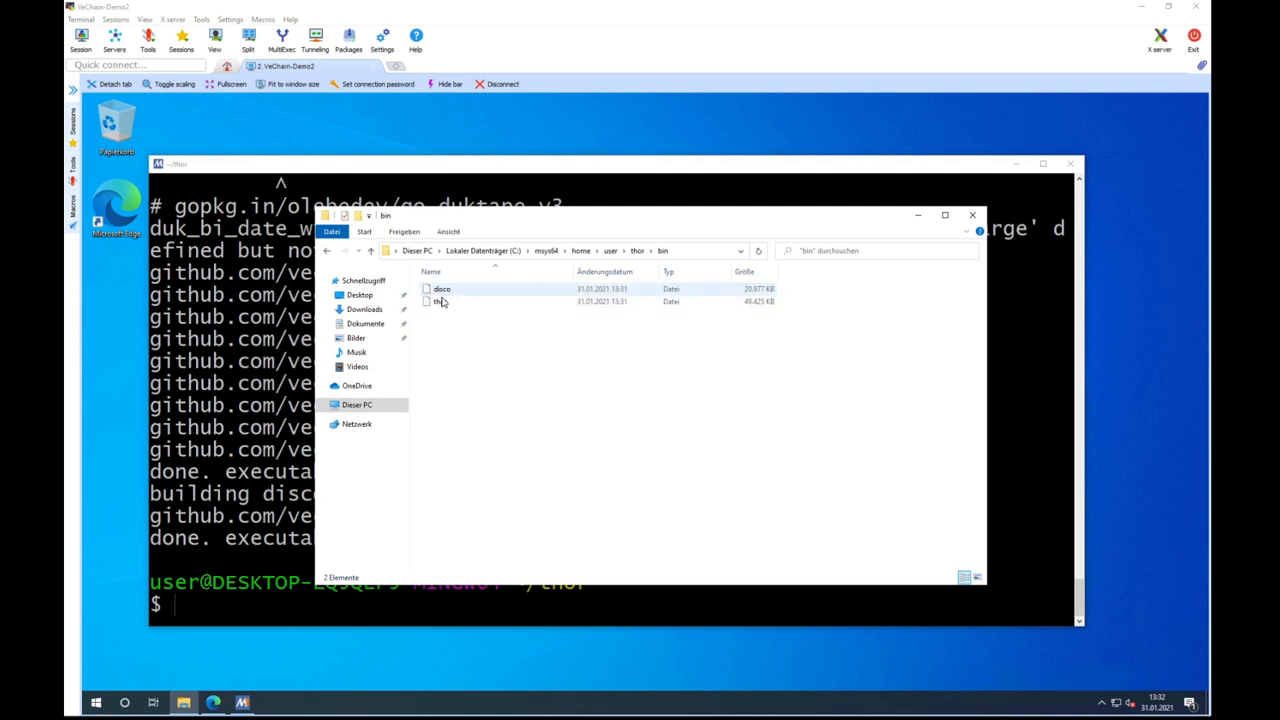
click(442, 302)
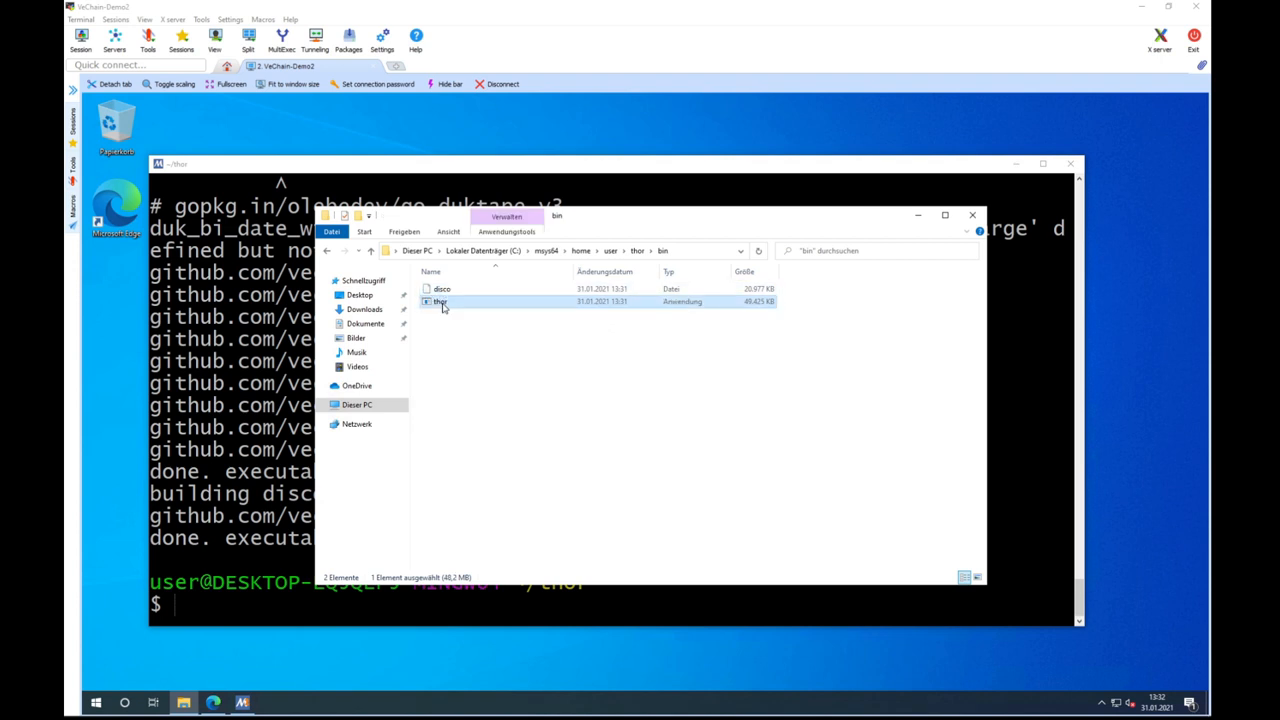
mouse_move(441, 289)
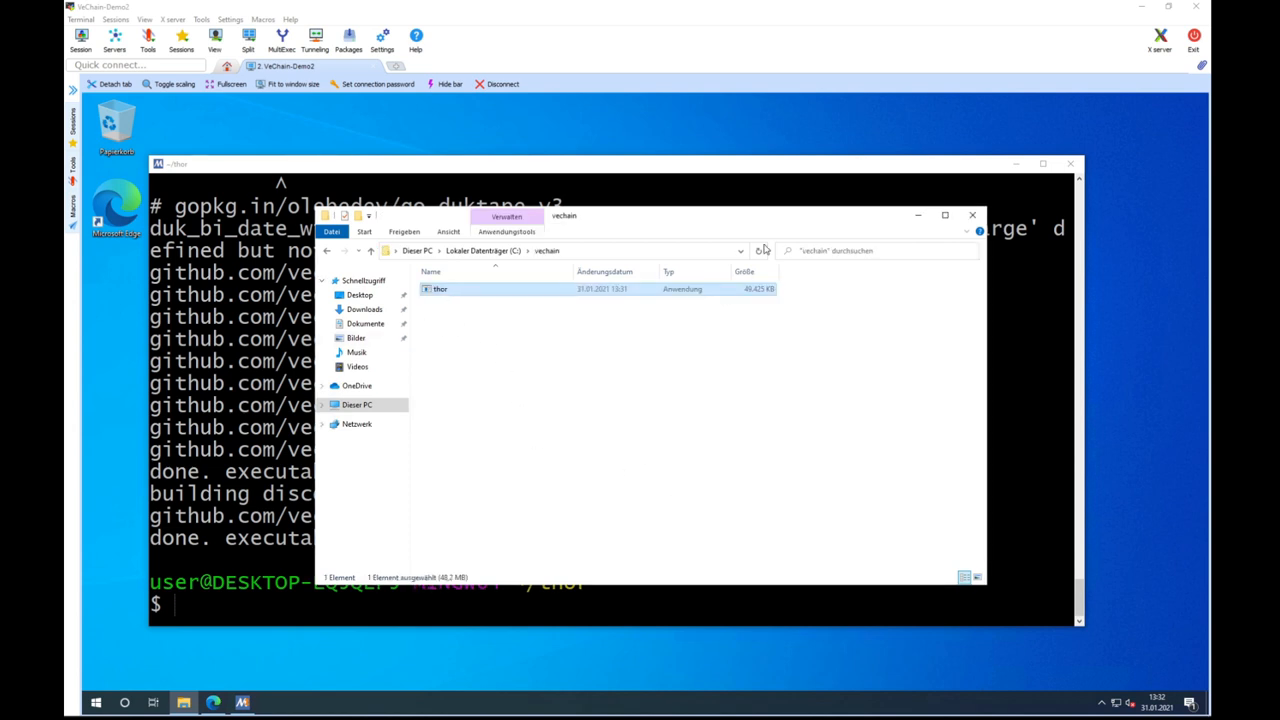
click(971, 217)
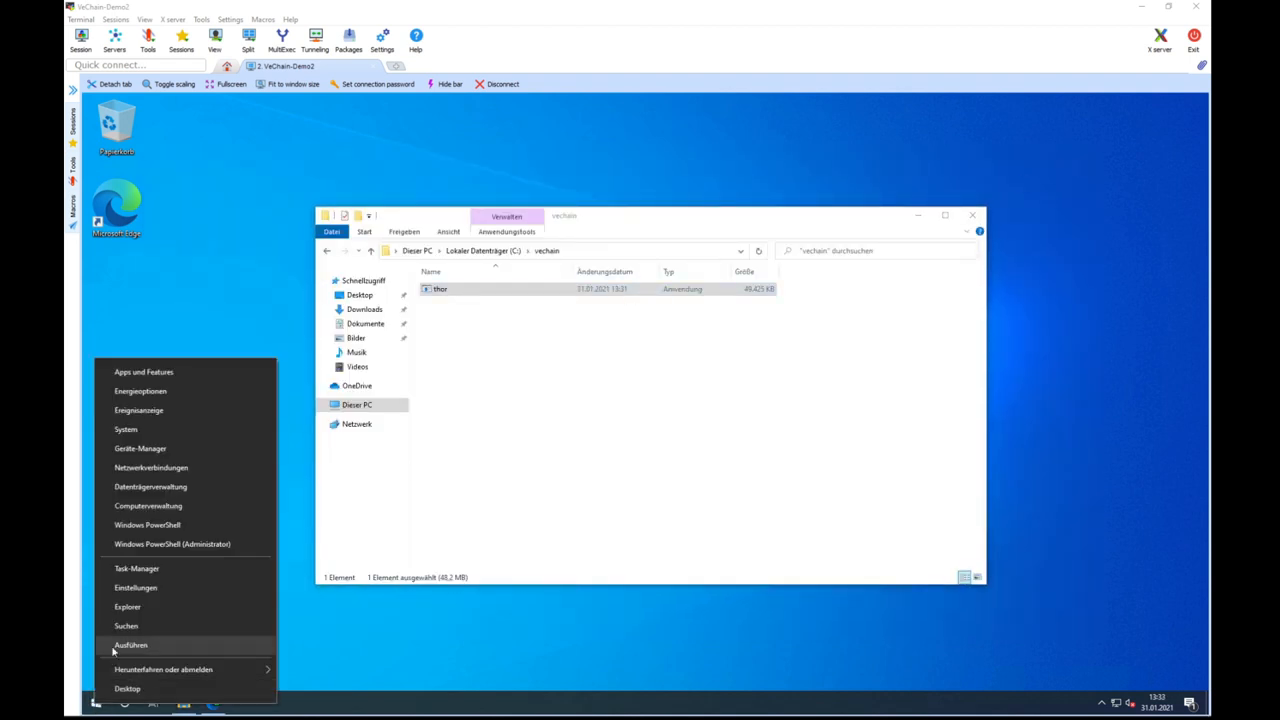
- Open a Command Prompt, change to C:\vechain and list its contents
click(126, 645)
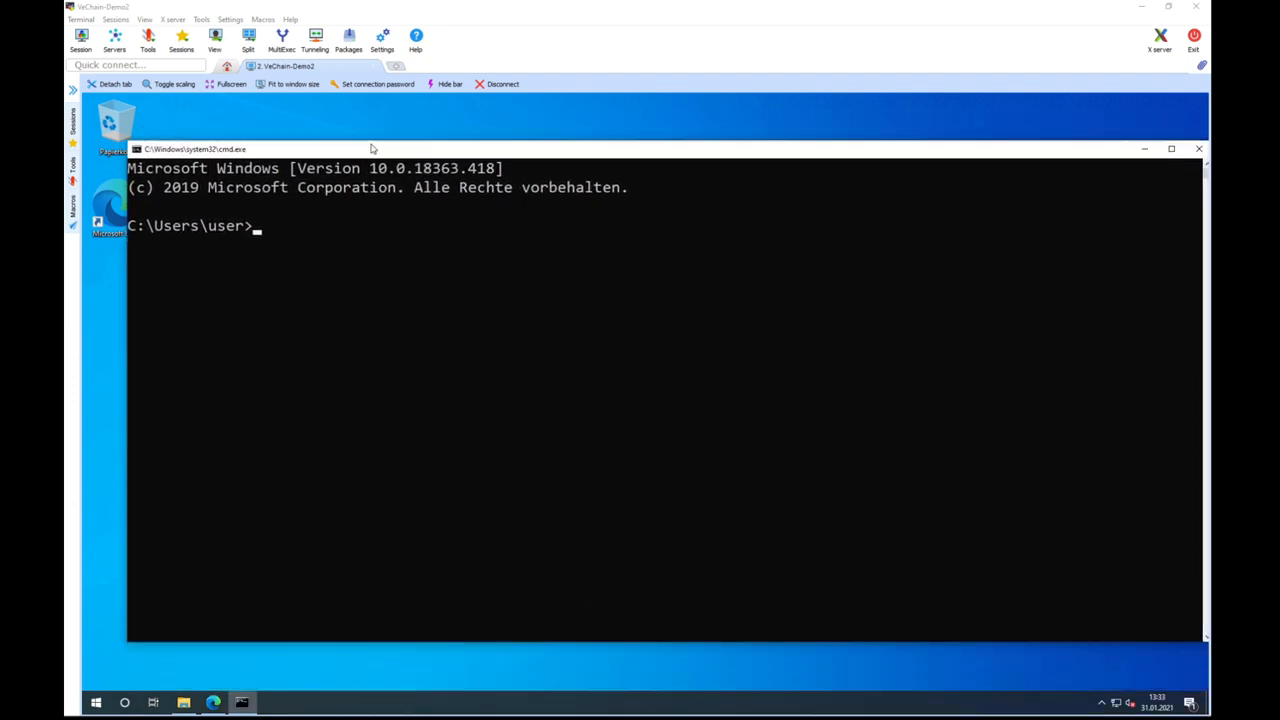
text(cd ..)
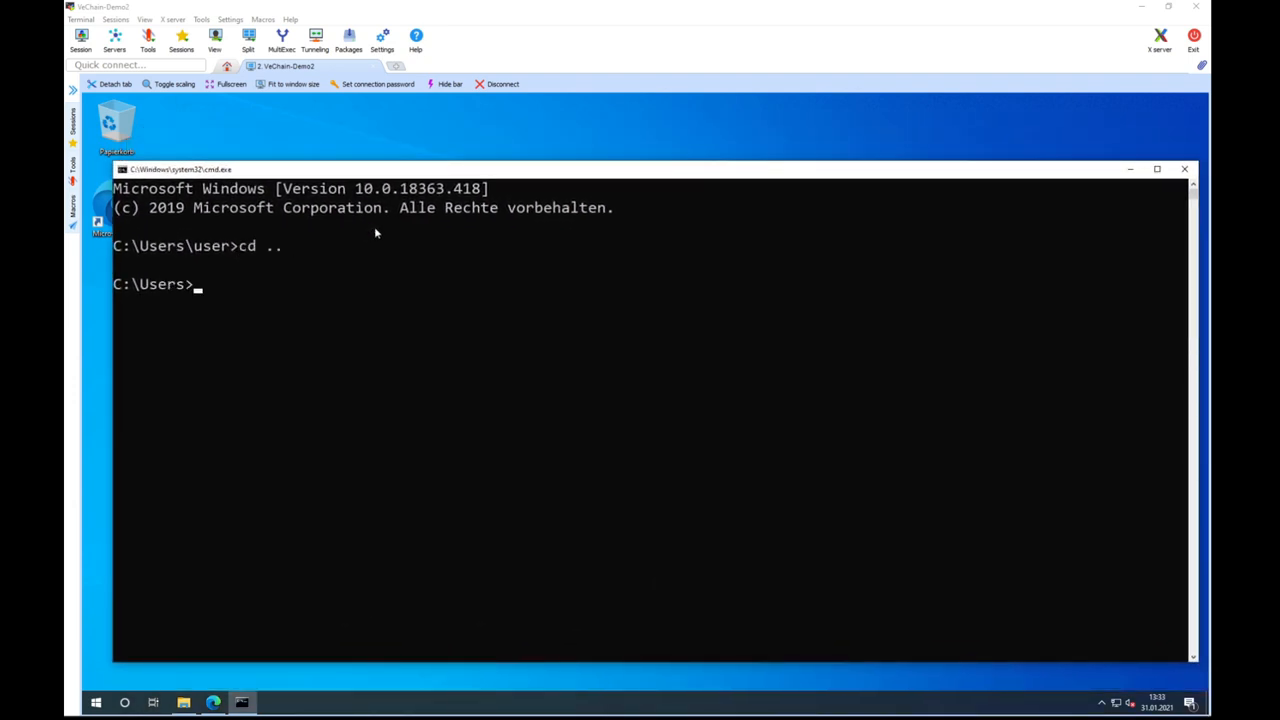
text(cd vechain)
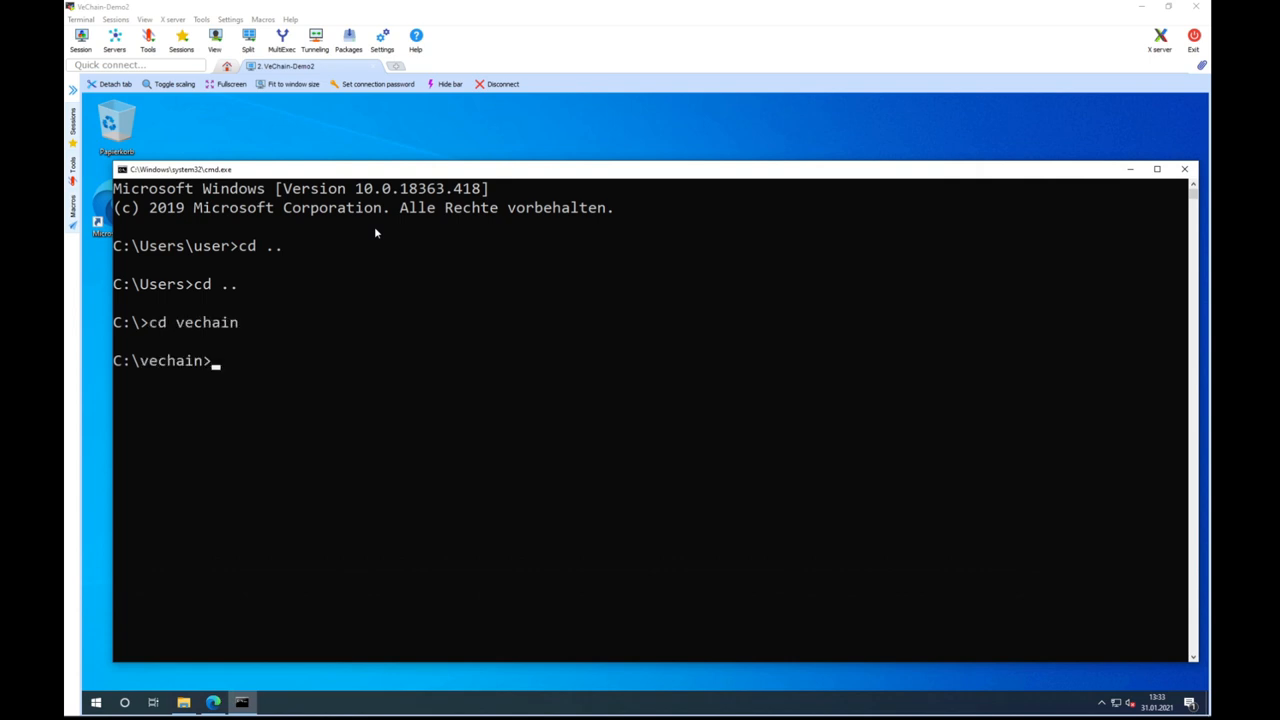
text(dir)
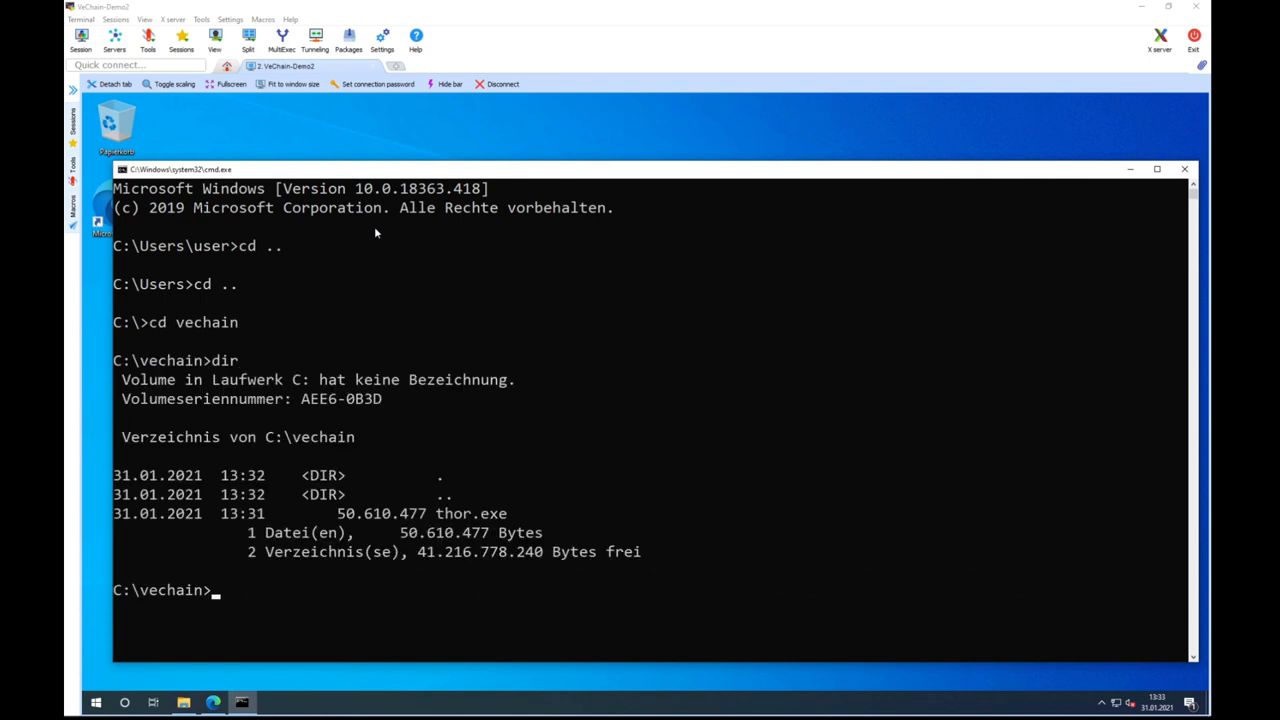
- Run thor.exe help and scroll through the thor 1.4.0 command list
text(thi)
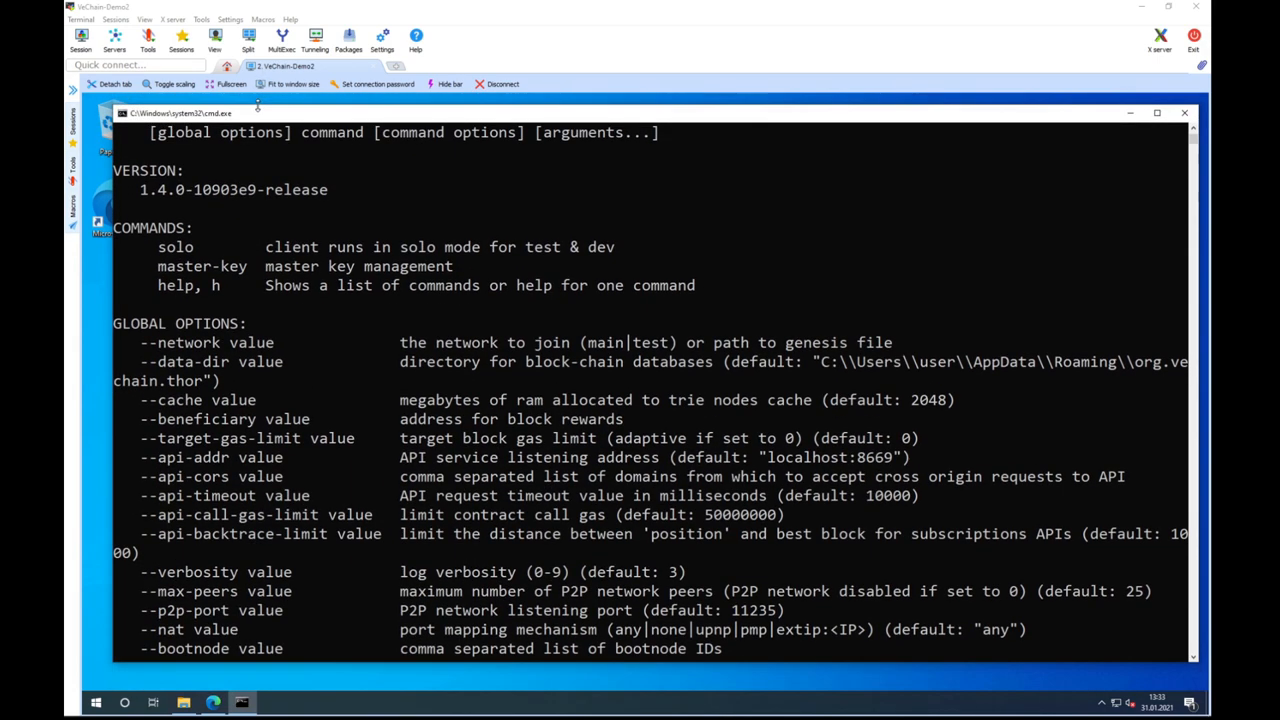
scroll(down, 3)
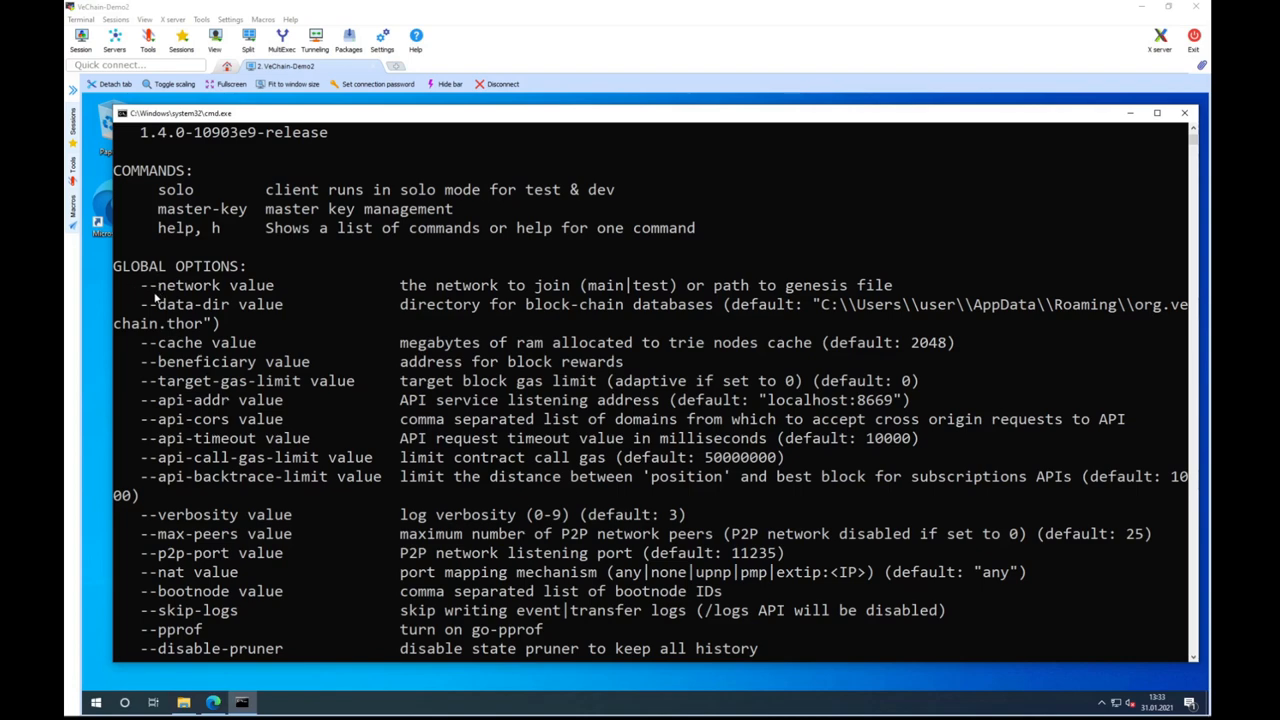
scroll(down, 3)
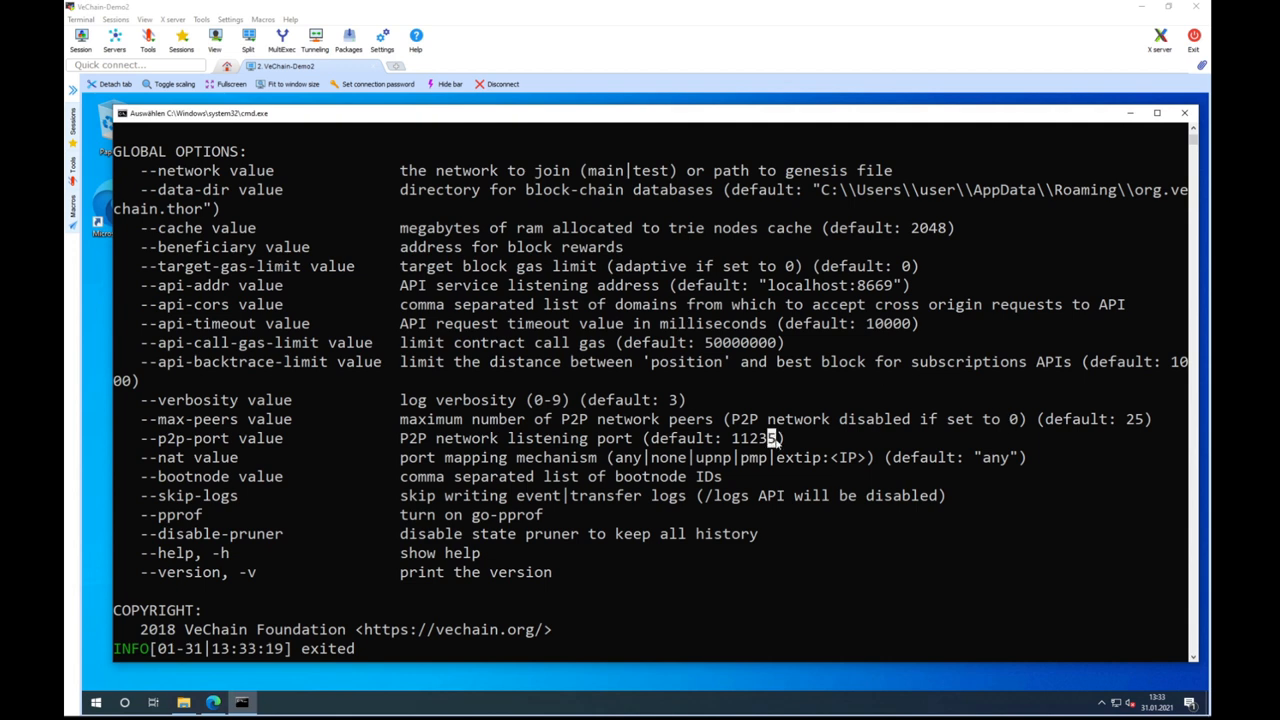
- Type thor.exe --network main --api-addr 0.0.0.0:8669 --data-dir c:\vechain\mainnetDB
text(thor.exe)
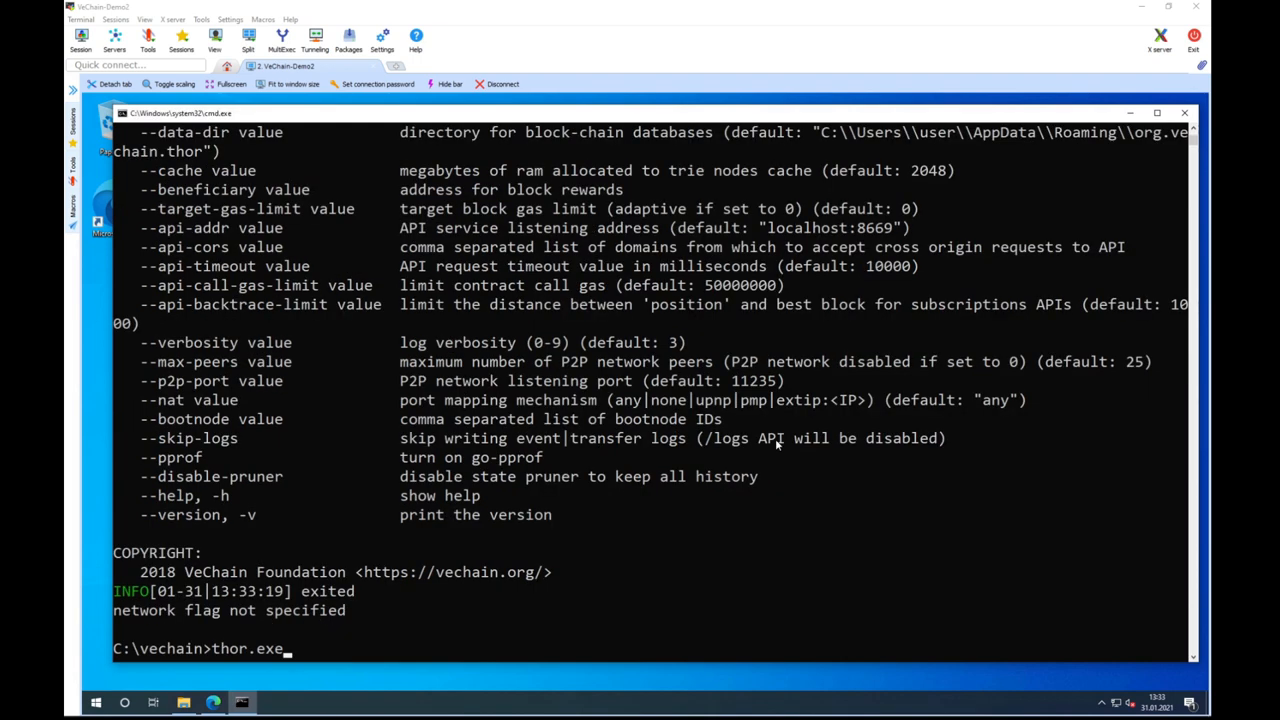
text(--)
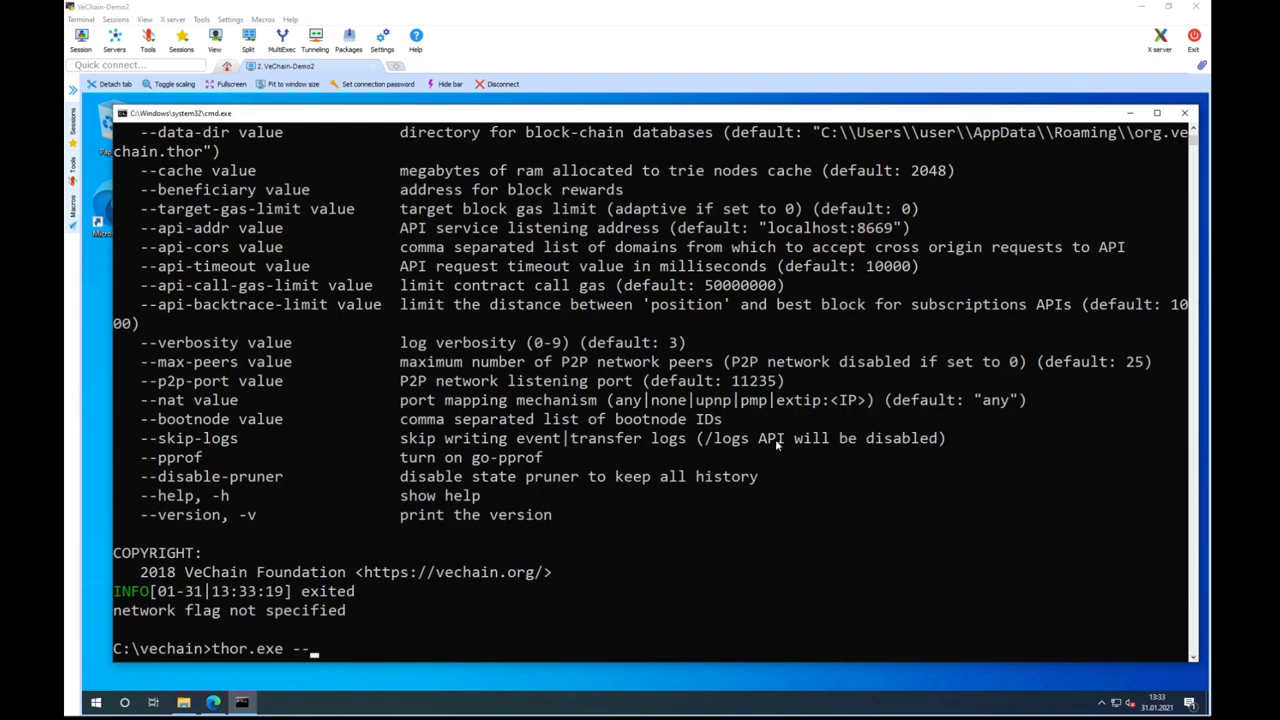
text(network)
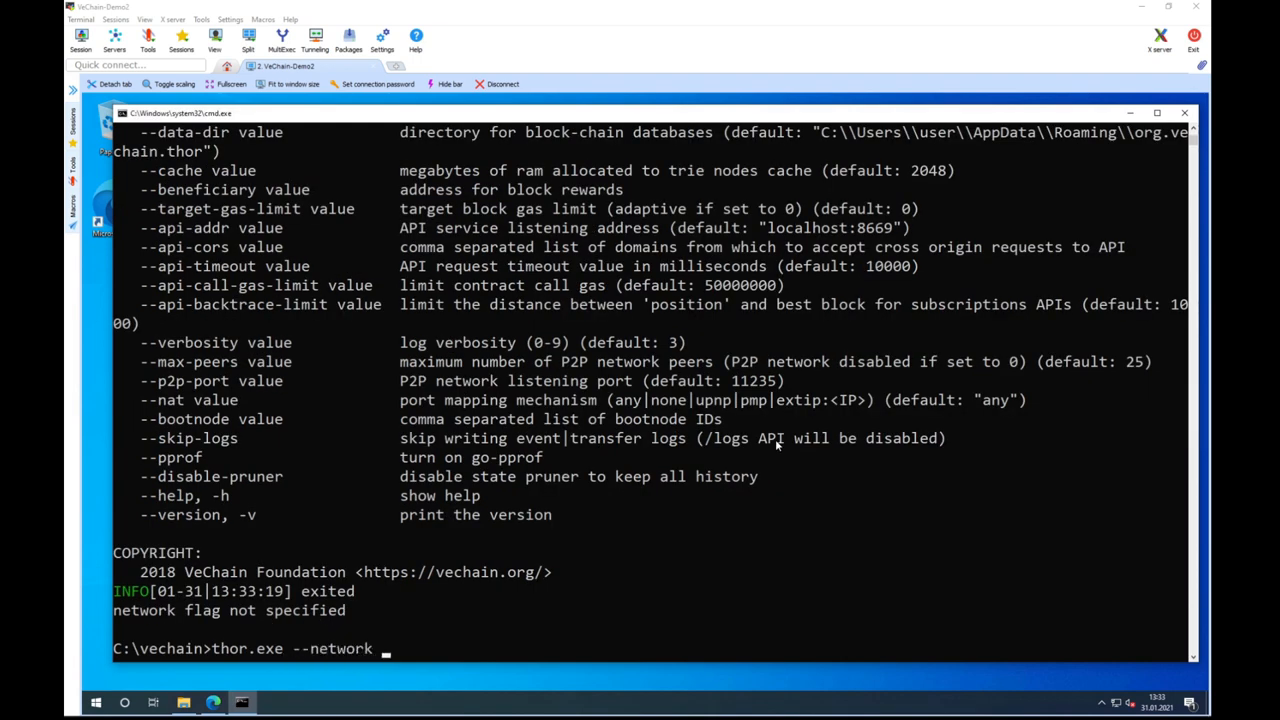
text(main --api)
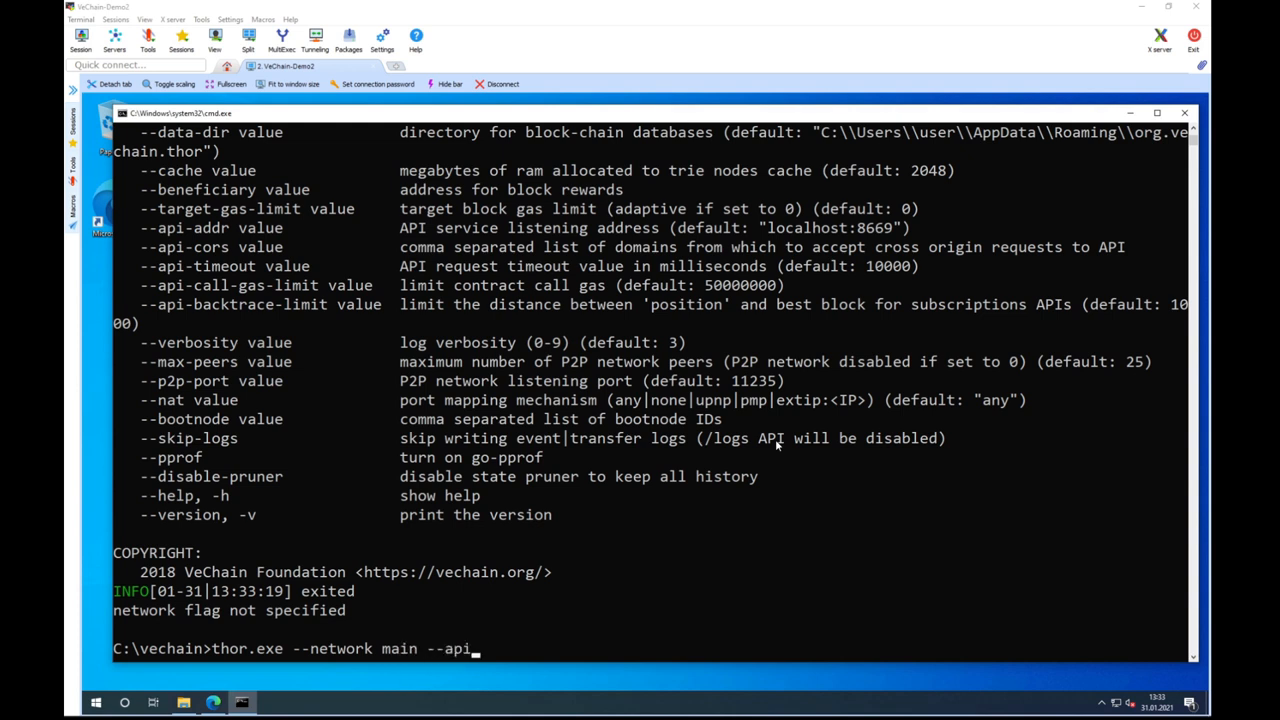
text(-addr)
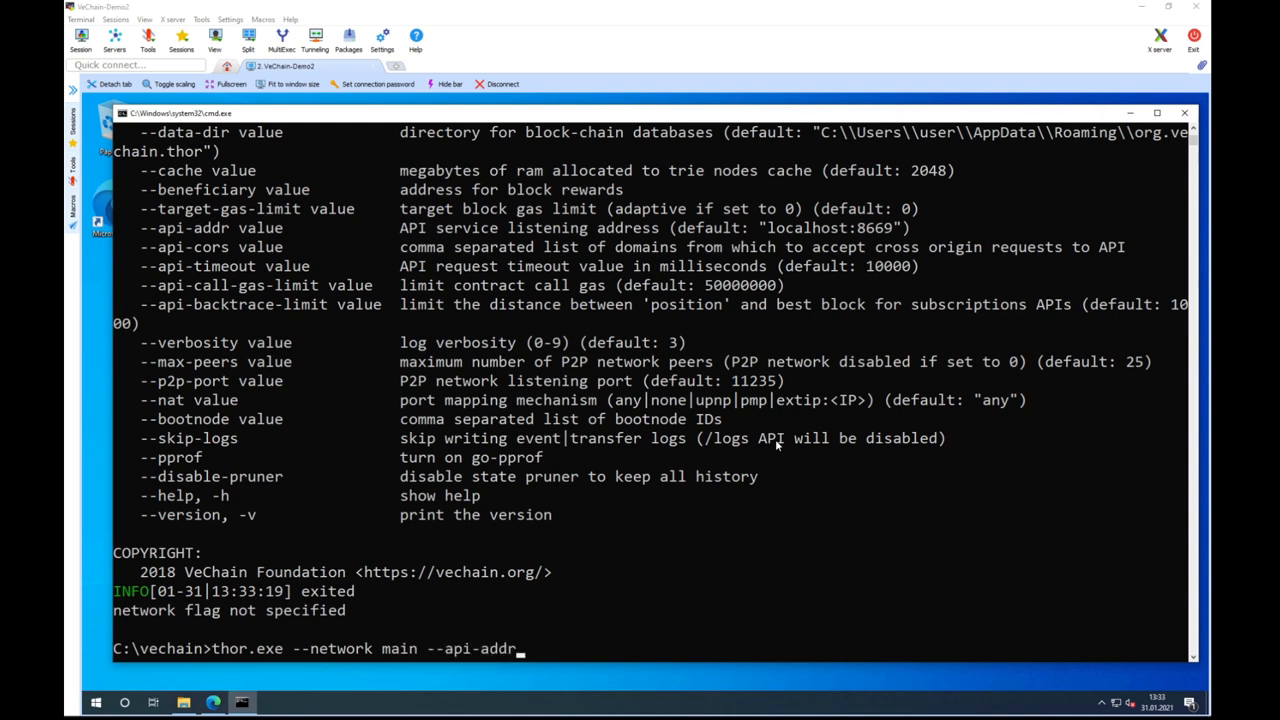
text(0ß)
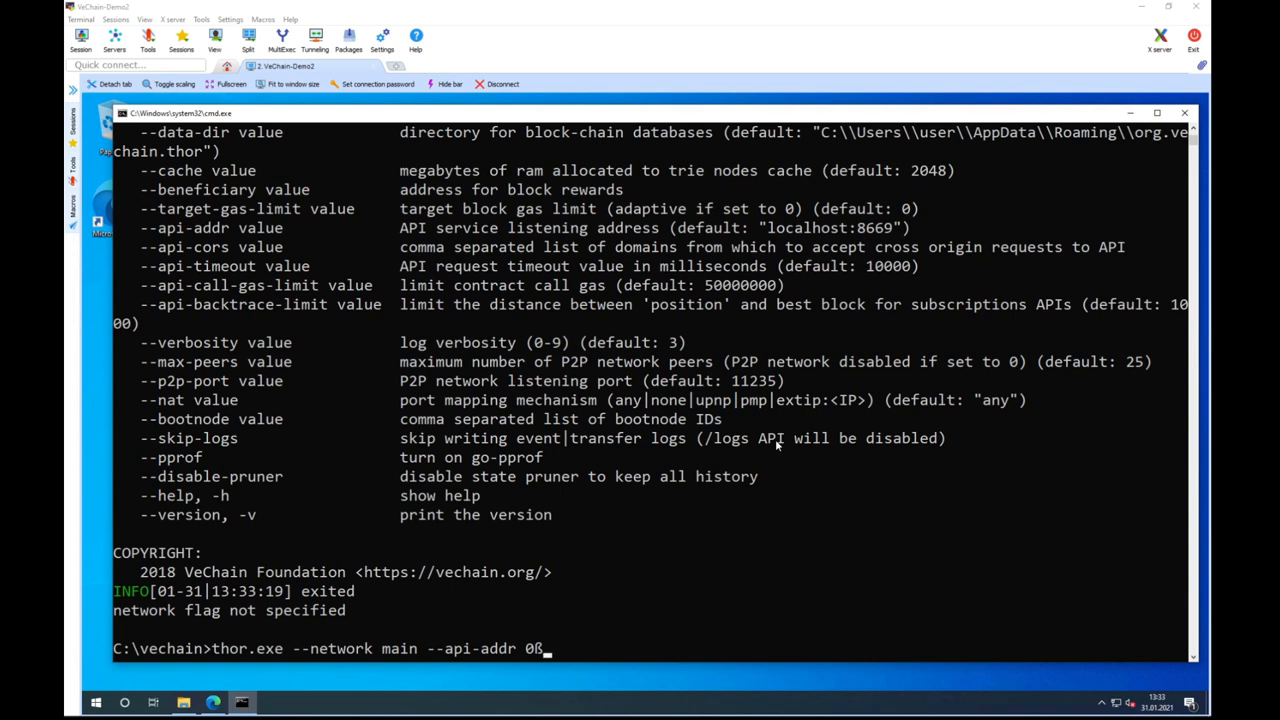
text(.0.0.0:8)
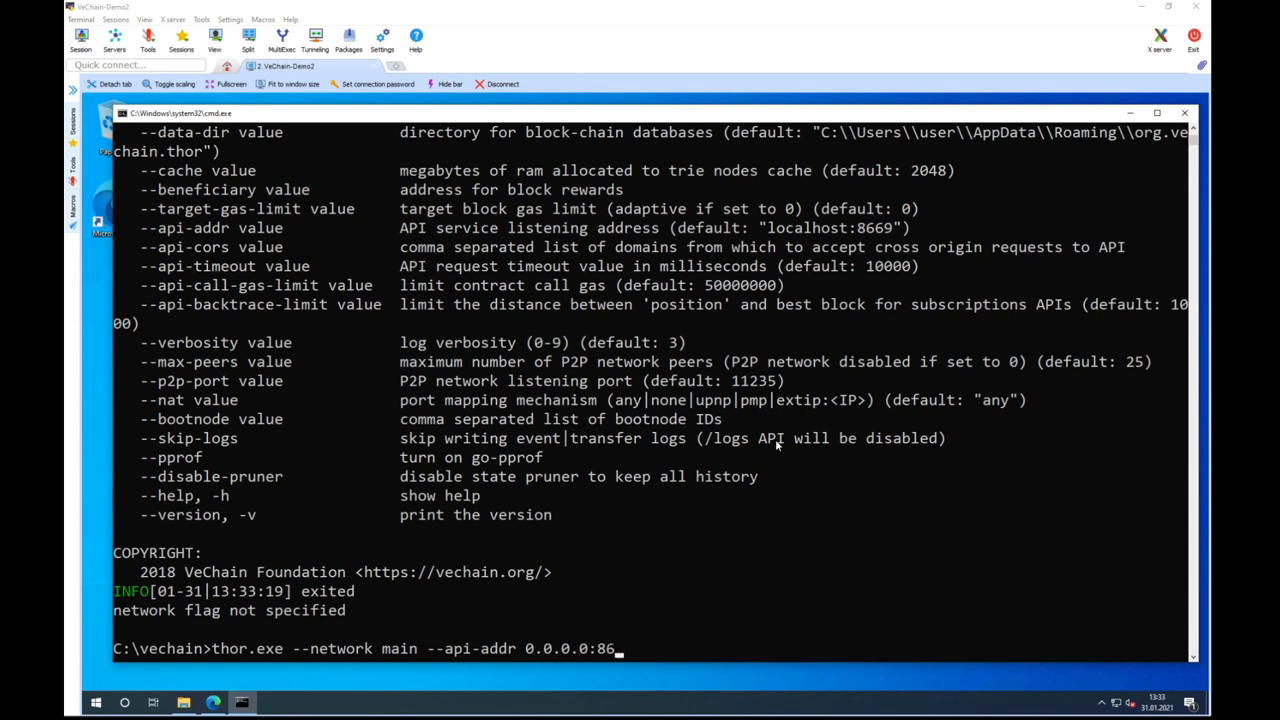
text(69)
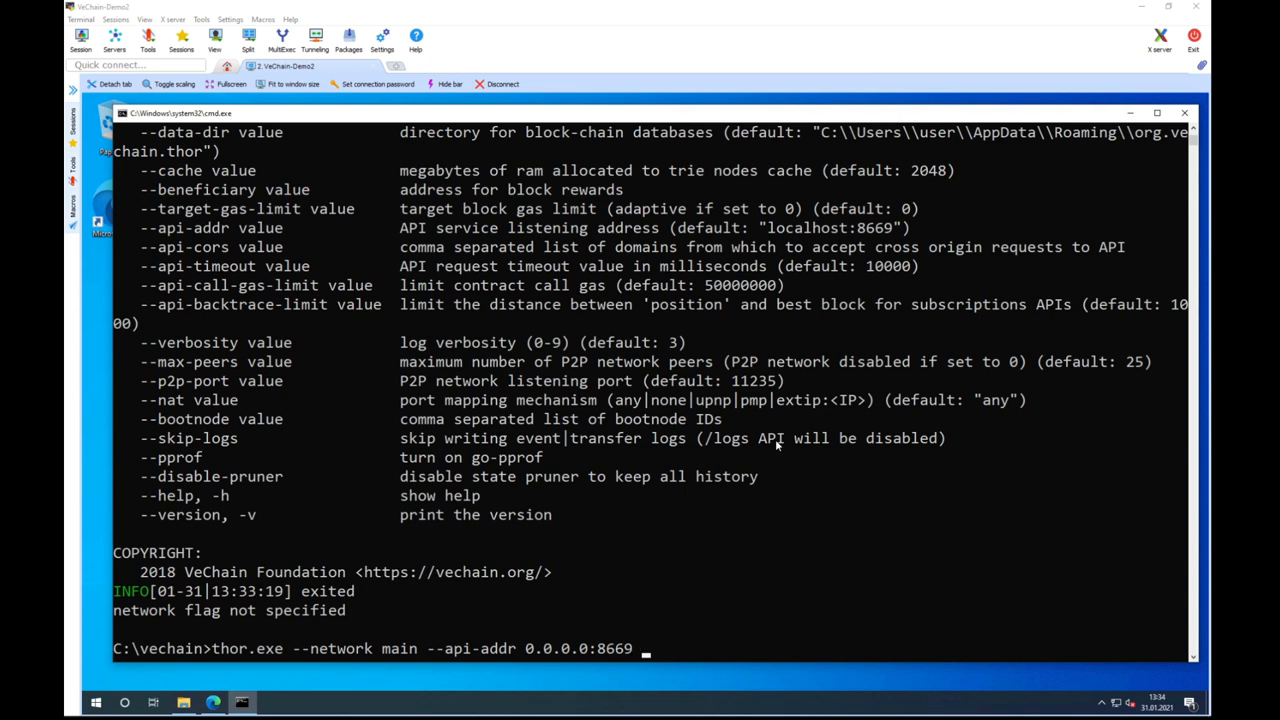
text(--data)
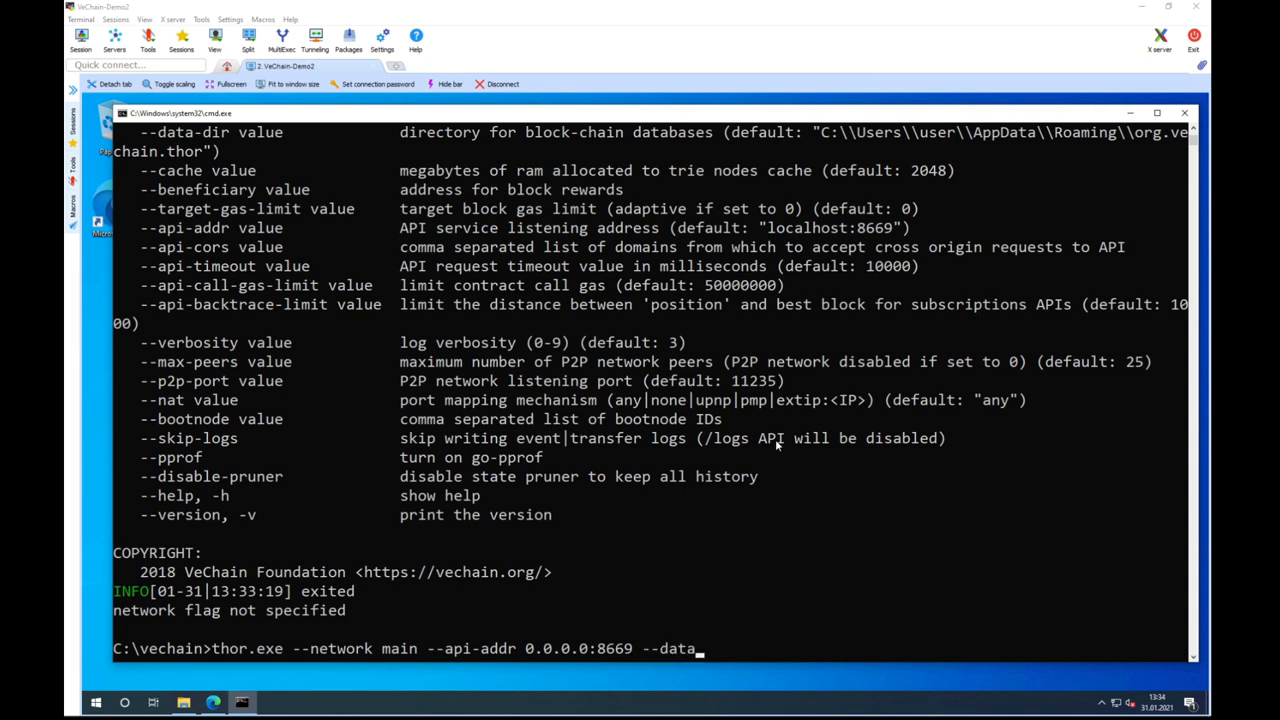
text(-dir c:)
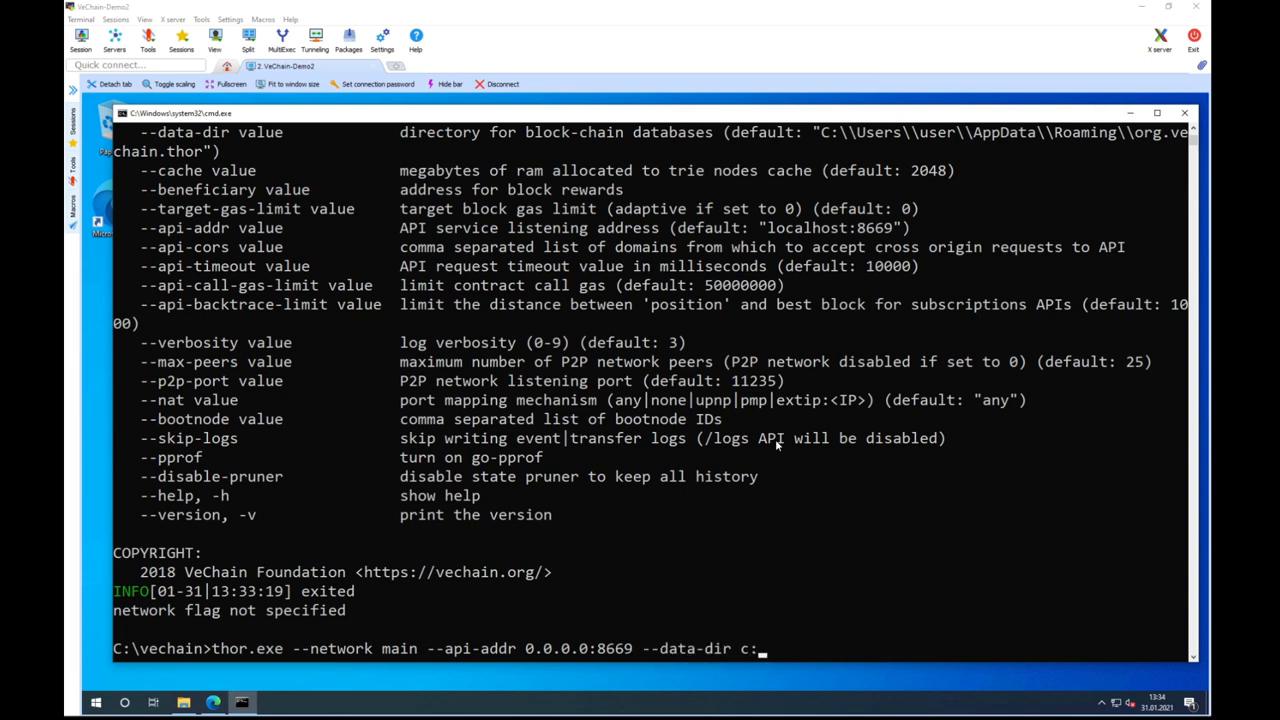
text(\vechain)
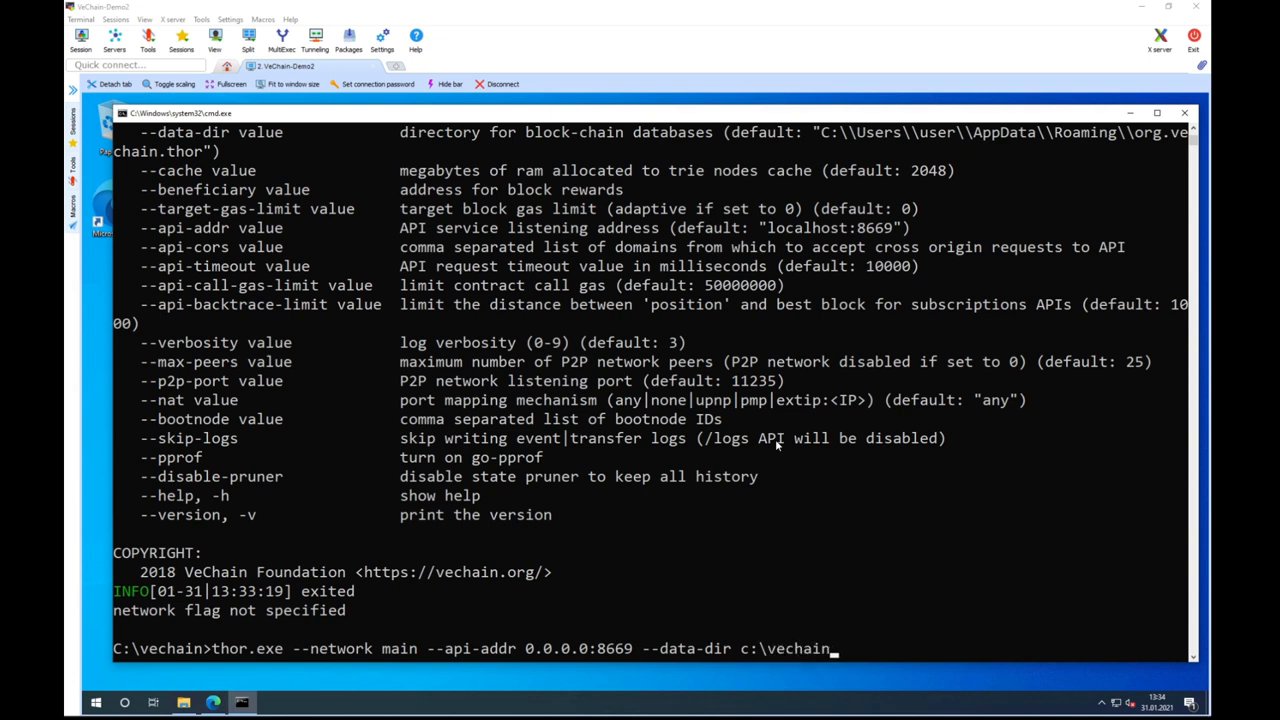
text(\)
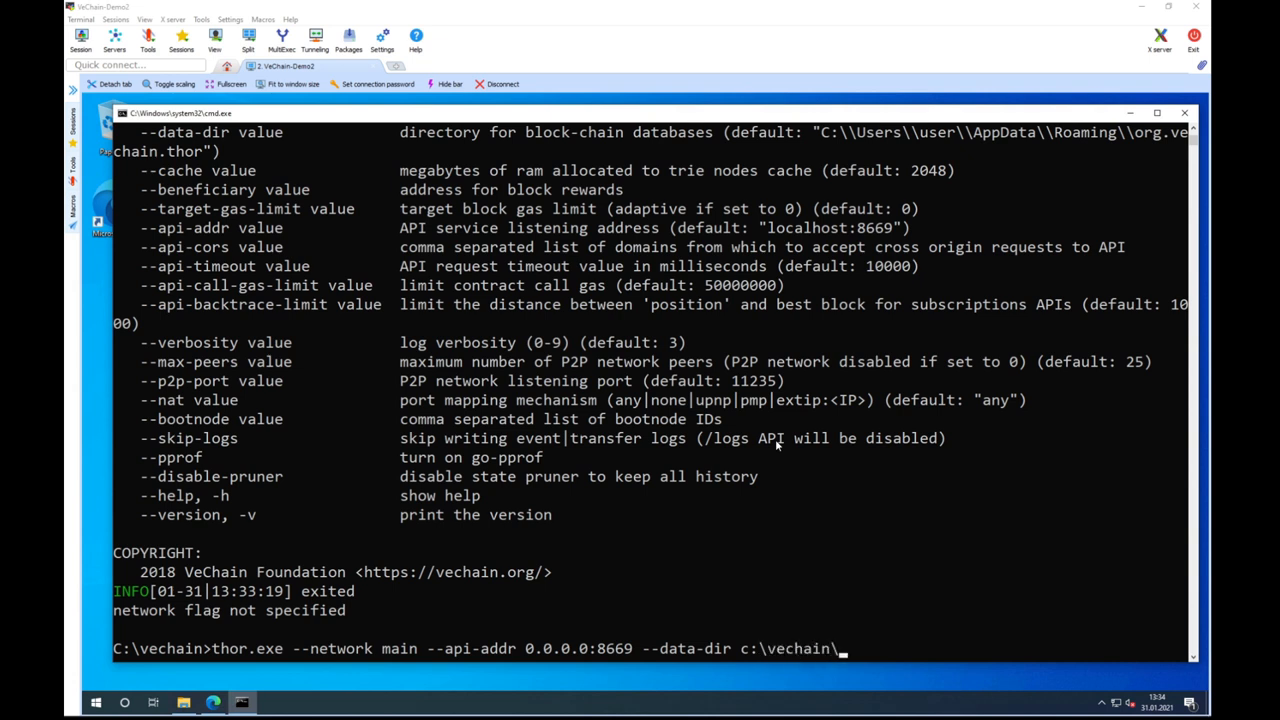
text(mainn)
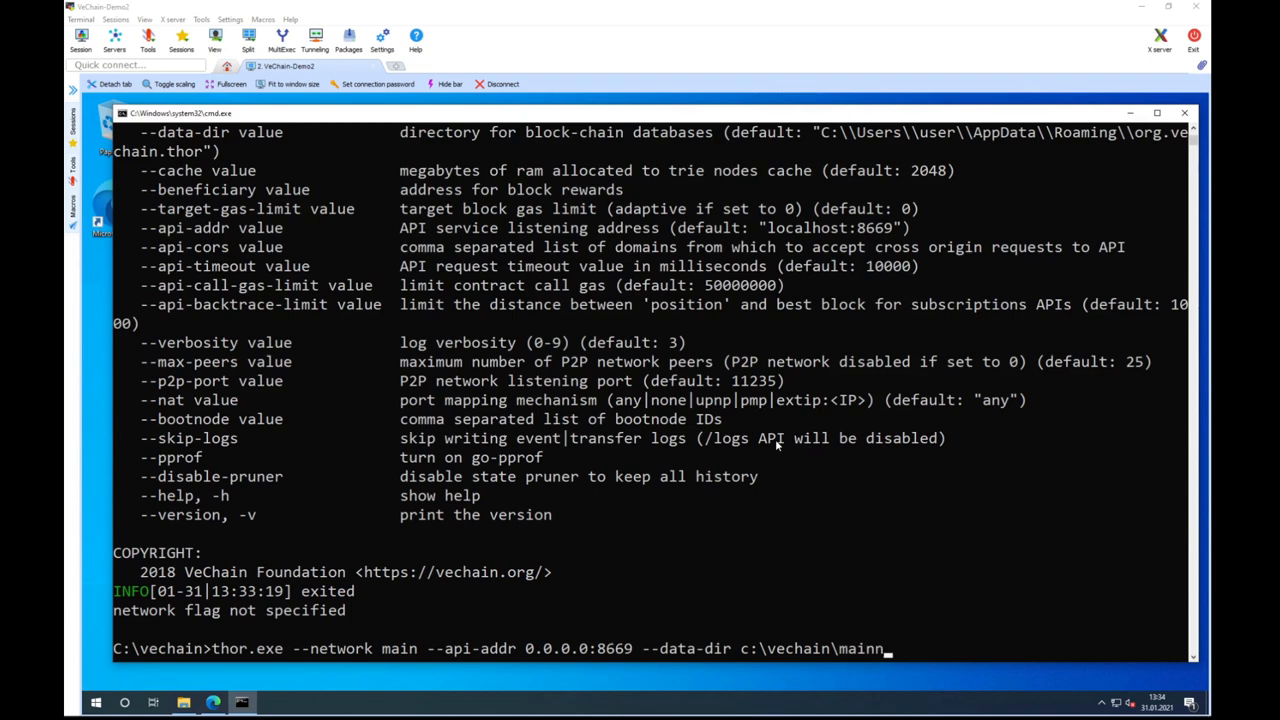
- Launch the mainnet node command and allow thor.exe through the Windows firewall
text(etDB)
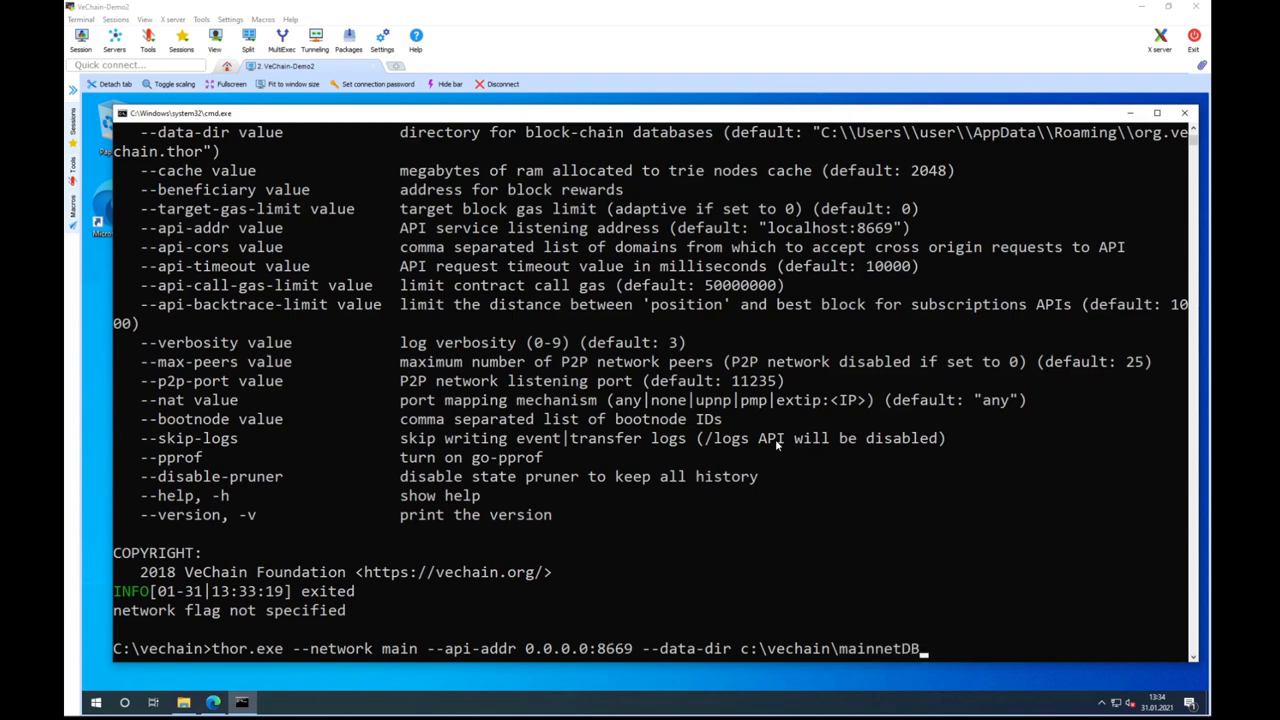
key(enter)
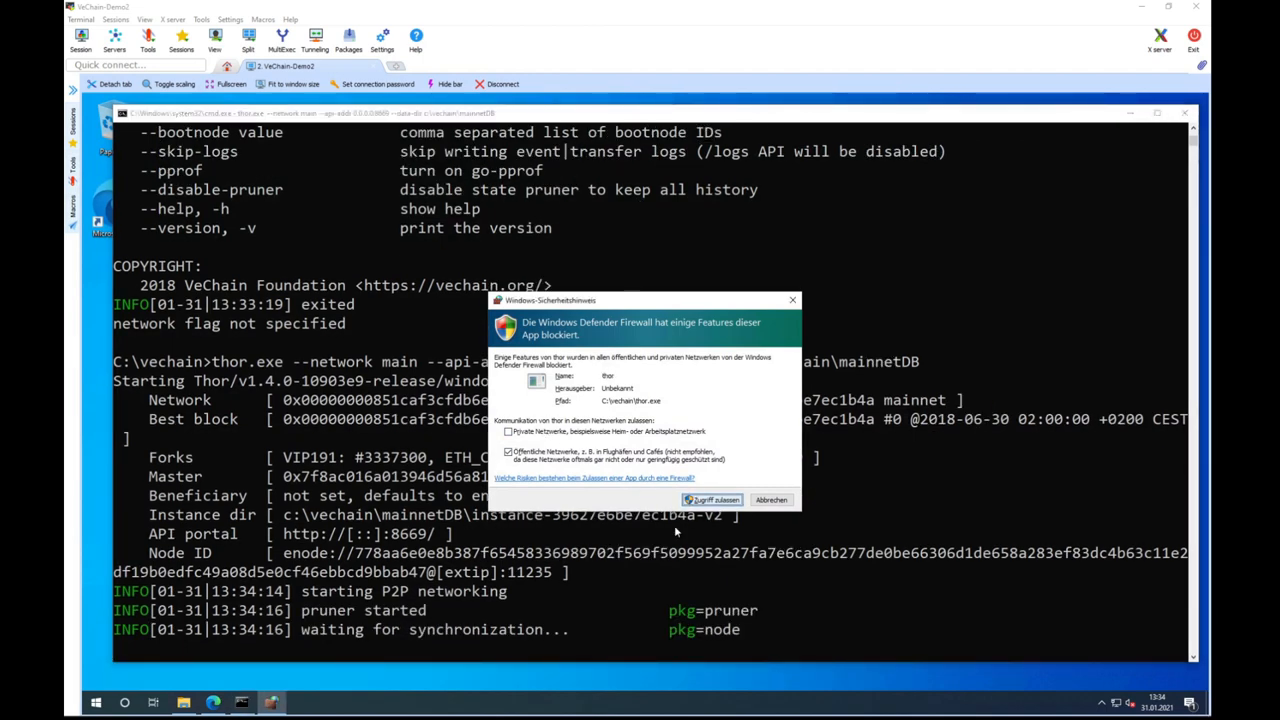
click(712, 499)
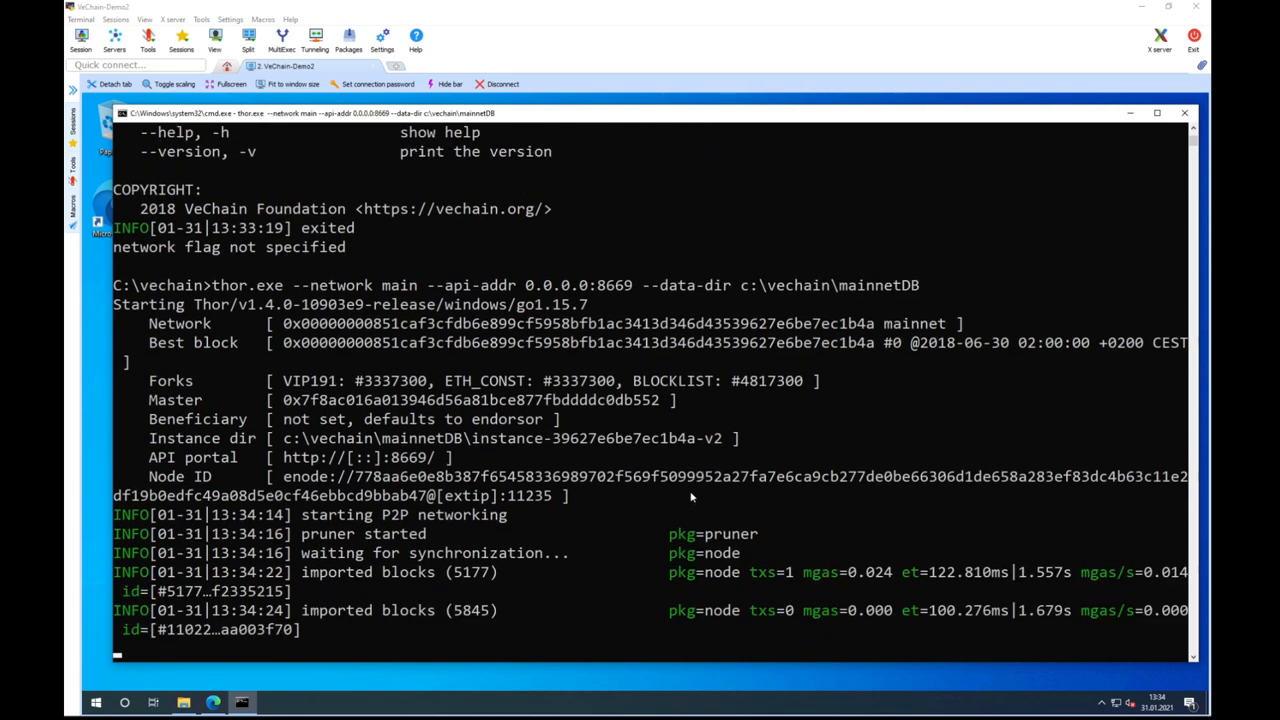
- Let the node import mainnet blocks, then stop it with Ctrl+C
scroll(down, 3)
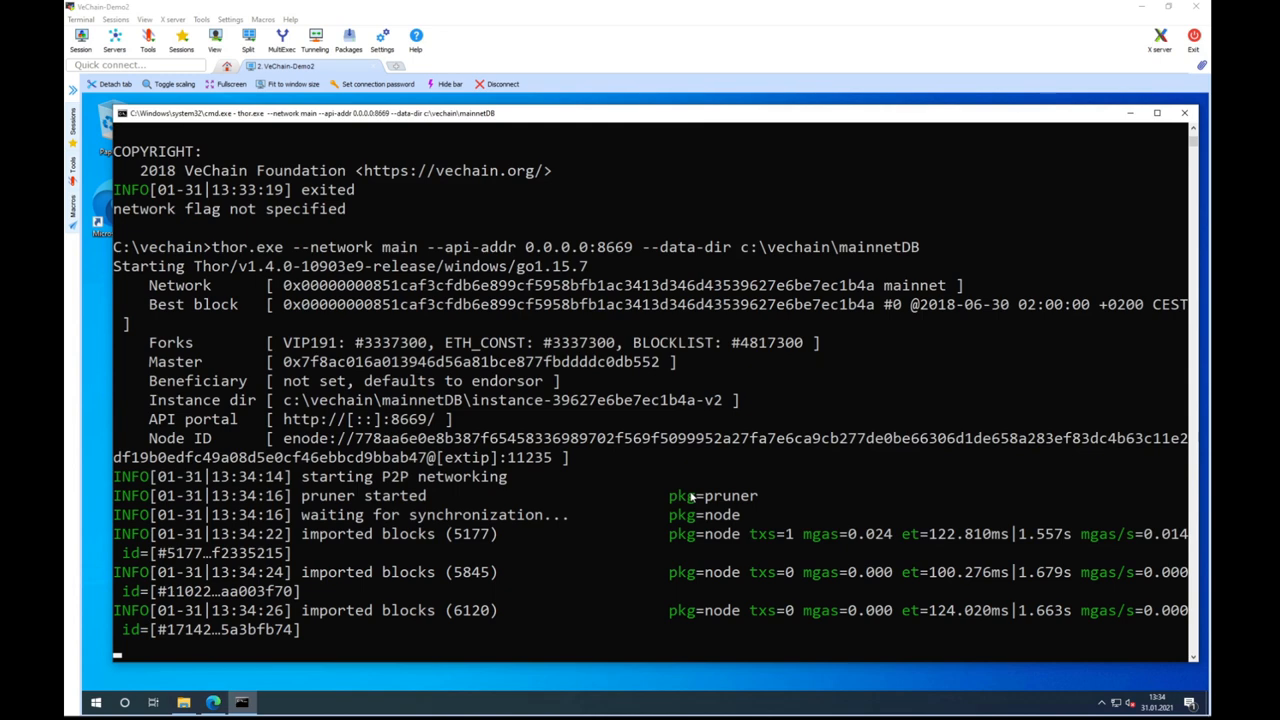
scroll(down, 3)
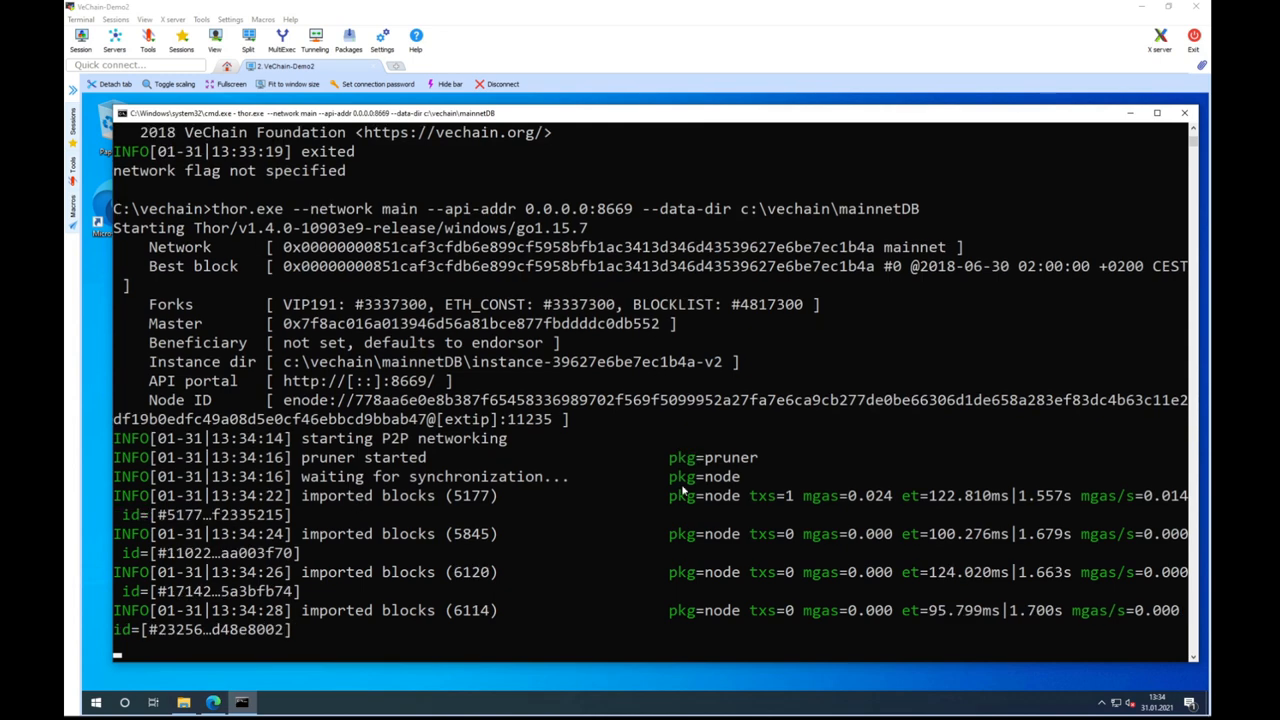
scroll(down, 3)
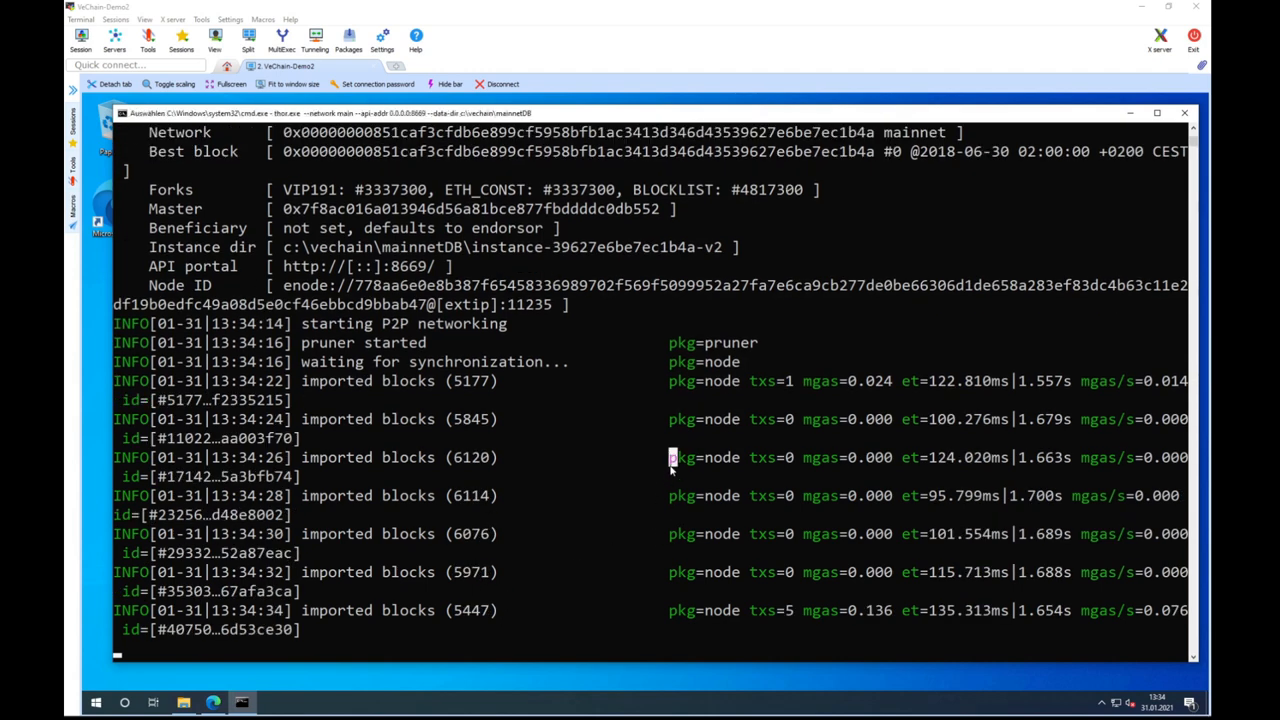
key(ctrl+c)
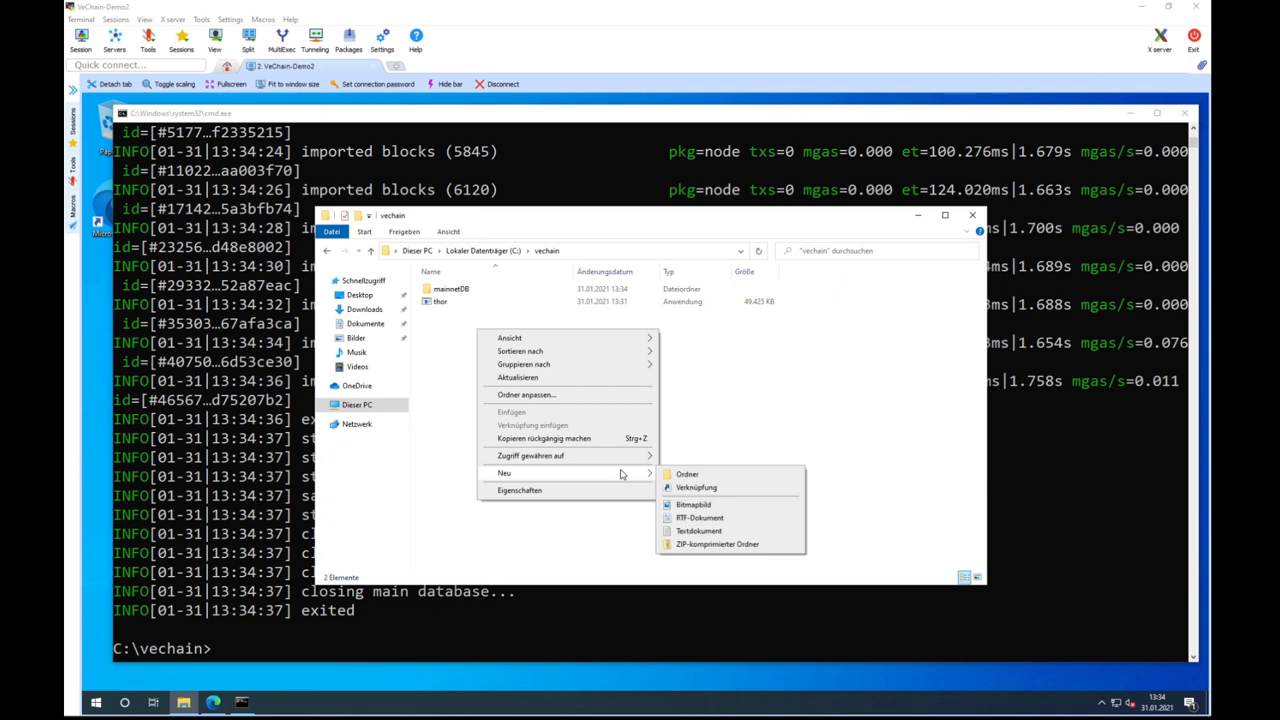
- Create a new text document in C:\vechain and name it VeChain-Thor.cmd
click(695, 530)
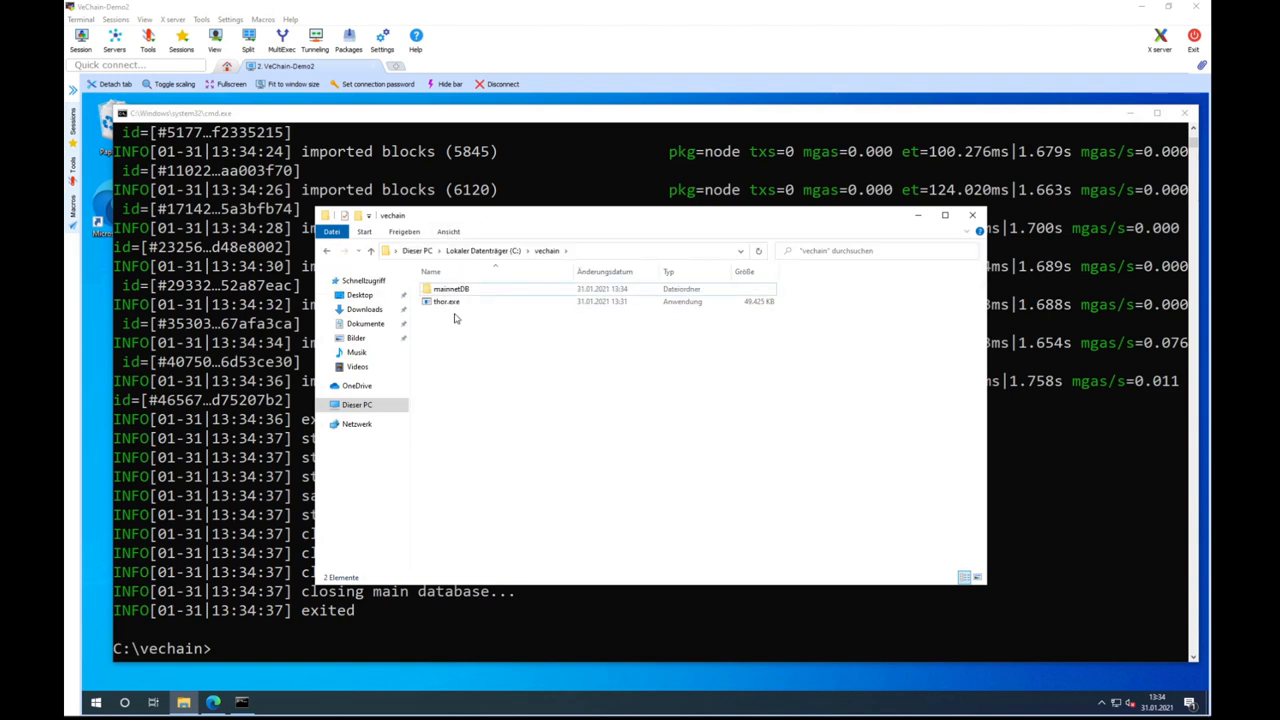
right_click(455, 320)
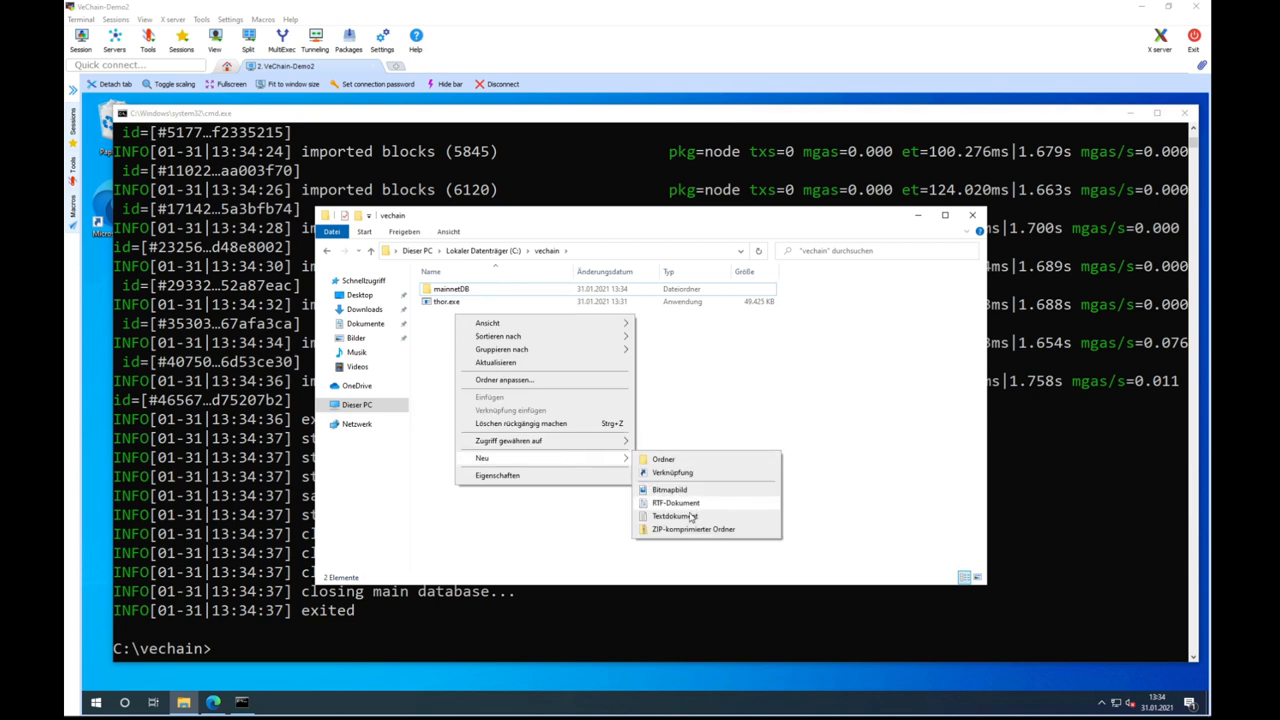
click(673, 515)
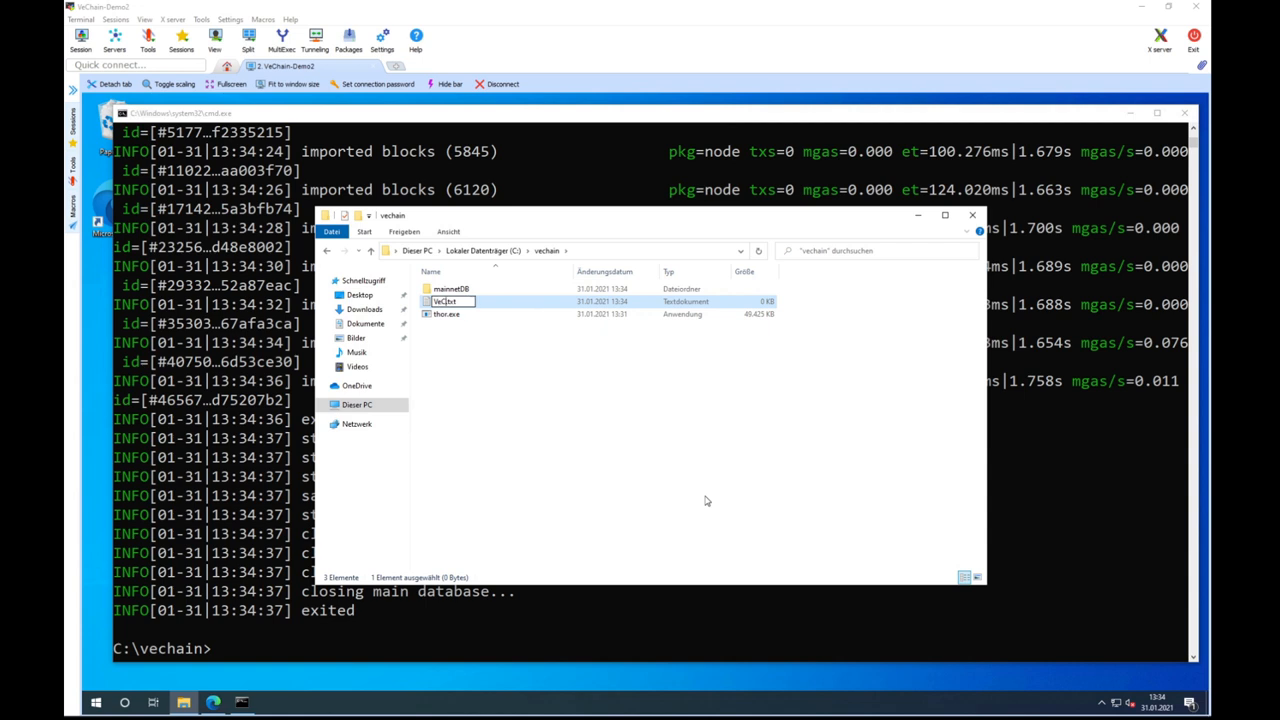
text(VeChain-TR)
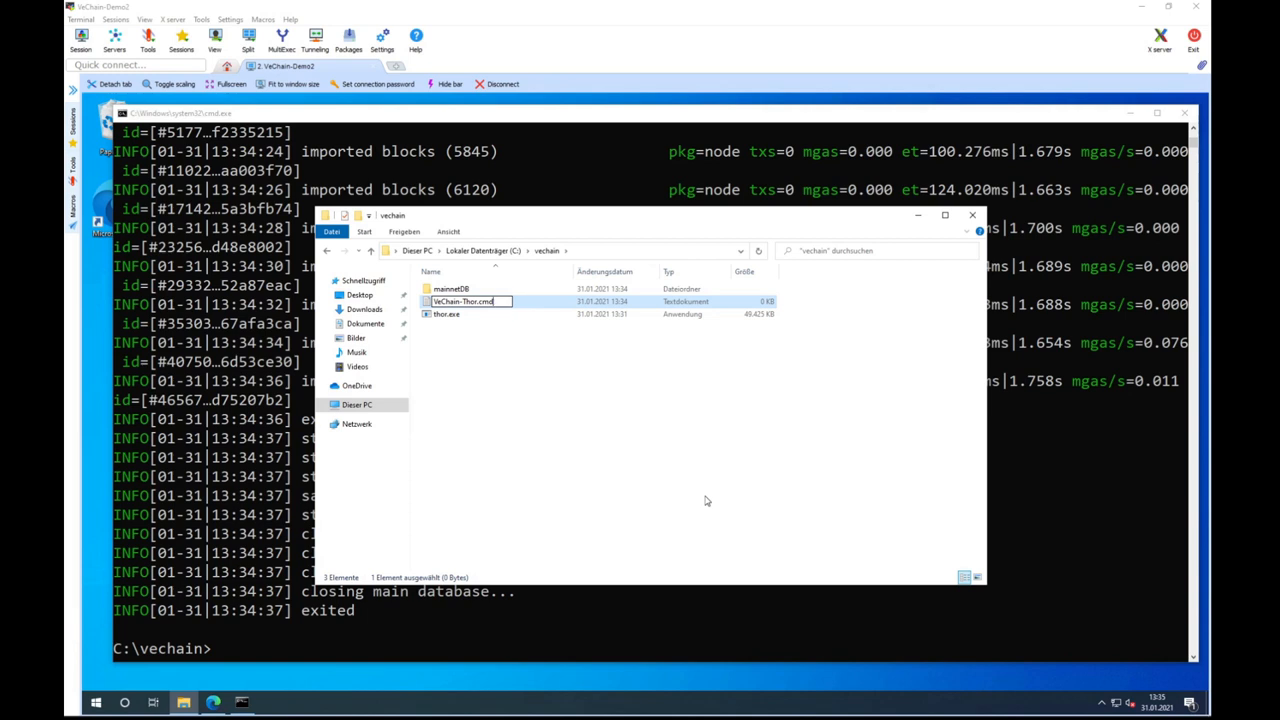
mouse_move(682, 383)
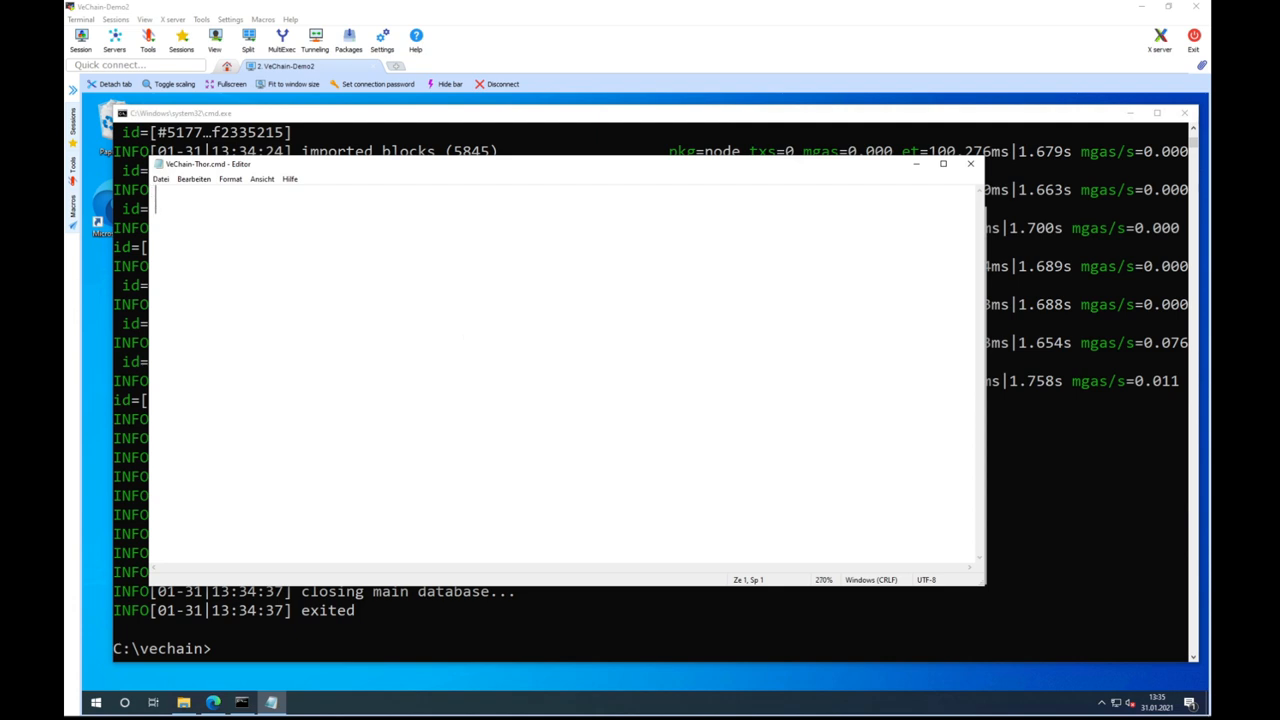
- Write the VeChain Thor title line and thor.exe mainnet command, then run the launcher
text(TIT)
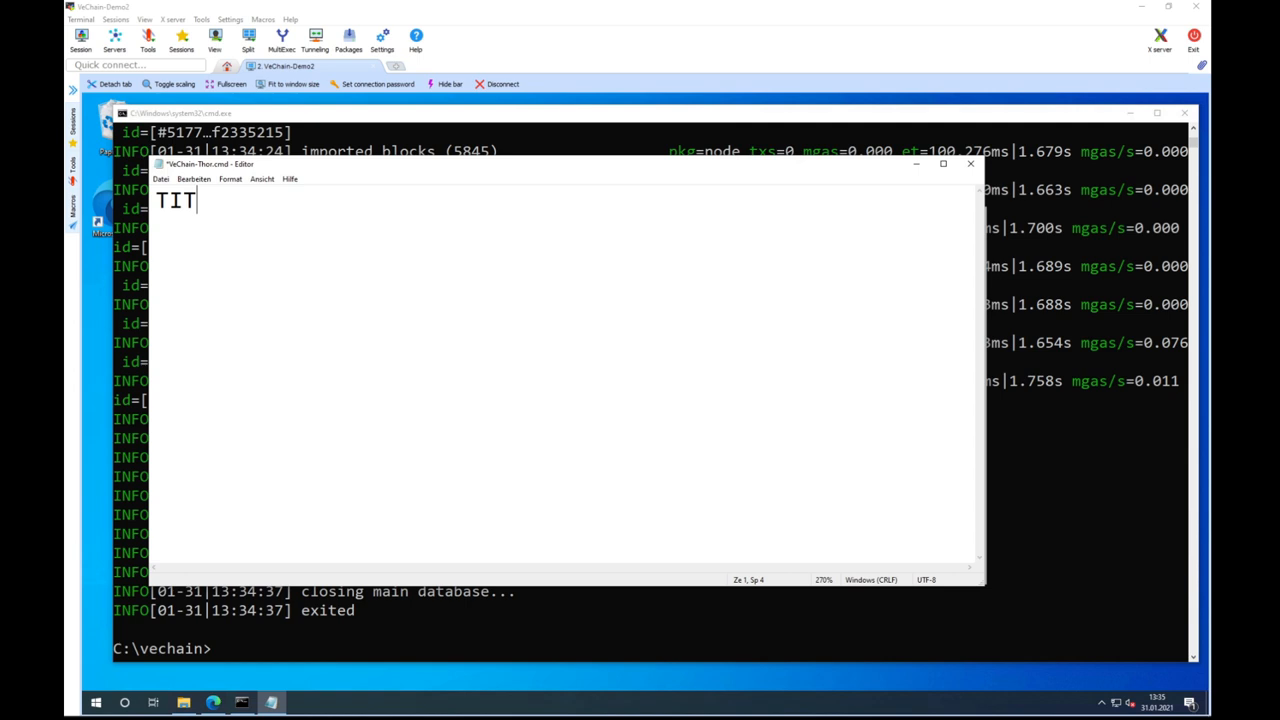
text(LE V)
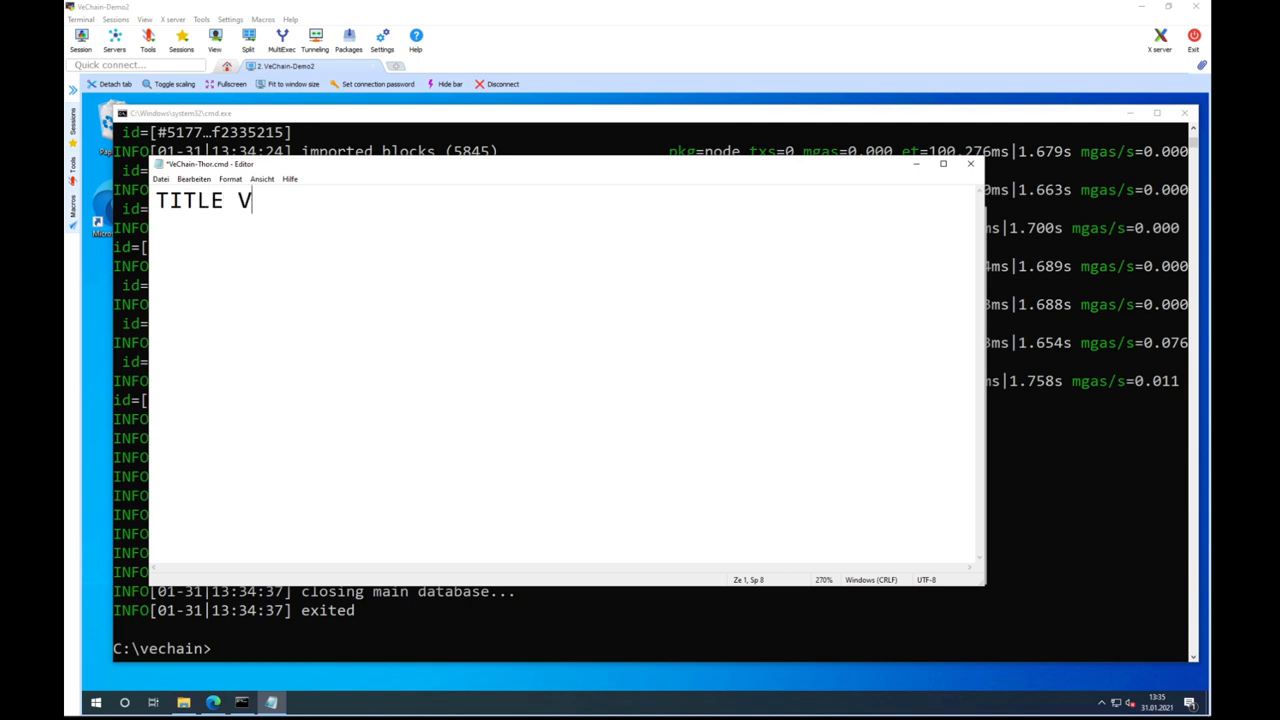
text(eChain THor Mainne)
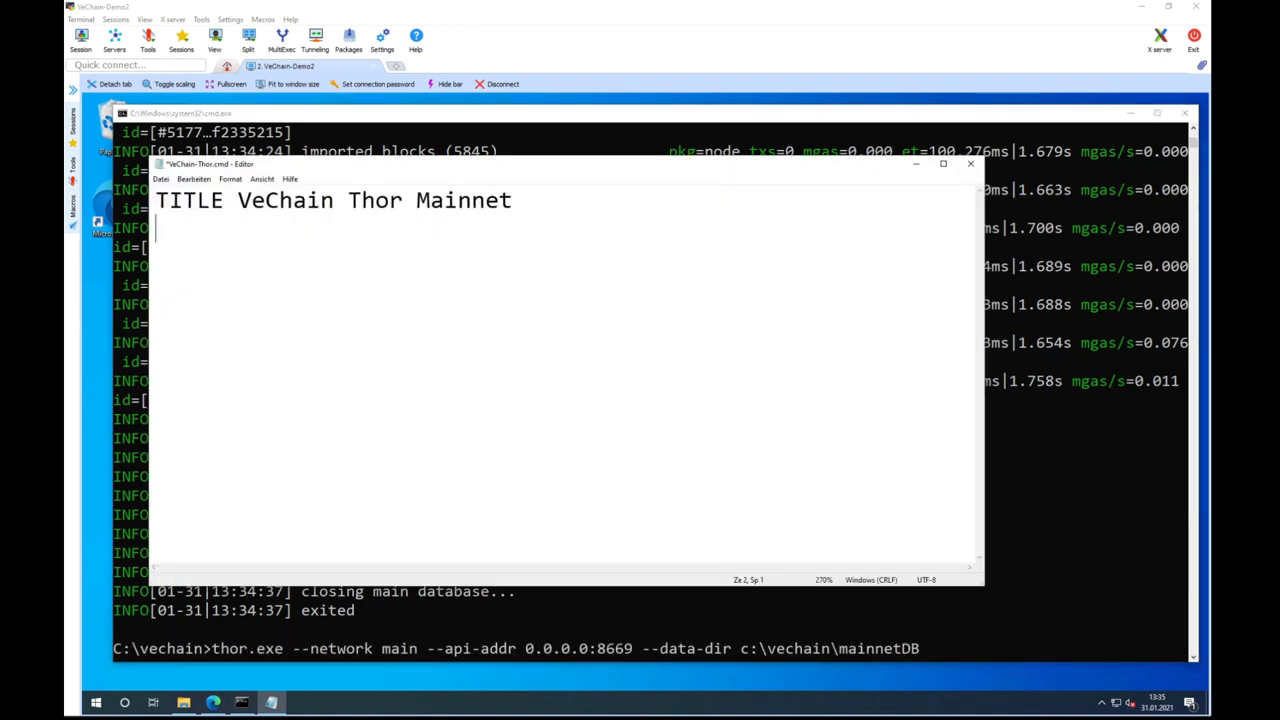
text(thor.exe --network main --api-addr 0.0.0.0:8669 --data-dir)
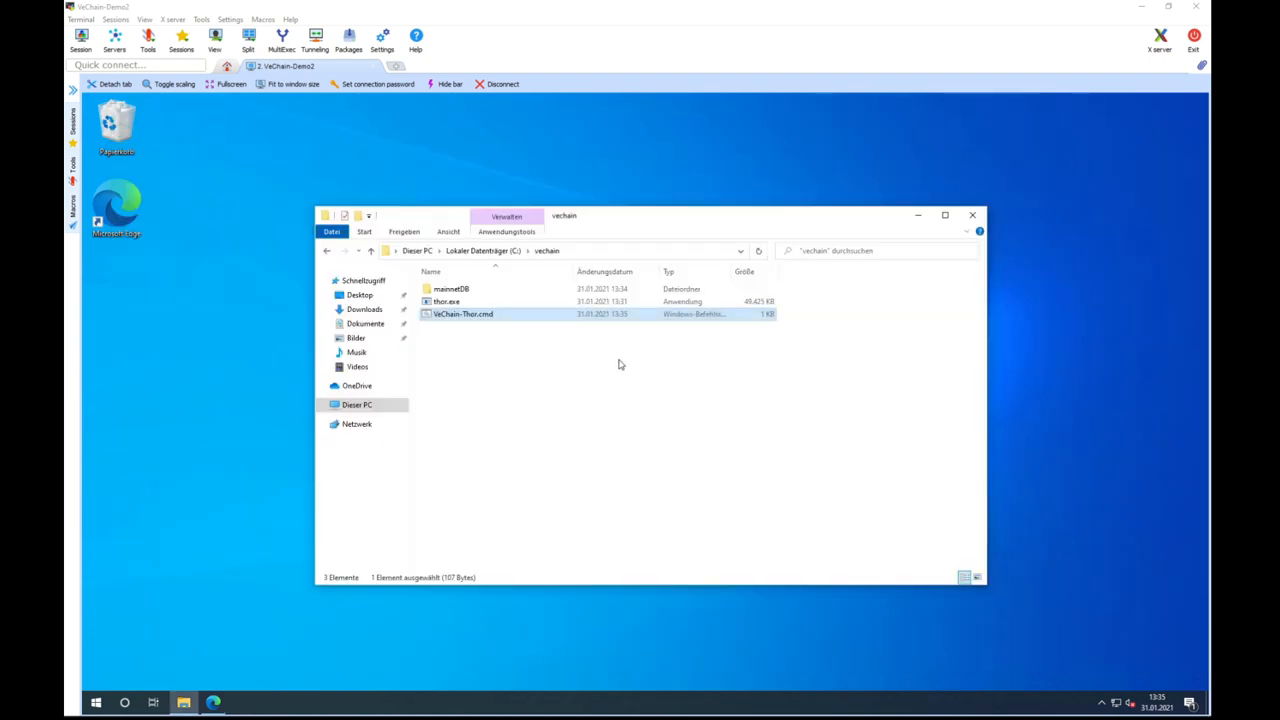
double_click(471, 313)
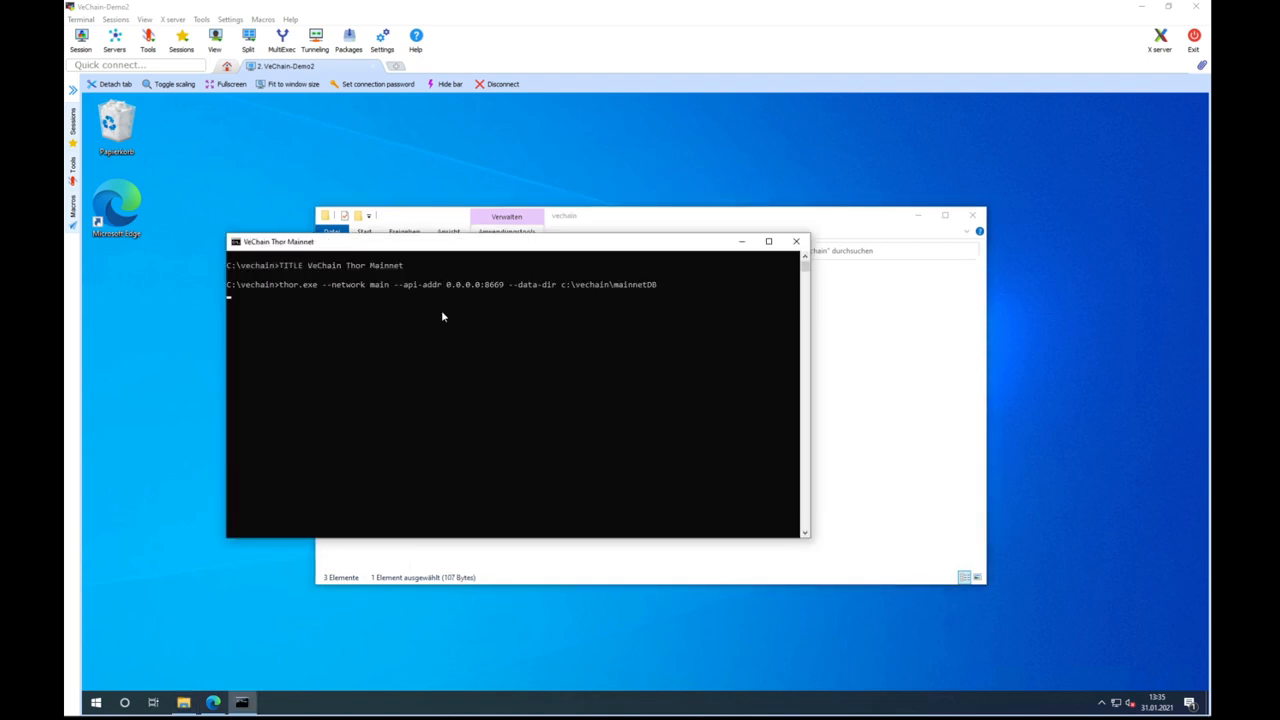